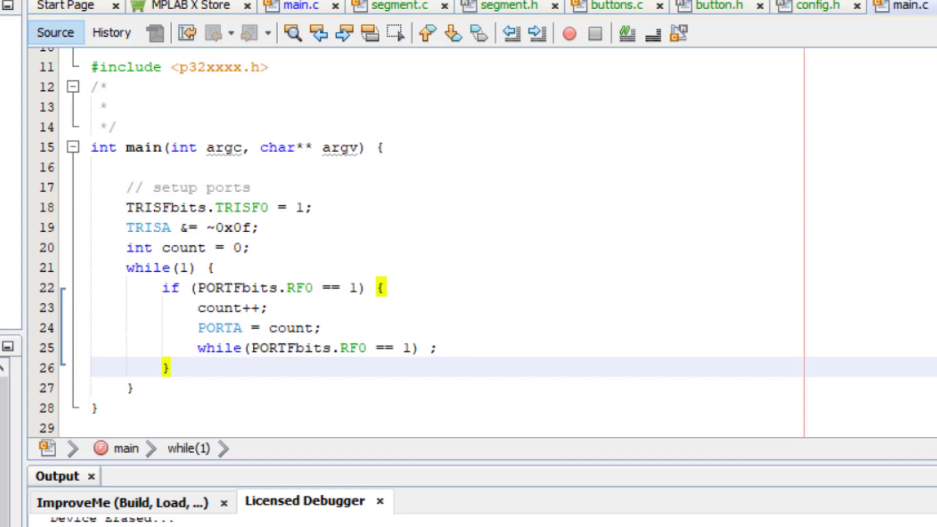
mouse_move(296, 251)
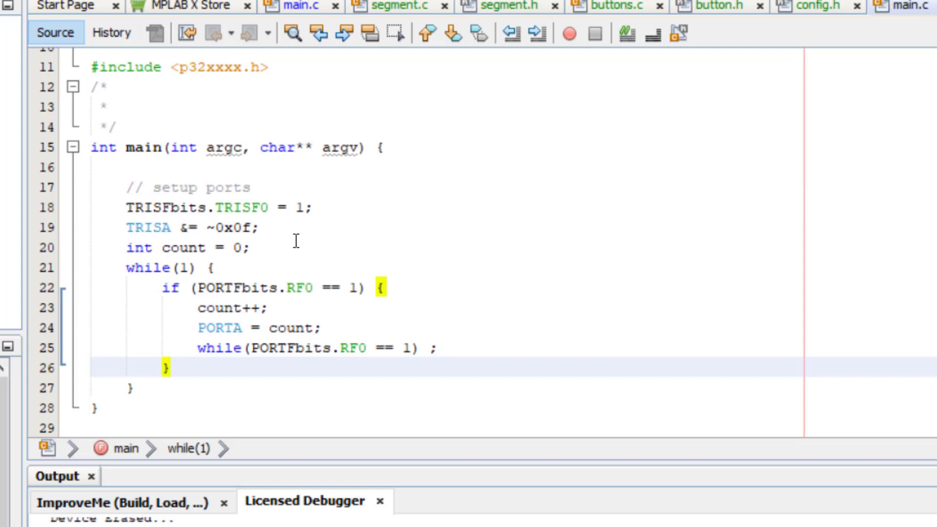
mouse_move(257, 281)
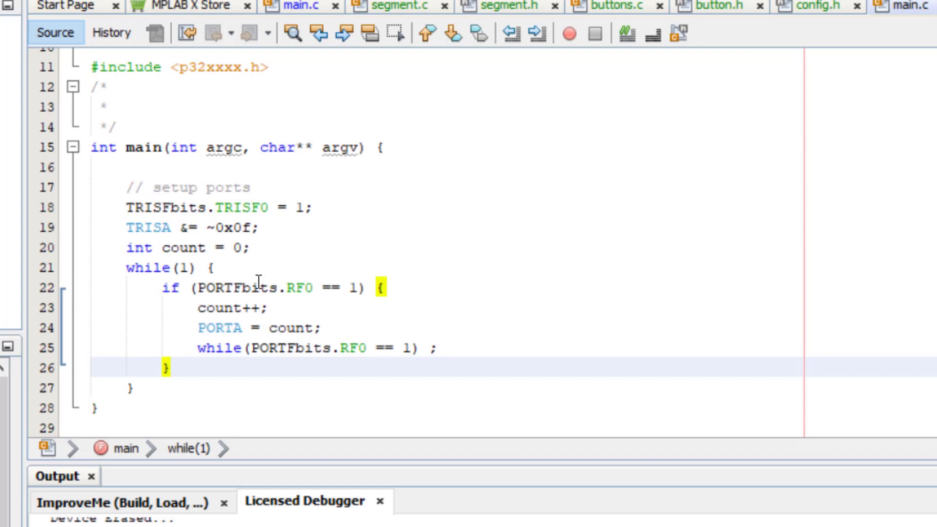
mouse_move(280, 345)
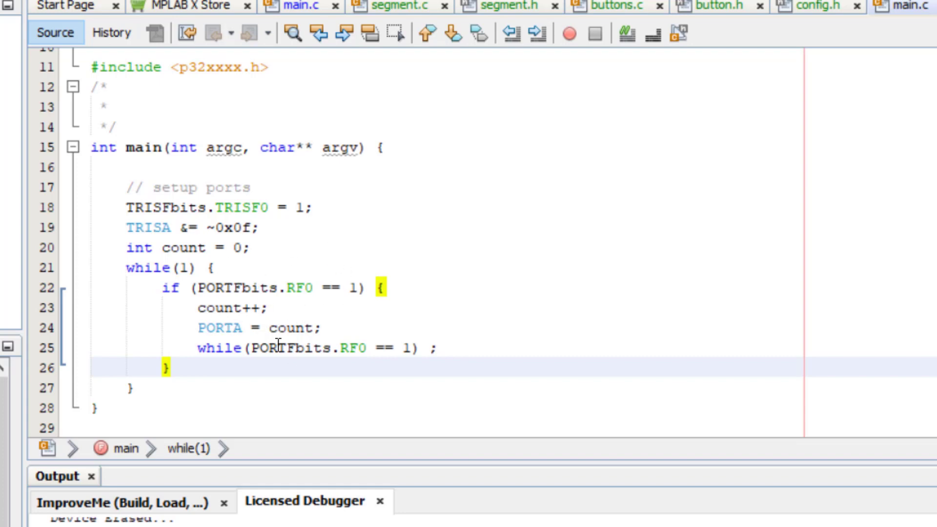
mouse_move(275, 292)
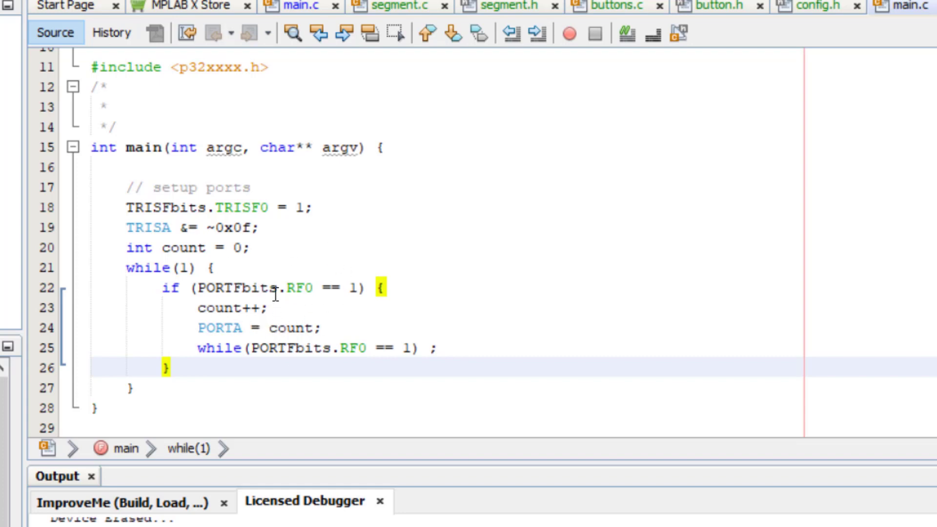
mouse_move(227, 318)
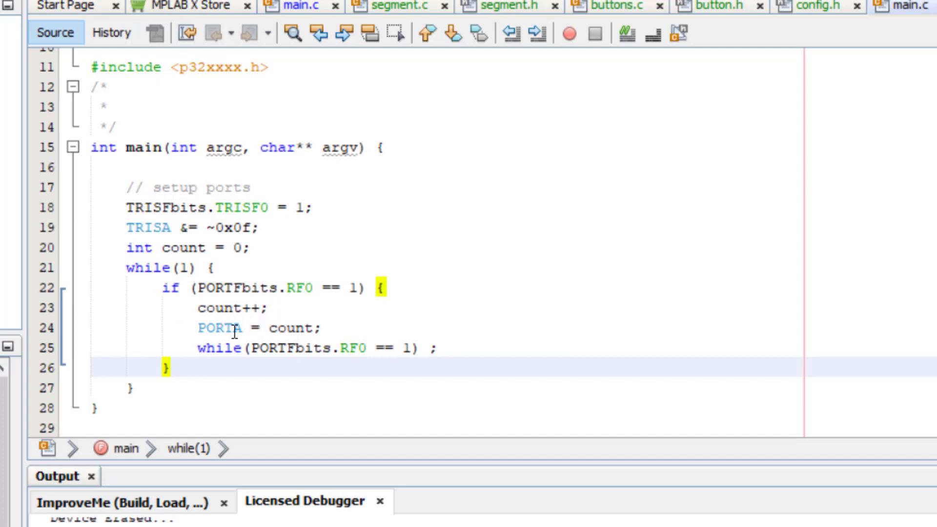
mouse_move(307, 328)
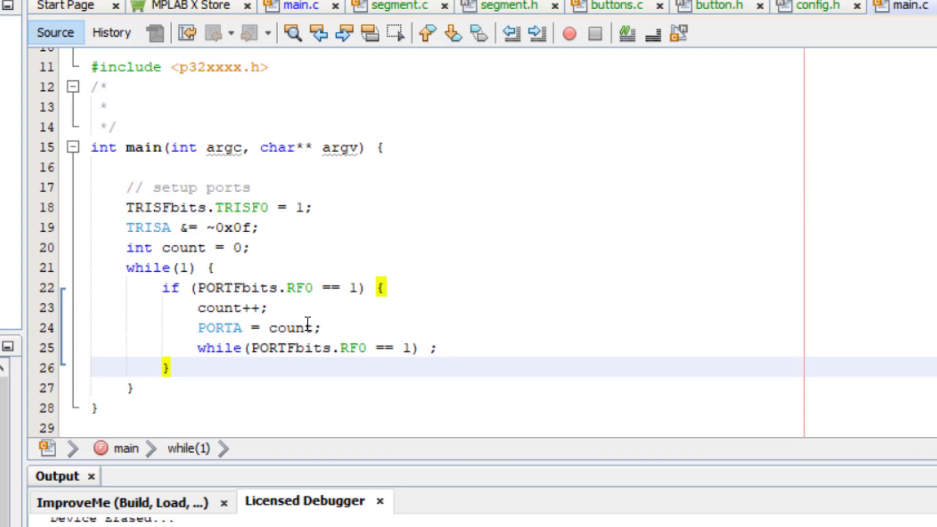
mouse_move(230, 348)
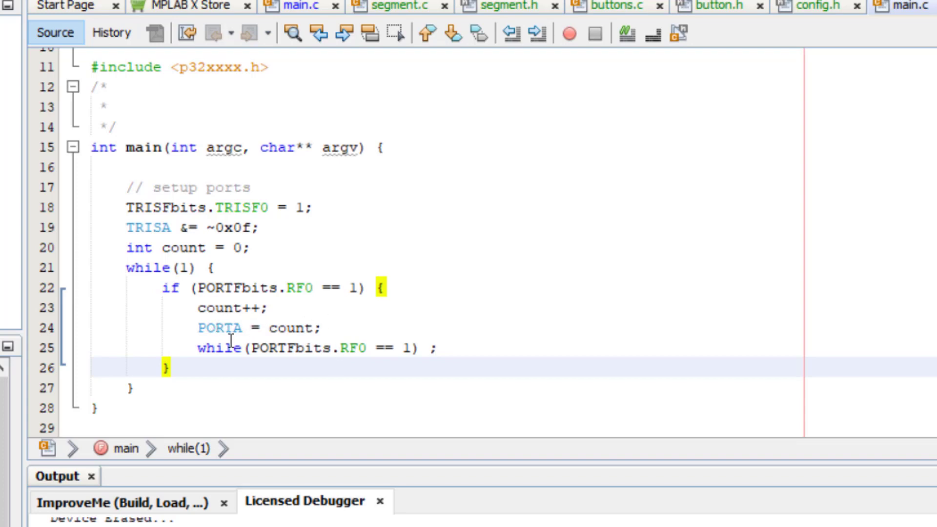
mouse_move(232, 327)
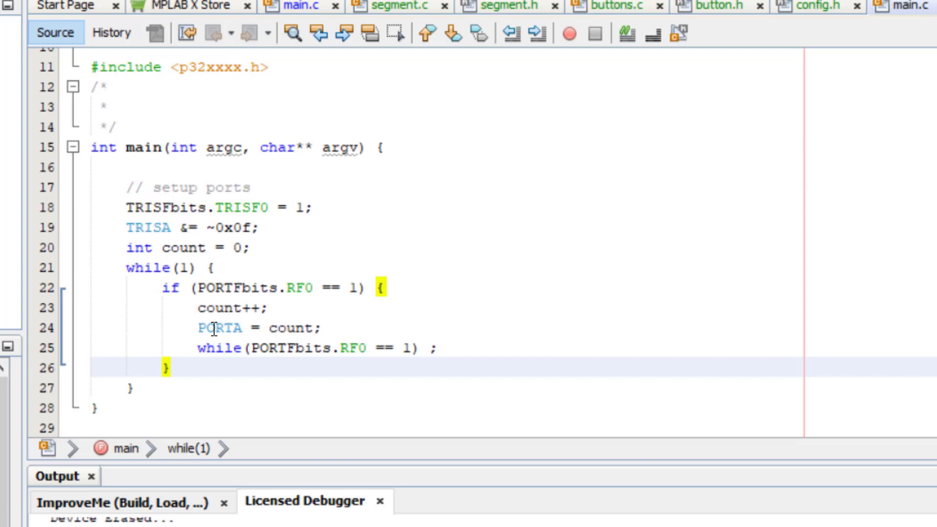
mouse_move(321, 355)
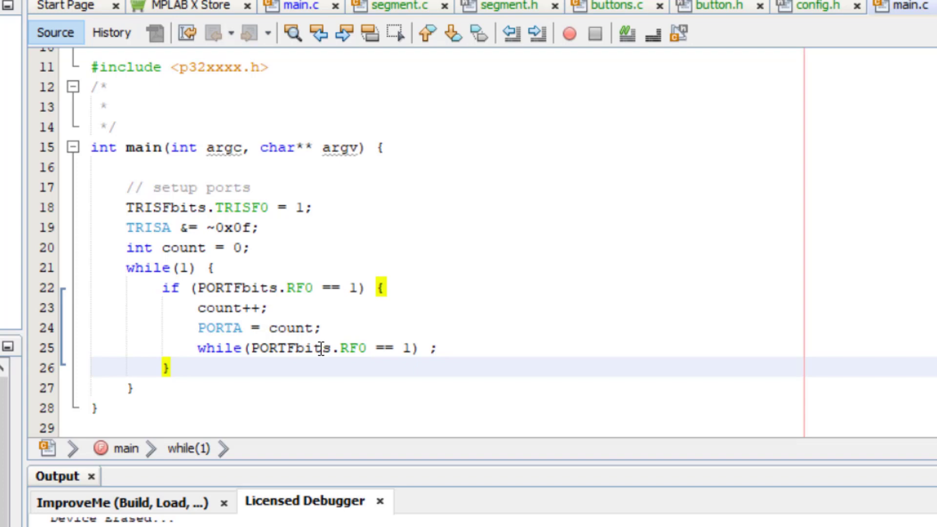
mouse_move(371, 402)
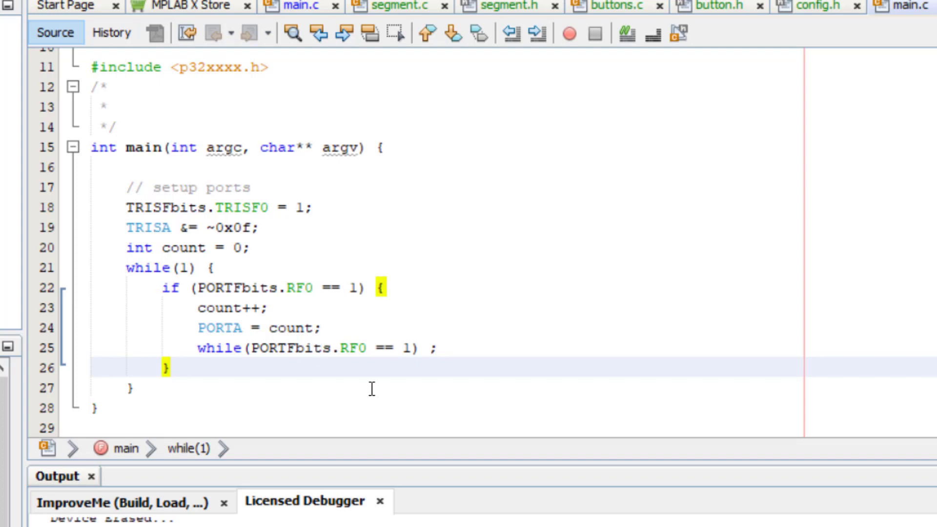
- Initialize a Git repository for the ImproveMe project, using the project folder as root
scroll("down", 3)
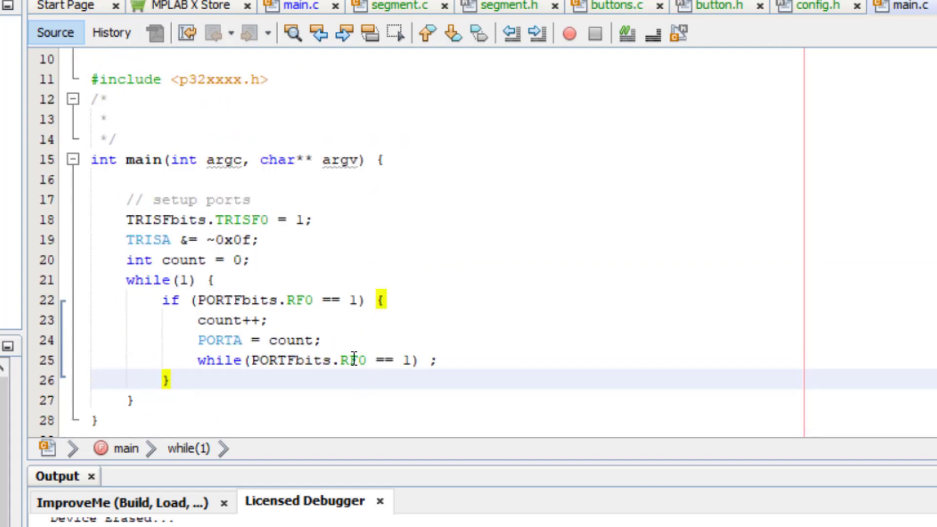
scroll("up", 3)
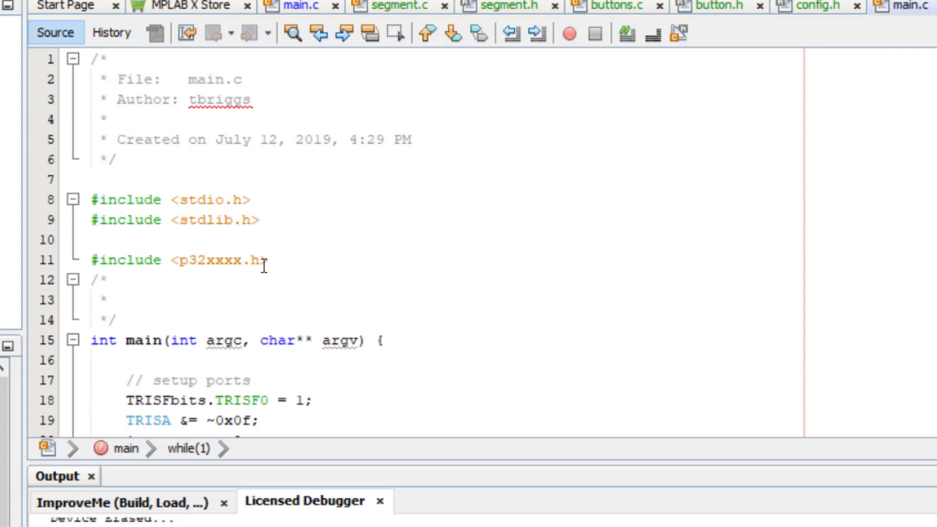
scroll("down", 3)
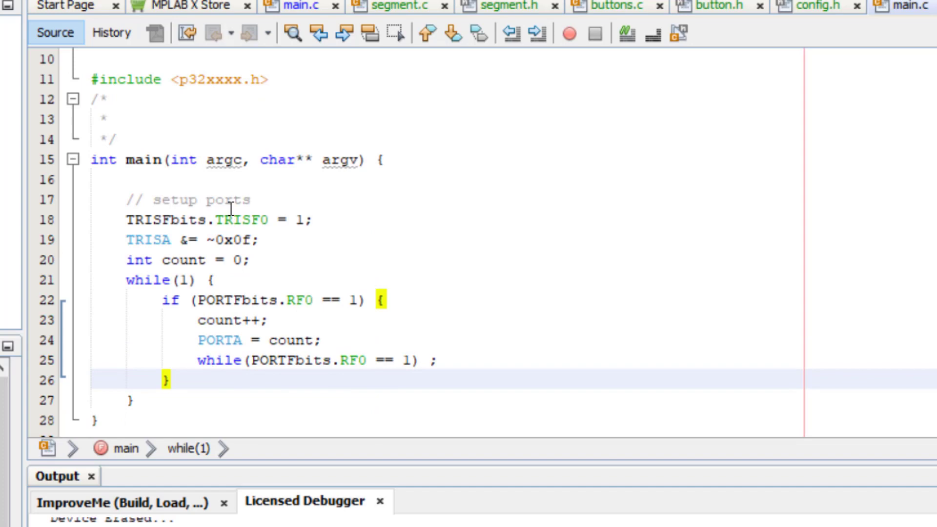
mouse_move(353, 318)
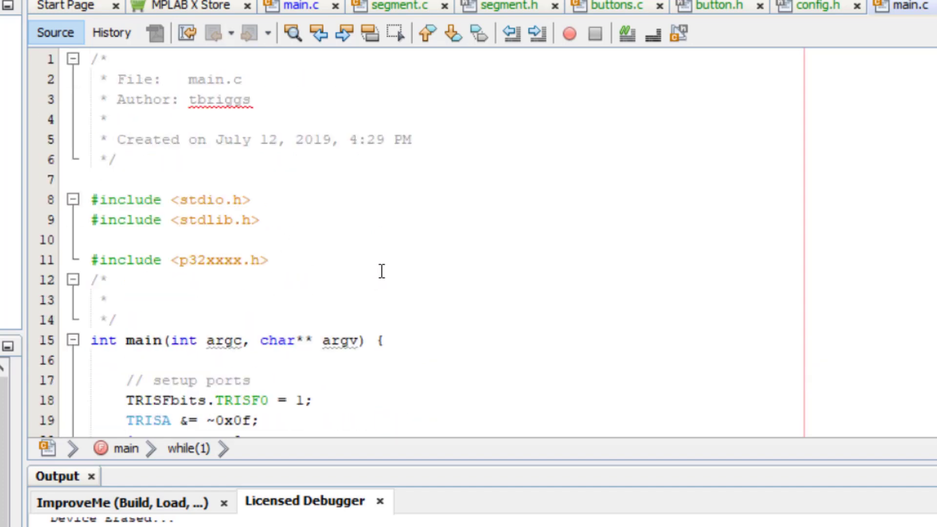
scroll("down", 3)
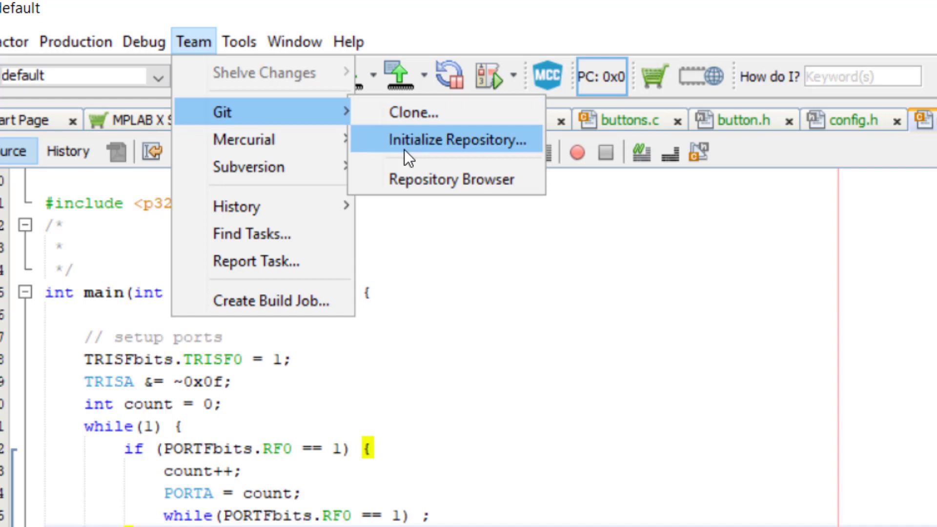
left_click(451, 141)
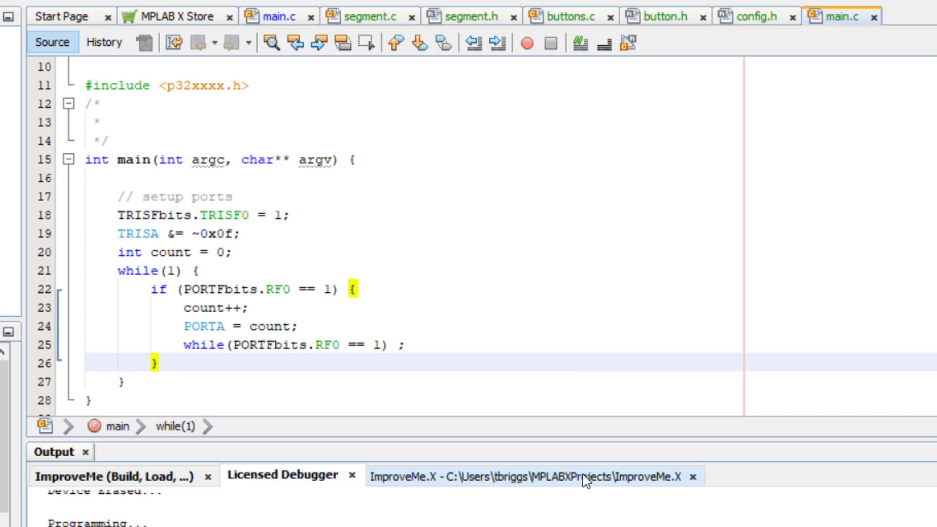
mouse_move(584, 481)
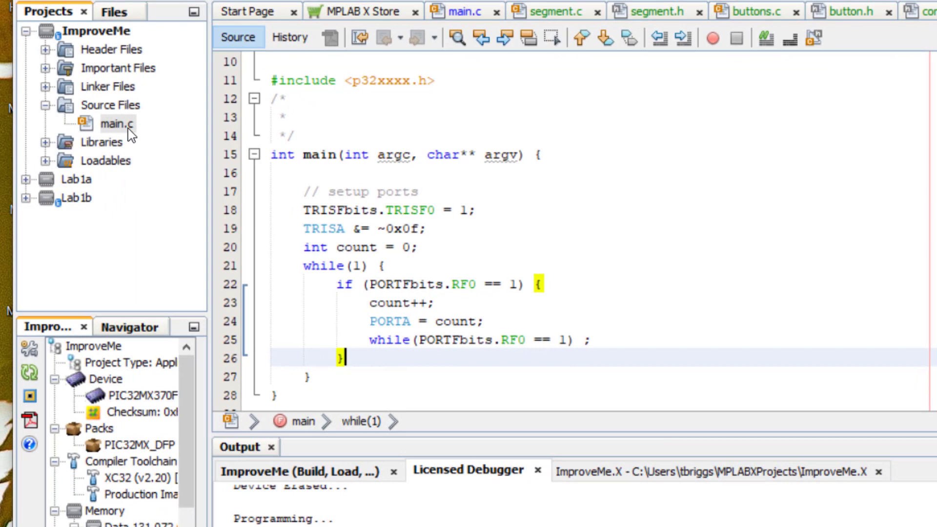
- Commit main.c to the repository with the message 'Initial checkin'
right_click(116, 124)
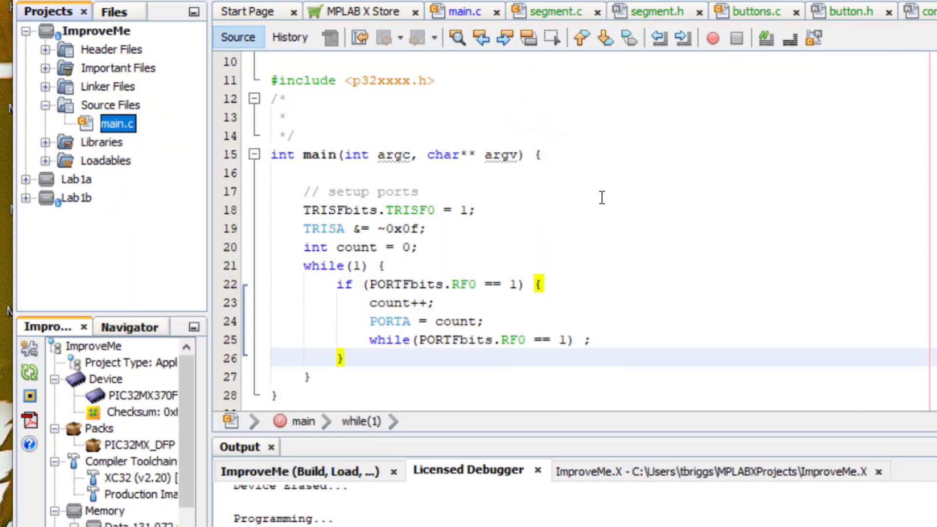
right_click(116, 125)
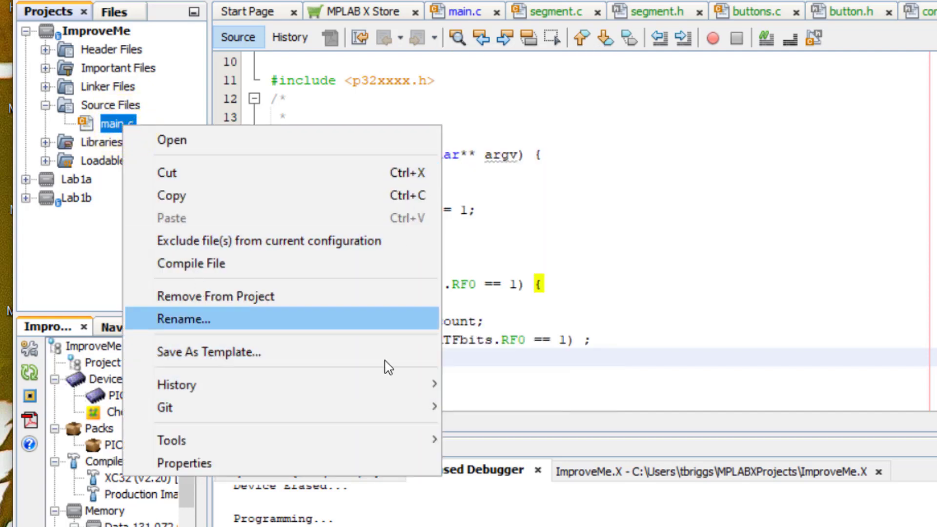
mouse_move(164, 408)
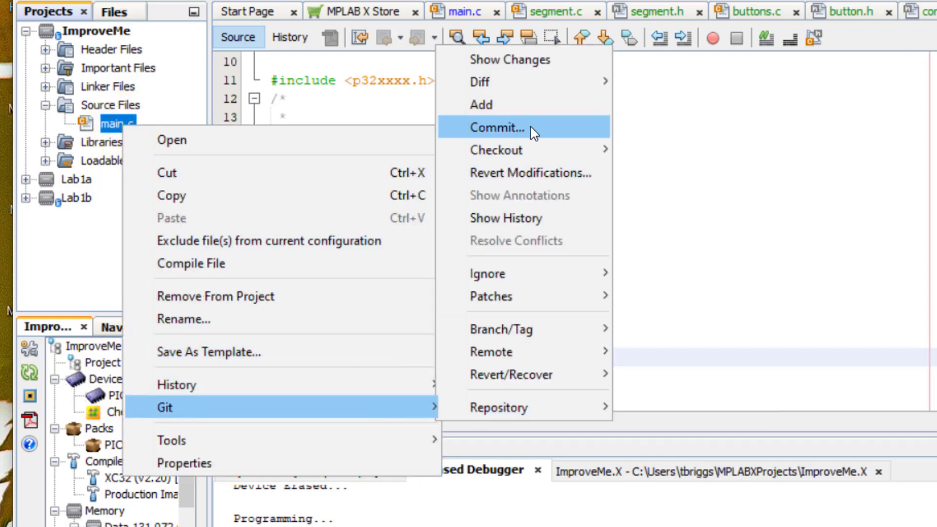
left_click(498, 127)
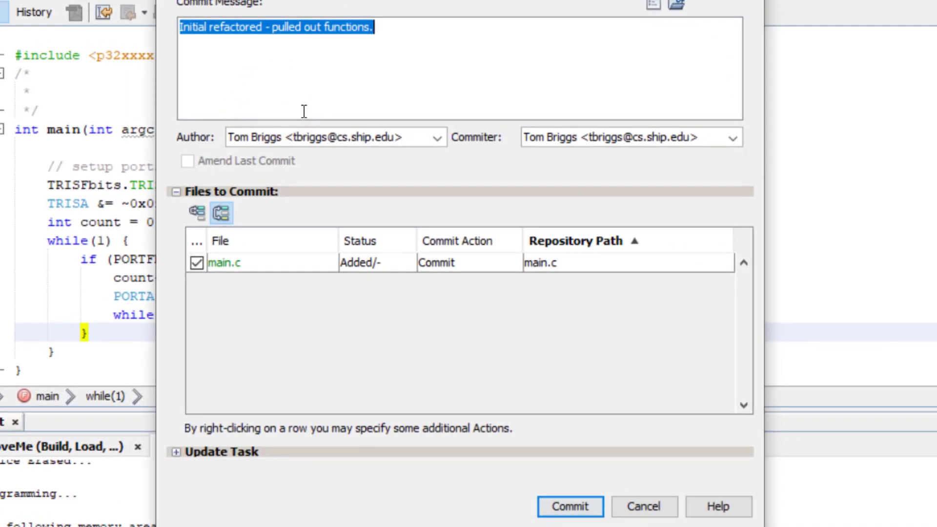
type("Initial checkin")
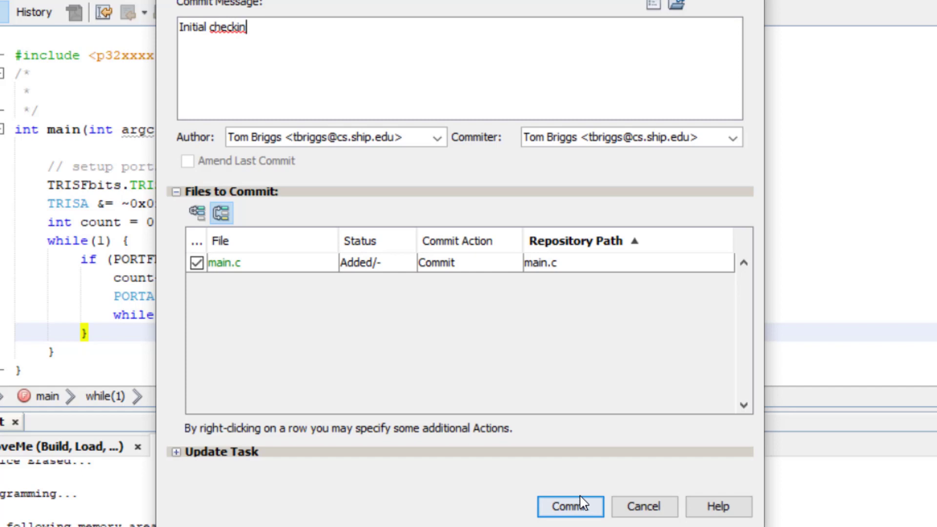
left_click(565, 507)
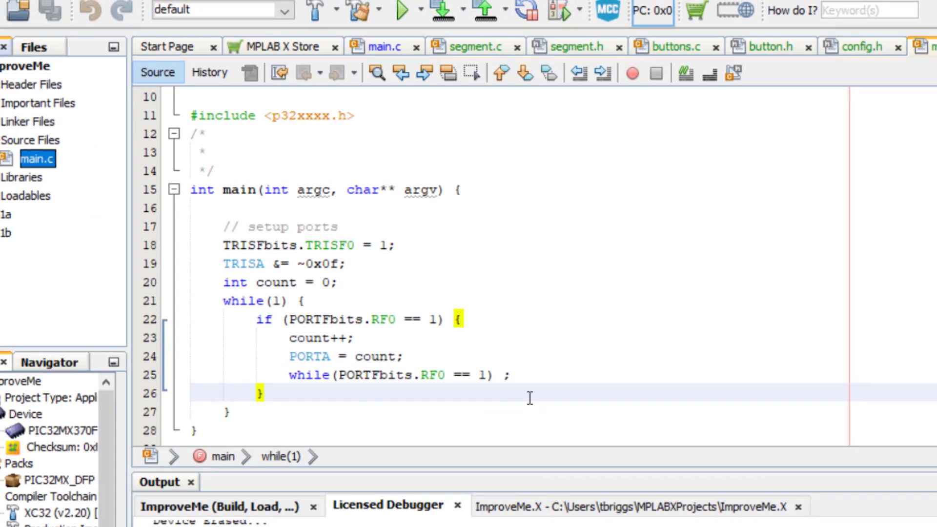
mouse_move(522, 409)
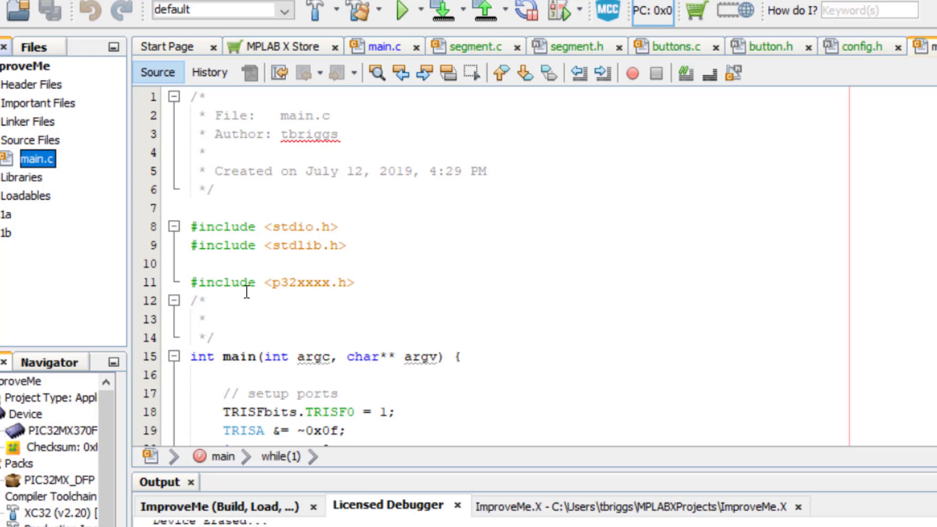
mouse_move(326, 308)
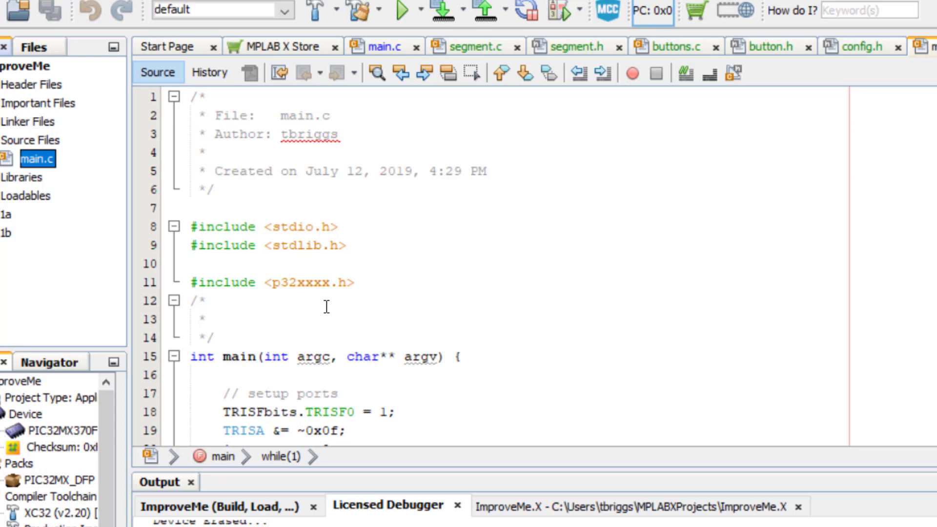
mouse_move(512, 330)
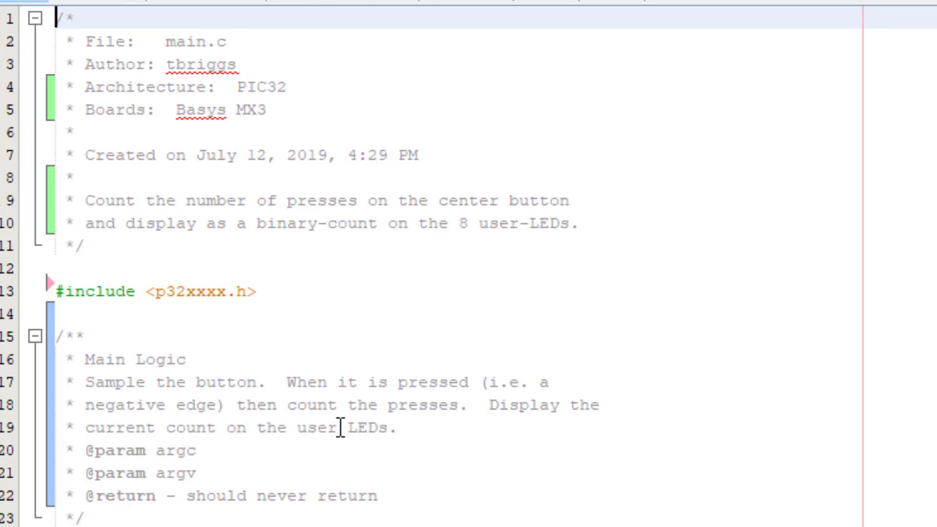
mouse_move(115, 176)
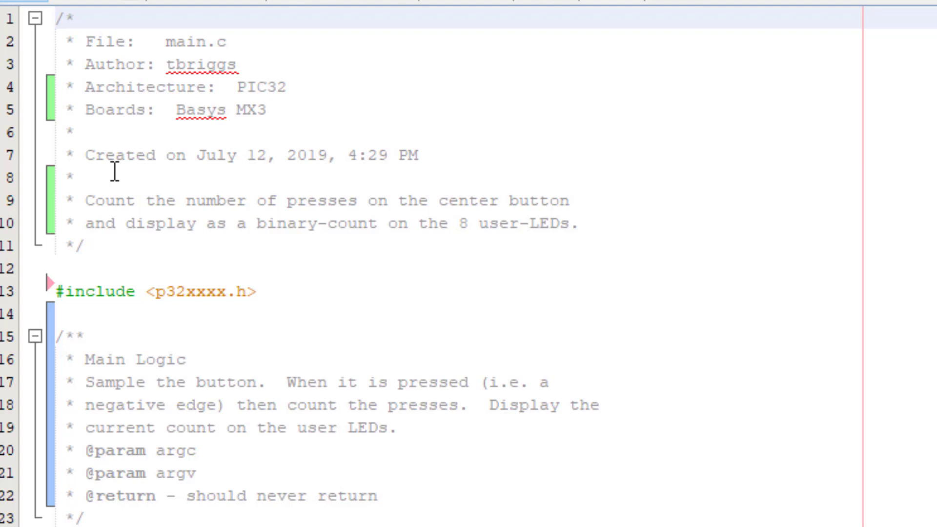
mouse_move(212, 109)
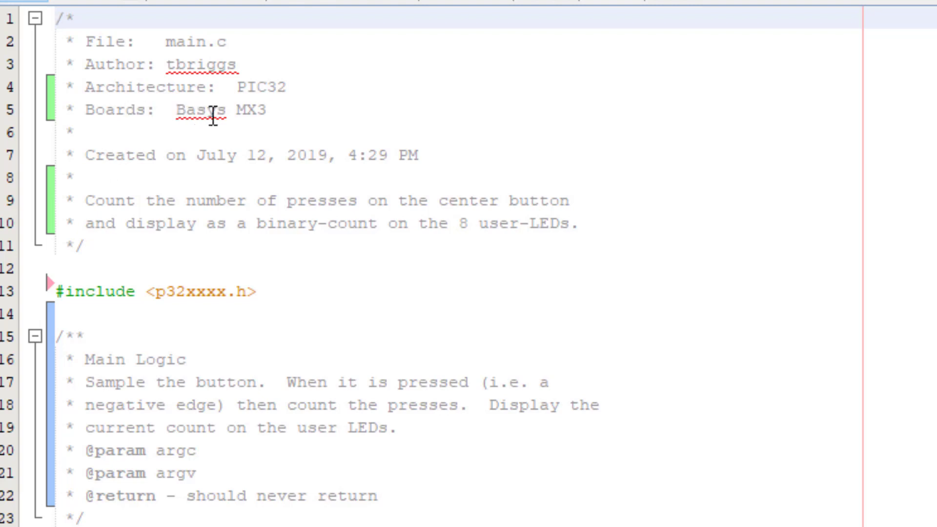
mouse_move(273, 123)
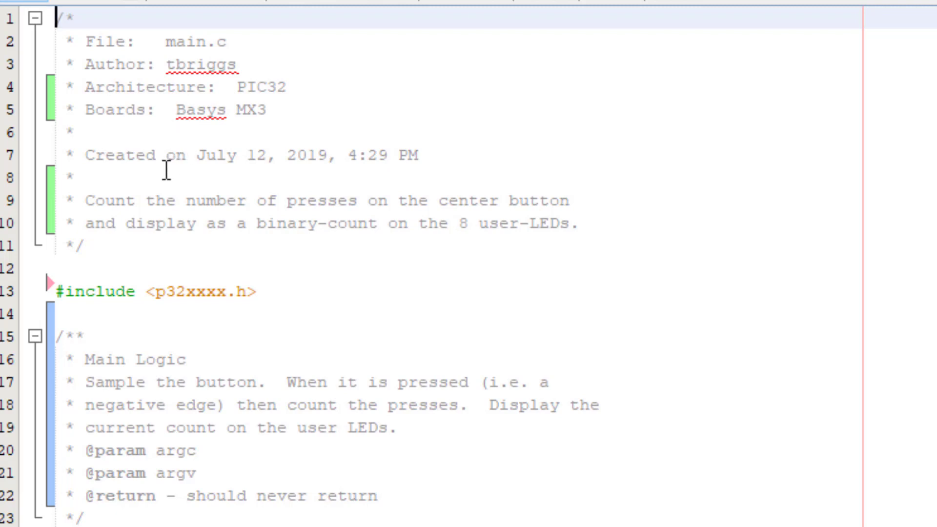
mouse_move(273, 223)
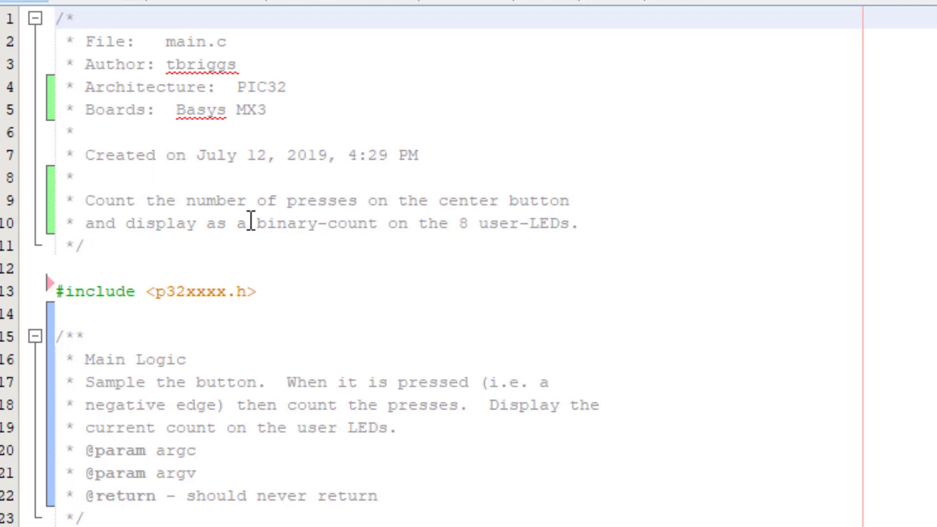
scroll("down", 3)
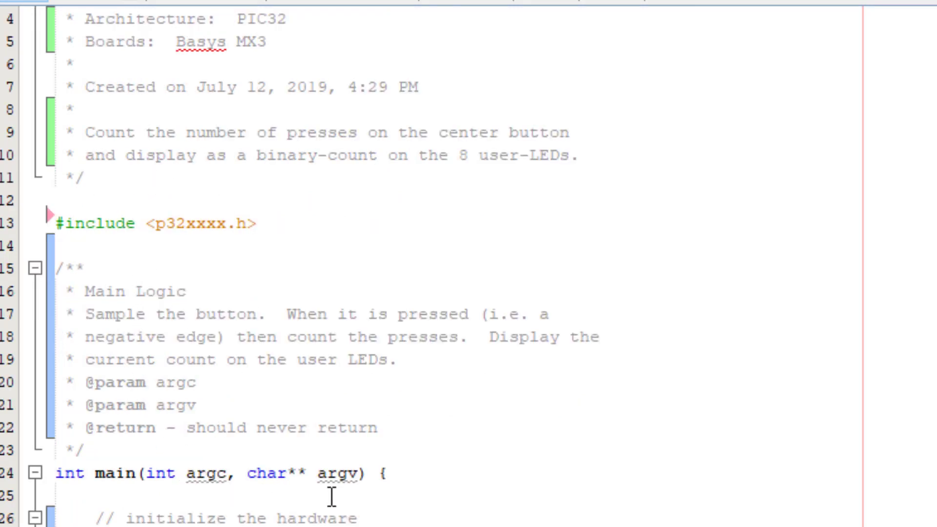
scroll("down", 3)
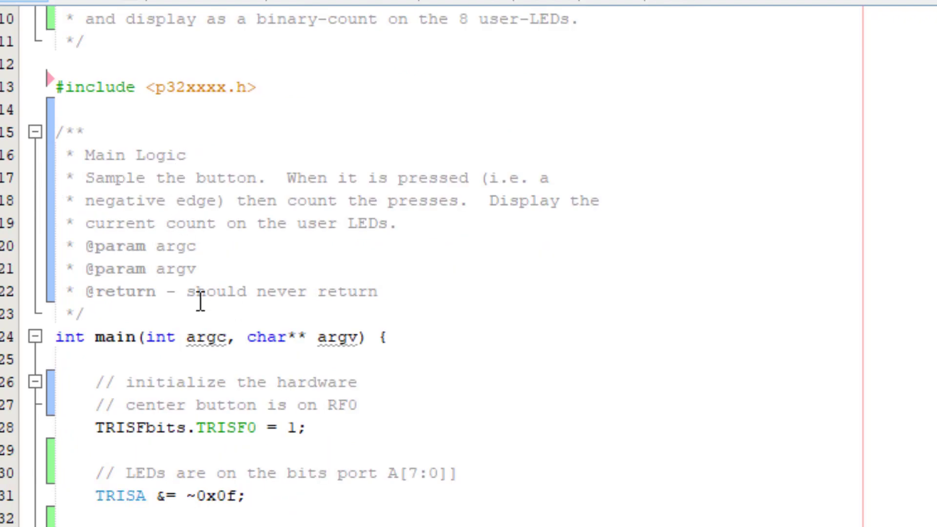
scroll("down", 3)
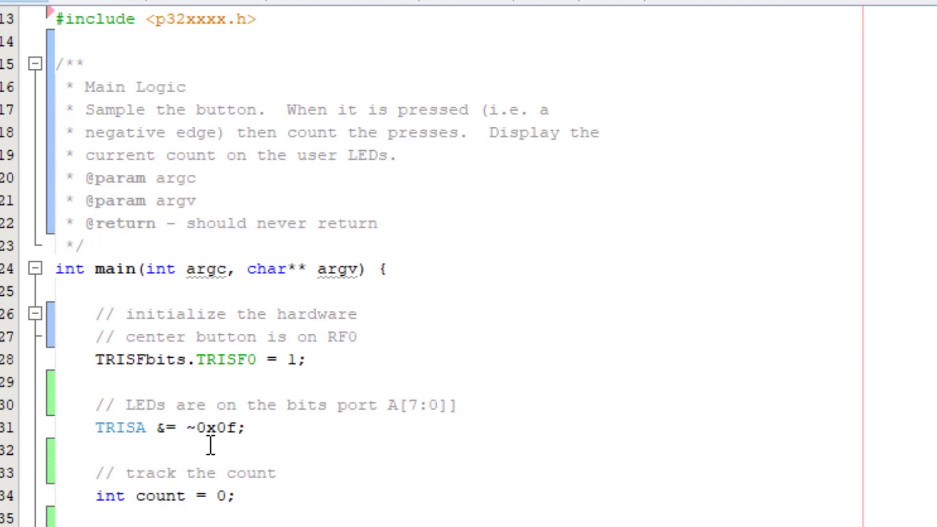
scroll("down", 3)
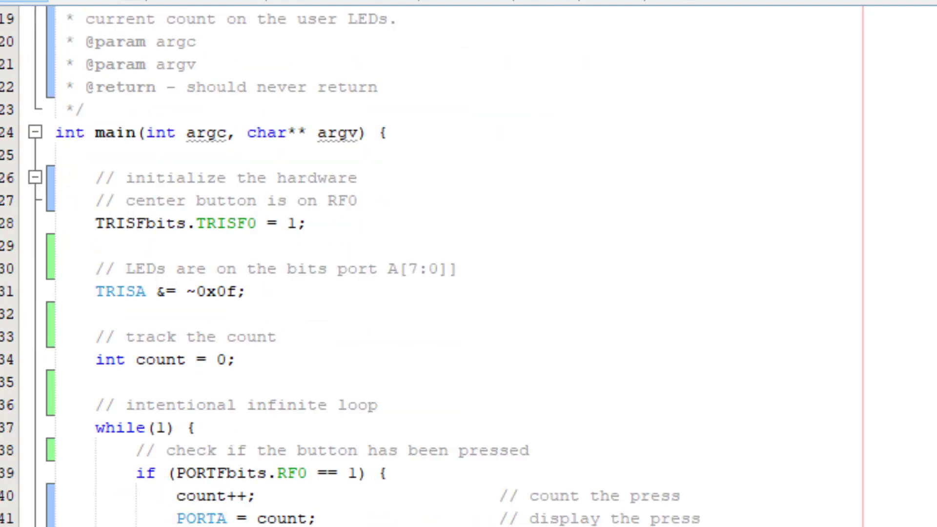
mouse_move(388, 356)
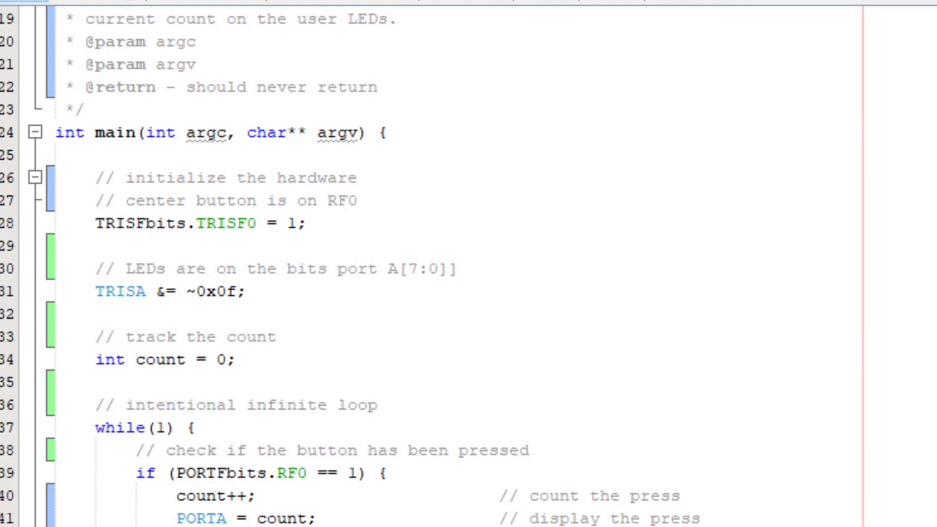
mouse_move(356, 336)
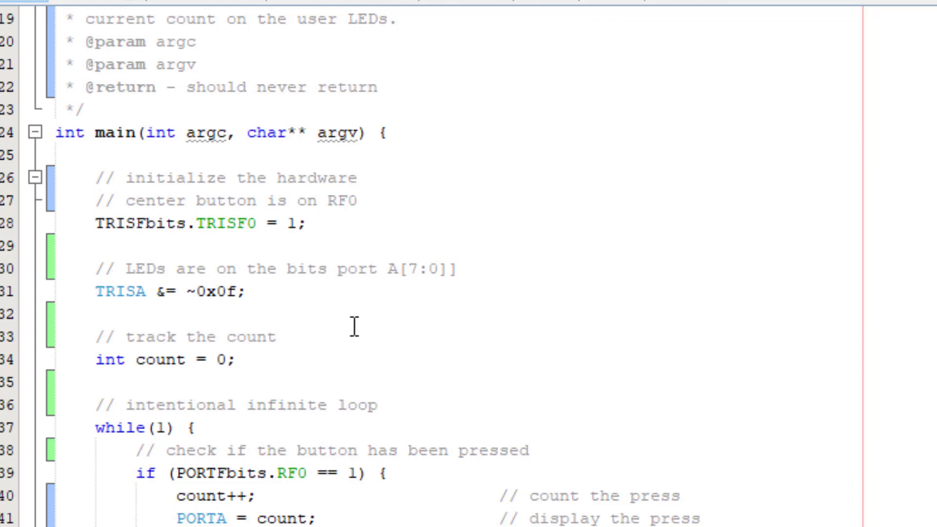
mouse_move(149, 337)
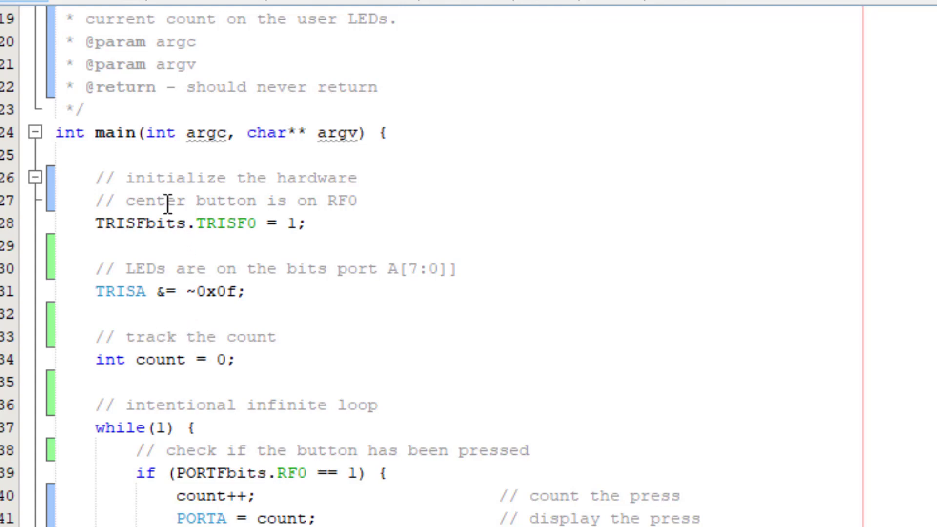
mouse_move(139, 306)
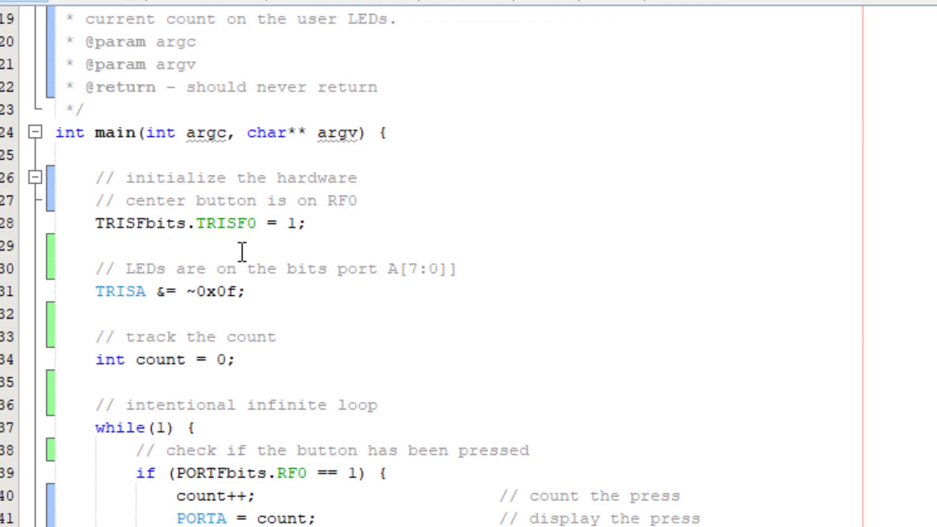
mouse_move(282, 300)
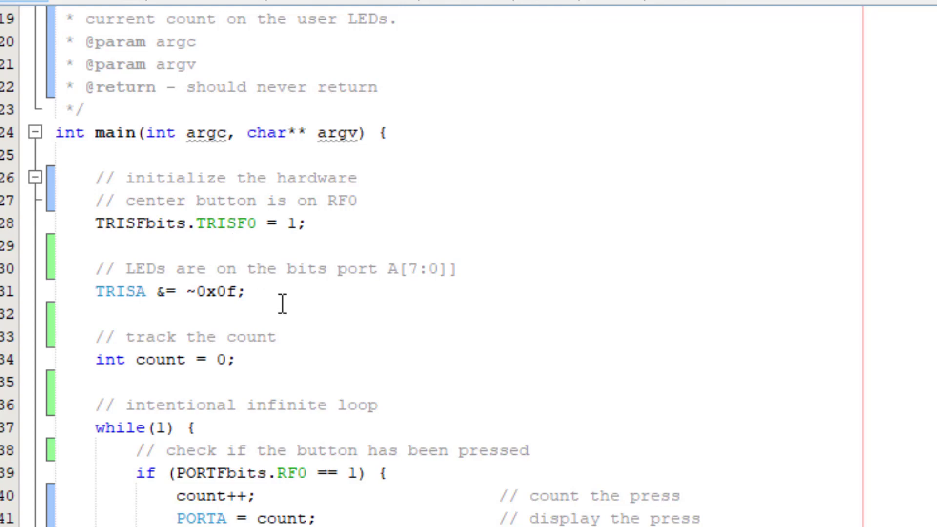
mouse_move(284, 308)
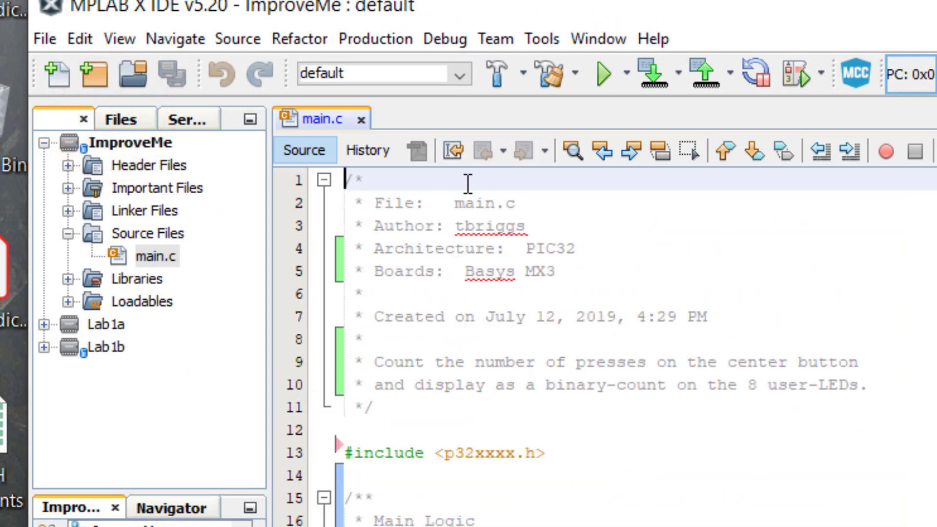
- Commit the documented main.c with the message 'Added documentation.'
left_click(542, 39)
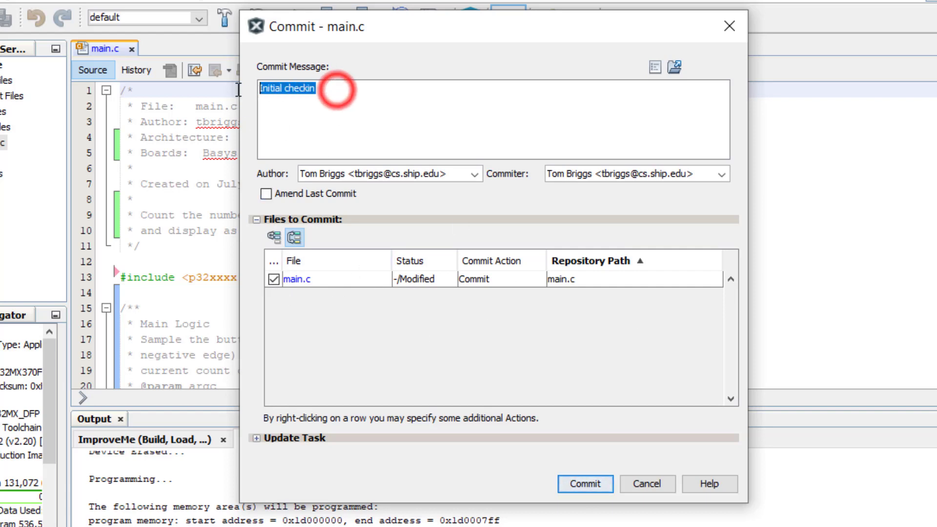
type("Added documentation.")
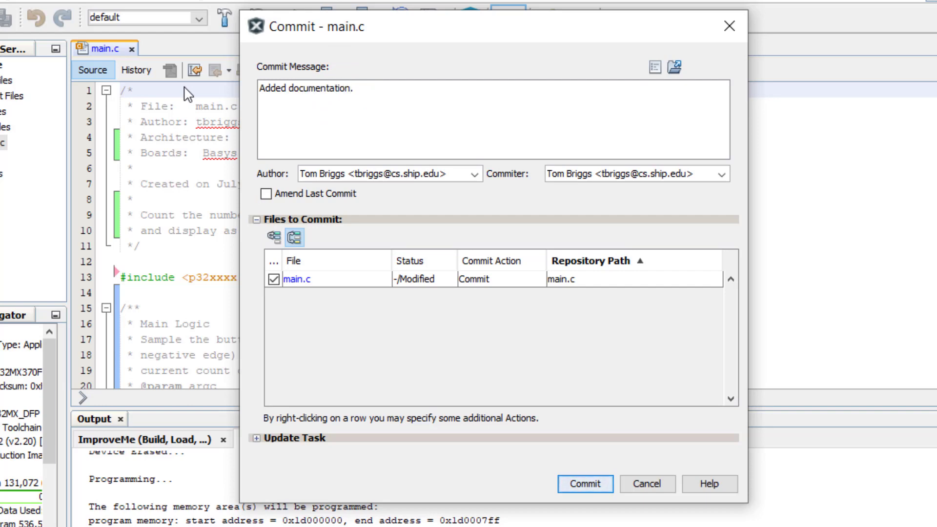
left_click(587, 484)
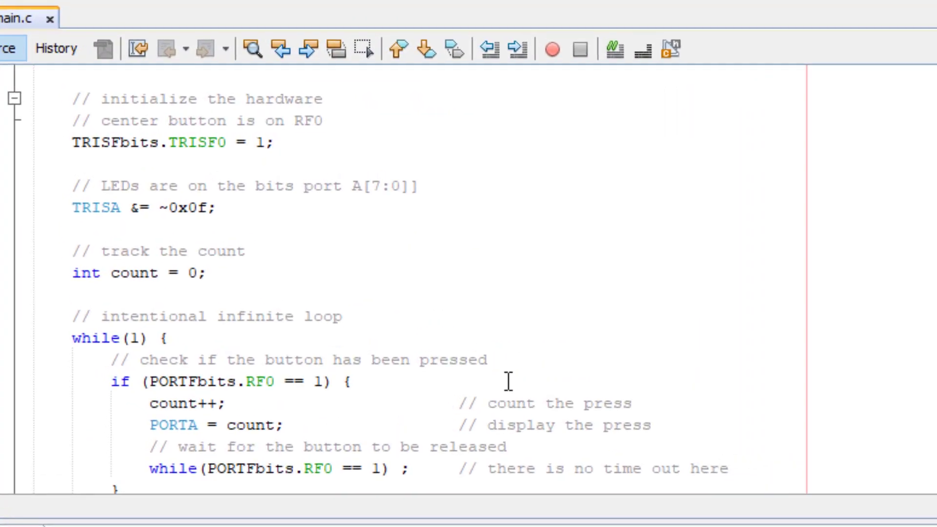
- Scroll through main.c to the blank line below the #include to start a void function
scroll("down", 3)
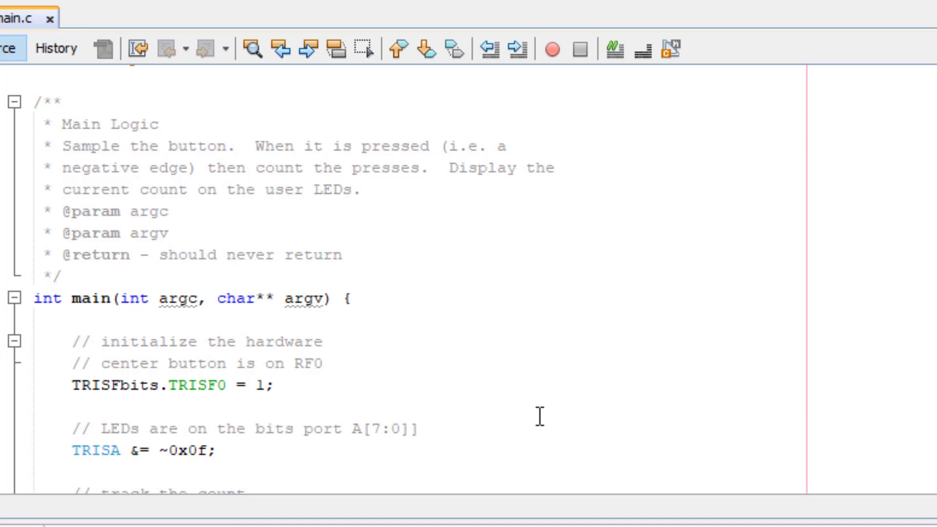
mouse_move(251, 440)
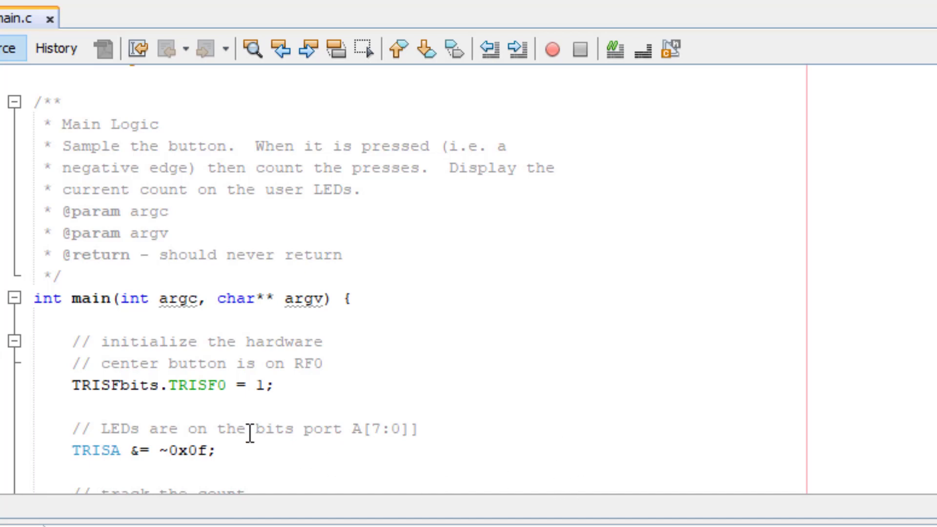
mouse_move(83, 386)
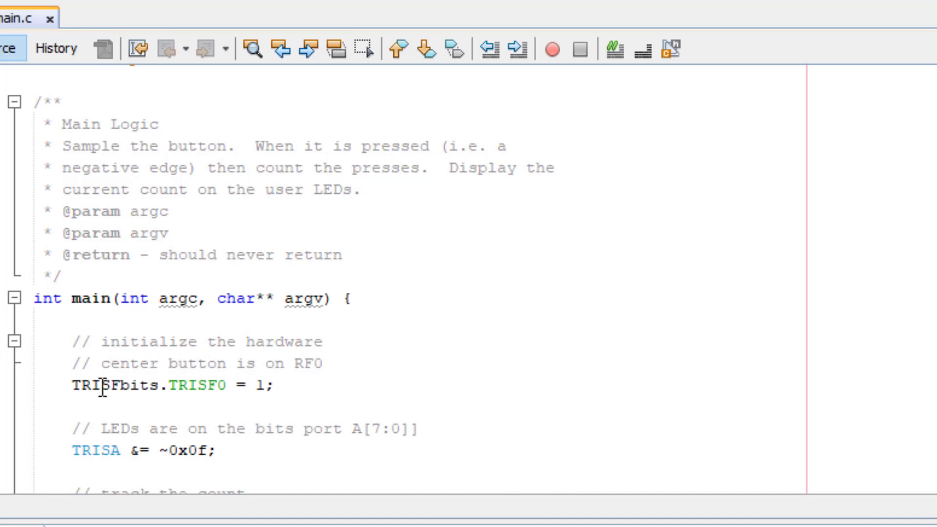
scroll("down", 3)
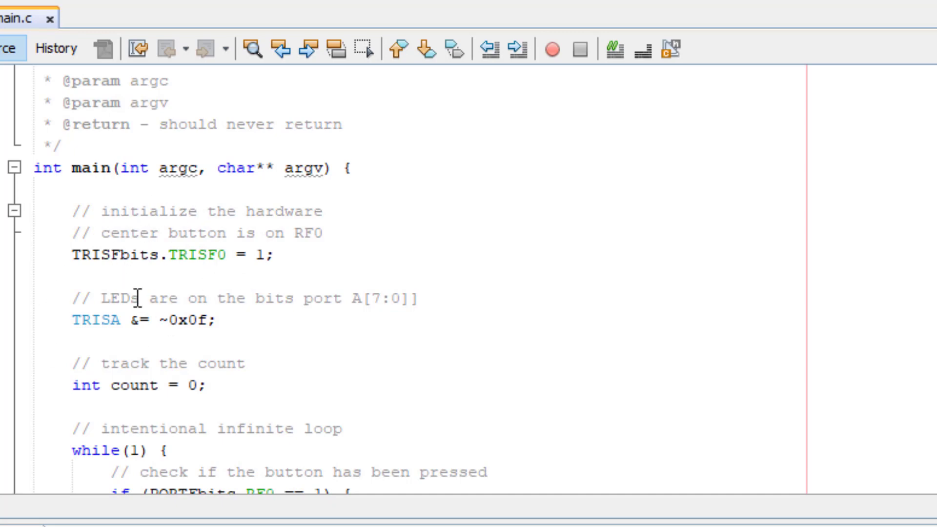
mouse_move(212, 224)
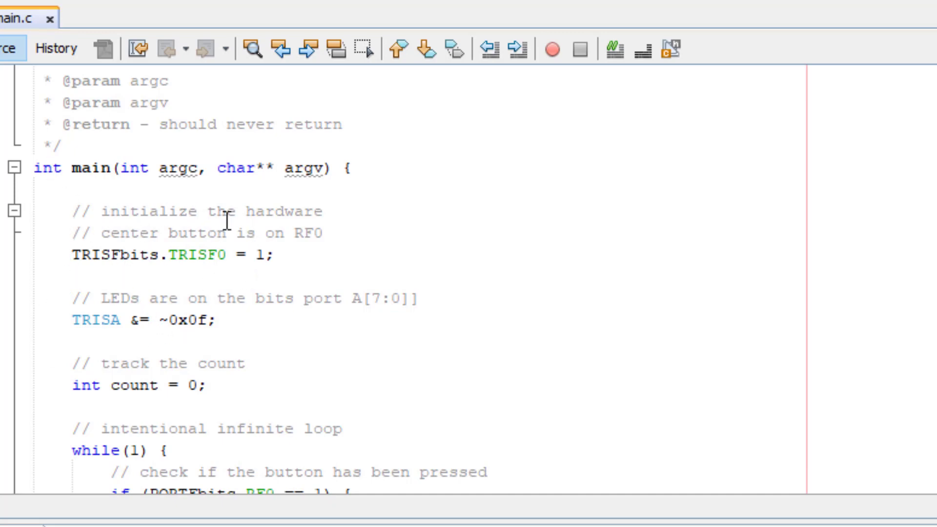
mouse_move(228, 359)
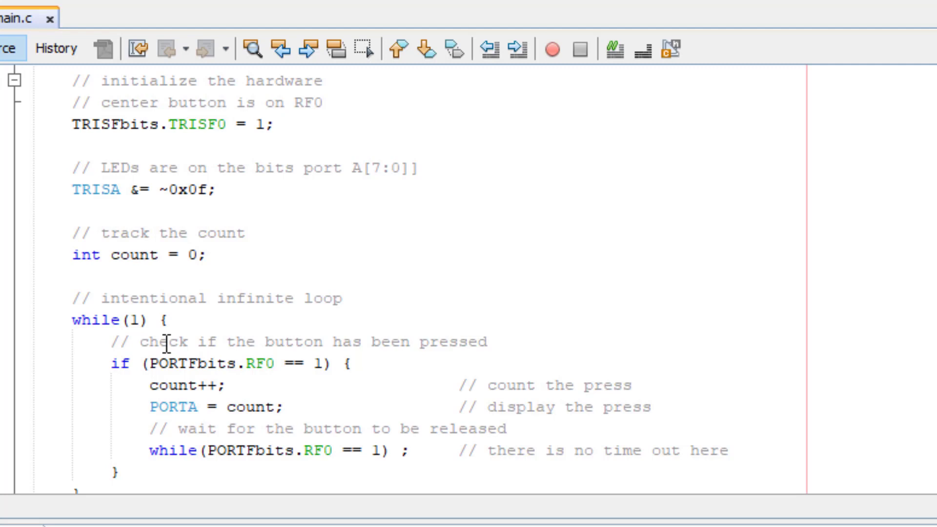
mouse_move(342, 461)
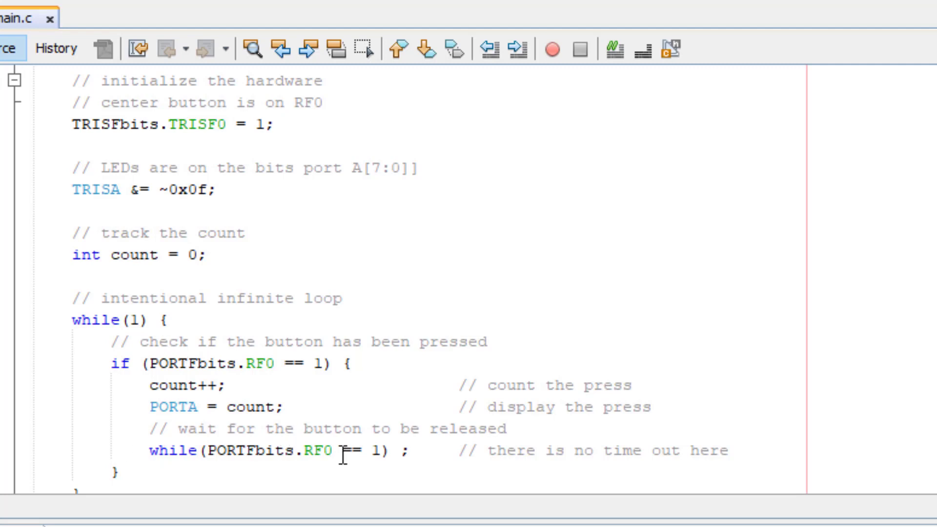
mouse_move(192, 418)
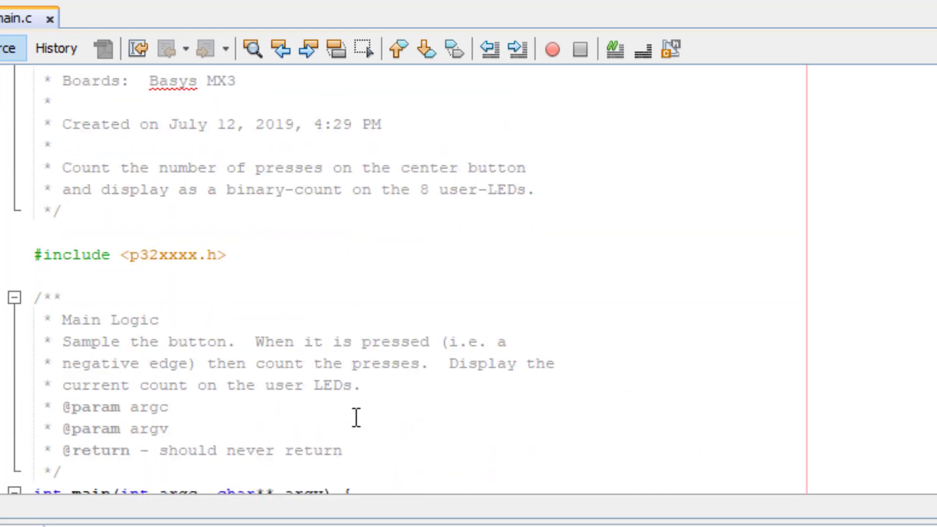
scroll("down", 3)
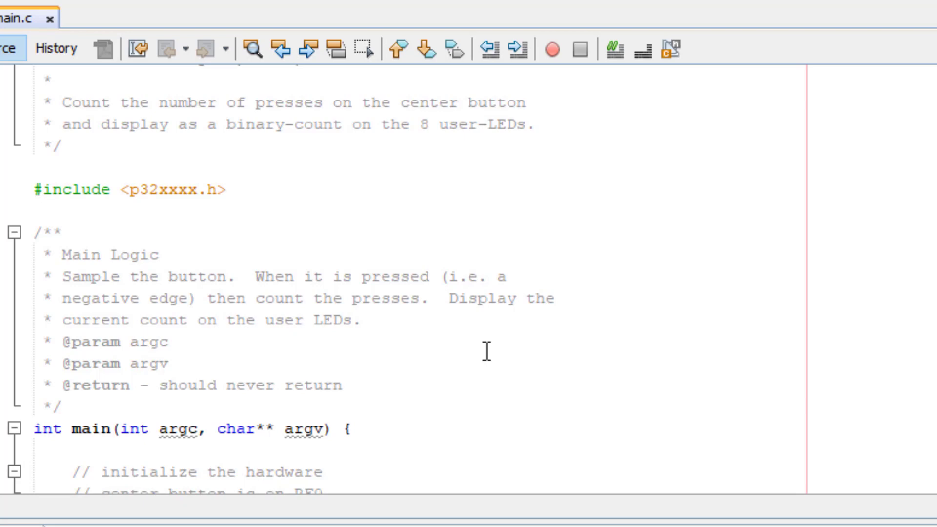
scroll("down", 3)
type("void")
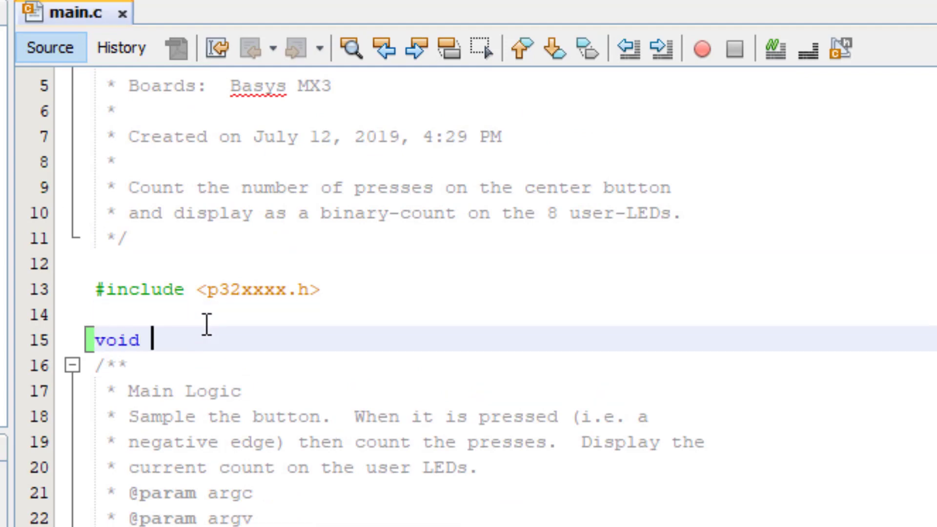
- Write initialize(void), display(unsigned value), is_pressed() and wait_release() definitions above main
type("initialize( void )")
type("void disp")
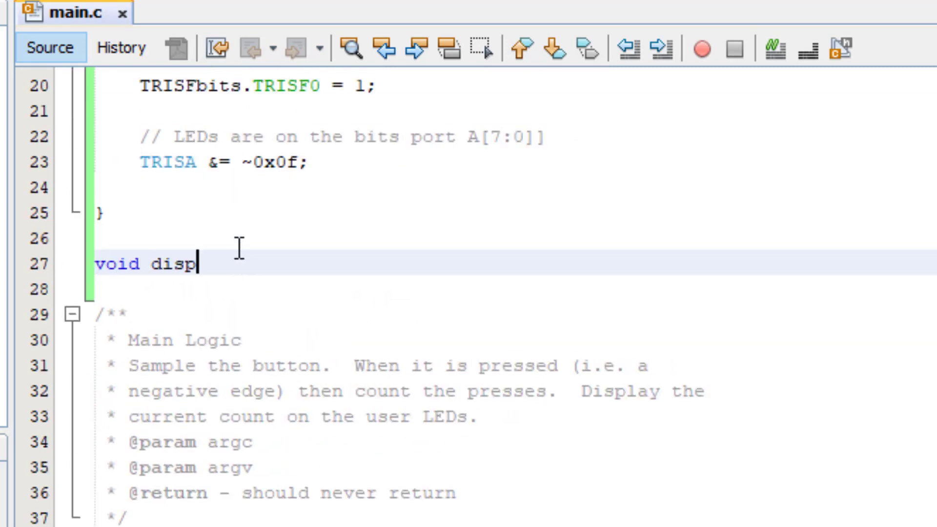
type("lay(unsigned value")
type("PORTA = (value & 0x0f);")
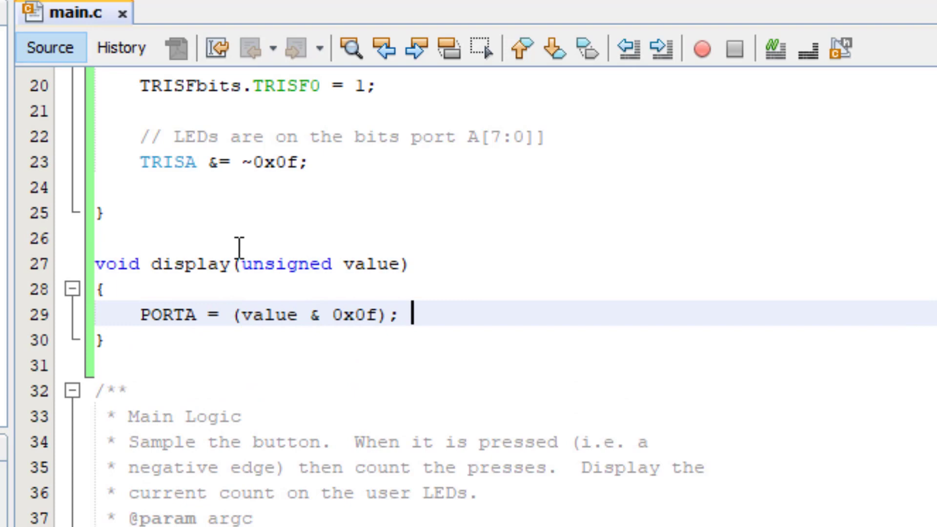
type("// only change the least-8 bits of")
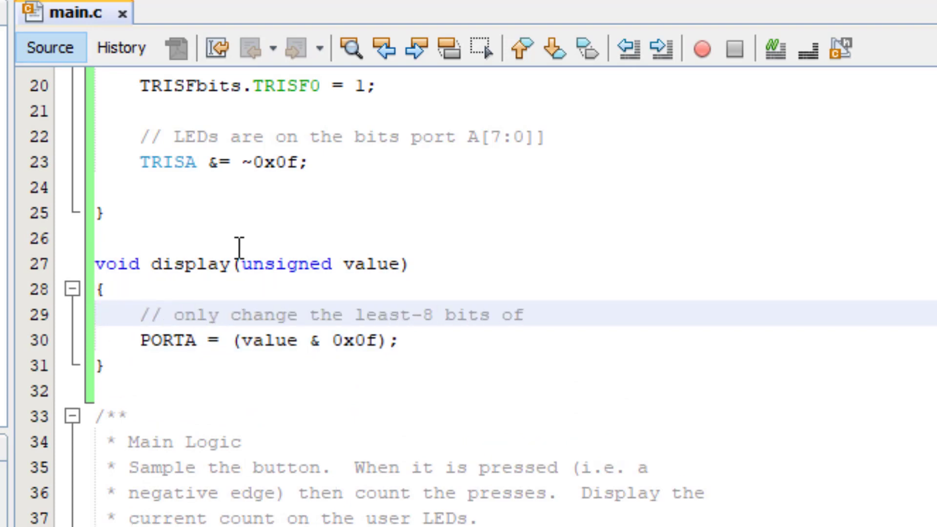
type("int is_pre")
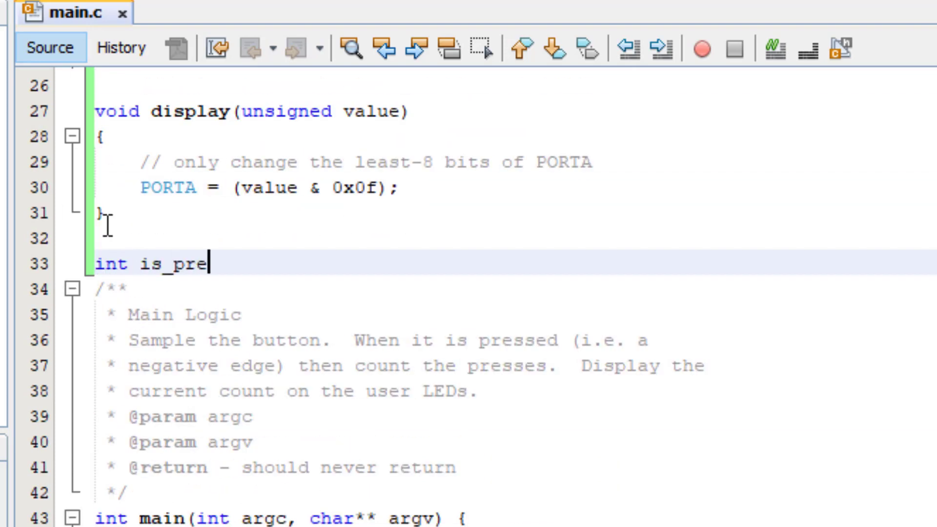
type("ssed( )\\n{\\n    if (PORTF)")
type("w")
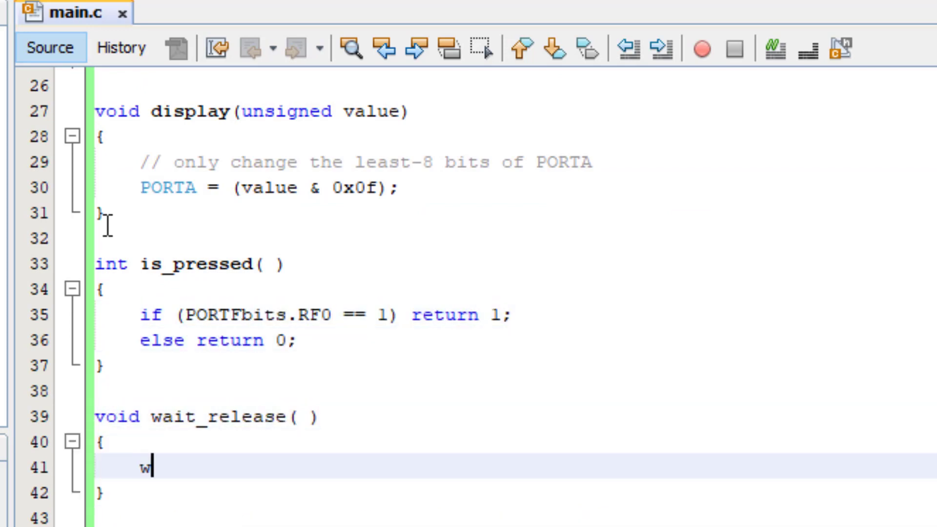
type("hile(PORTFbits.RF0 == 1) ;")
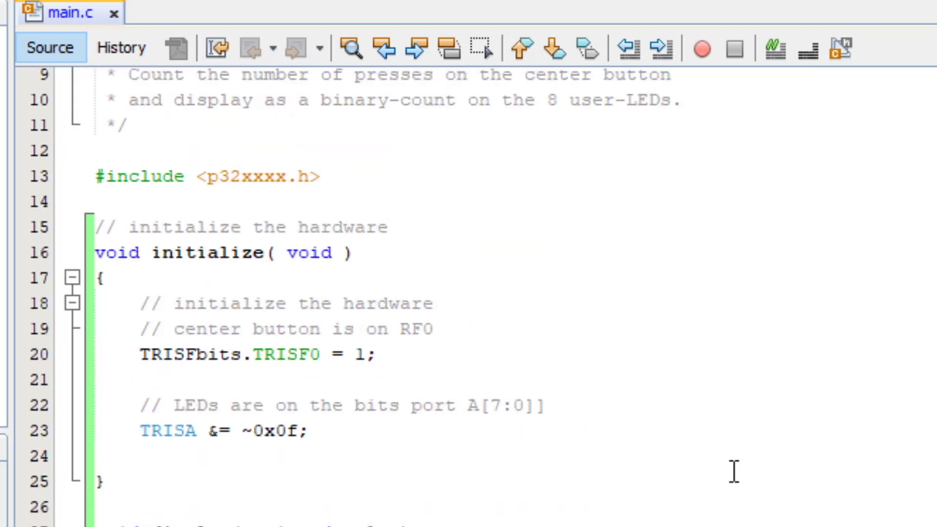
mouse_move(595, 491)
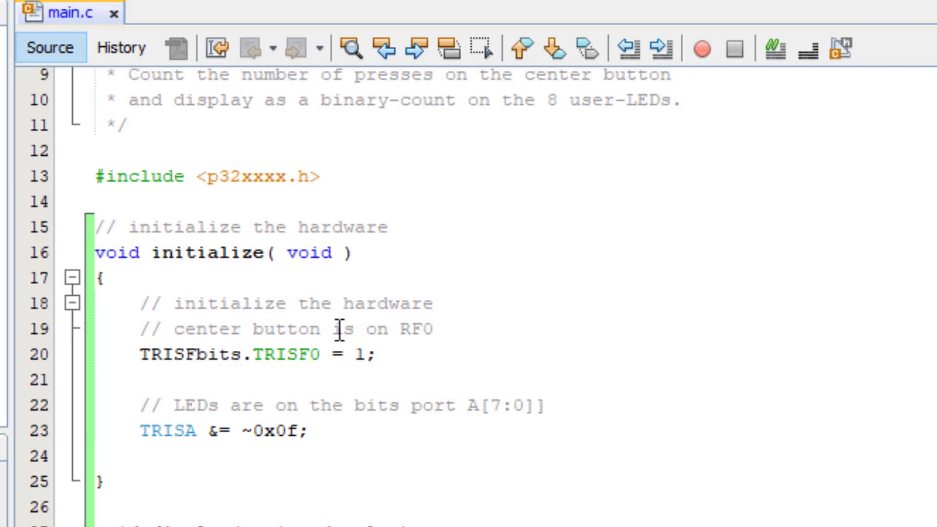
mouse_move(229, 228)
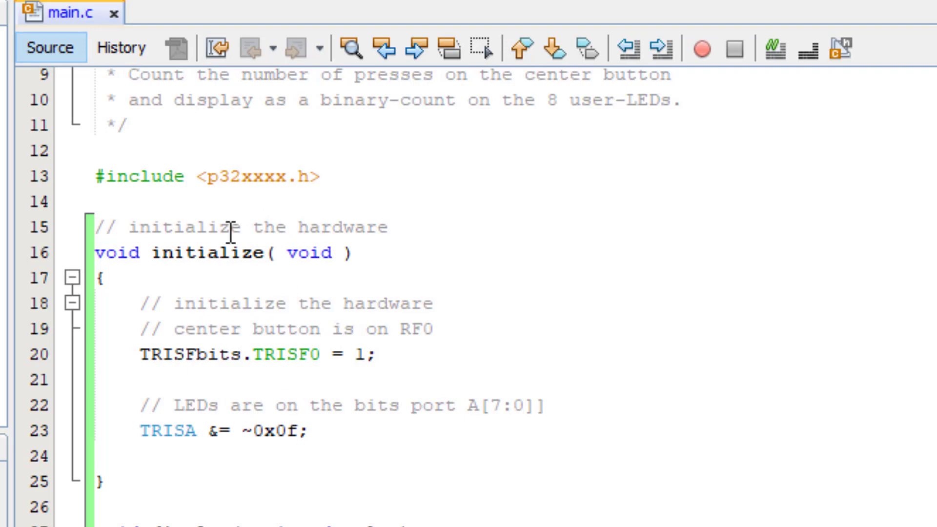
scroll("down", 3)
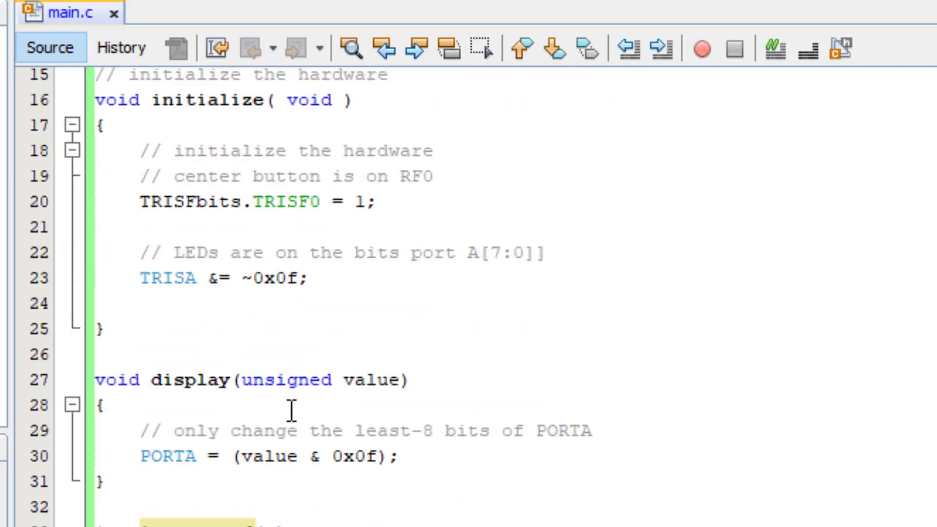
scroll("down", 3)
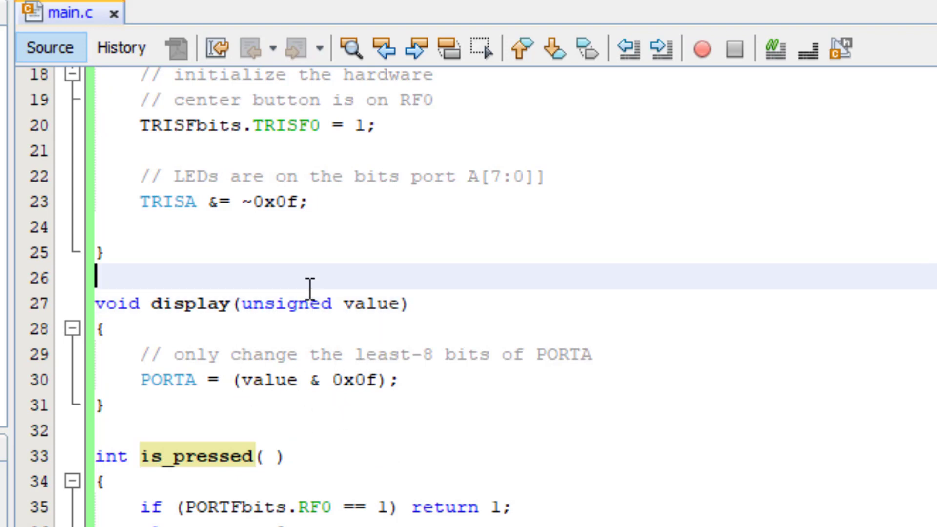
- Add a doc comment to display(): shows the value on 8 user LEDs, value 0...255
type("/**/")
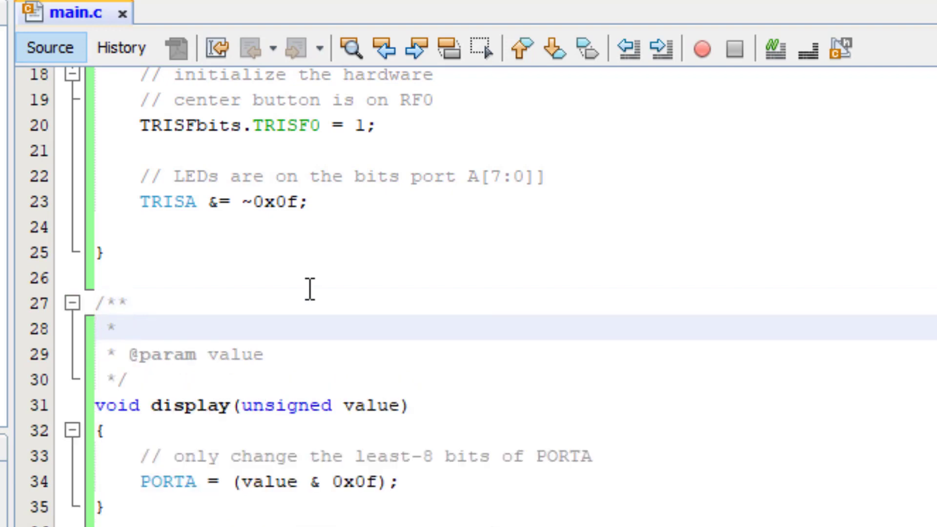
left_click(129, 328)
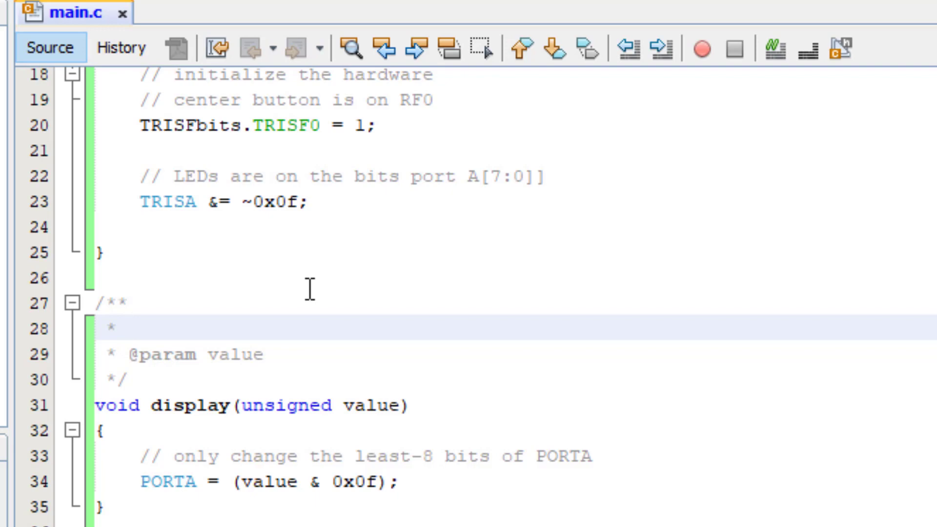
left_click(128, 331)
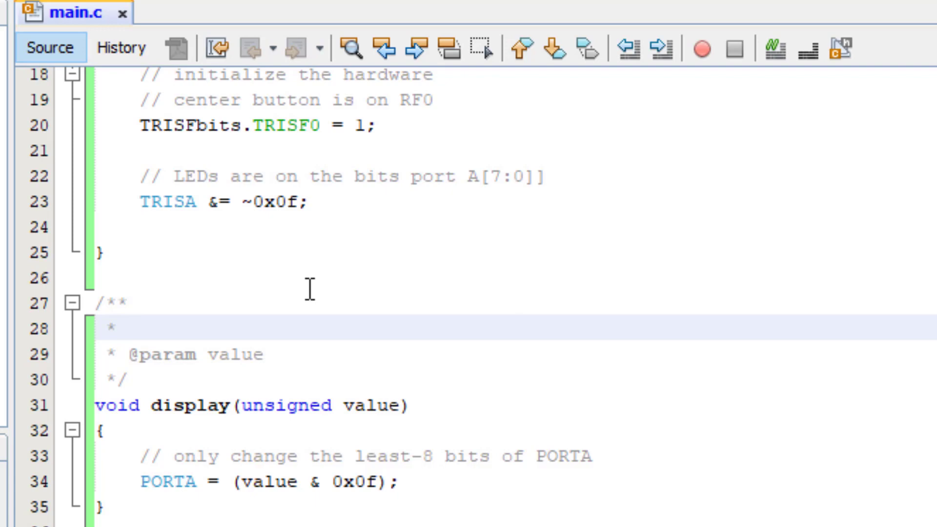
left_click(127, 329)
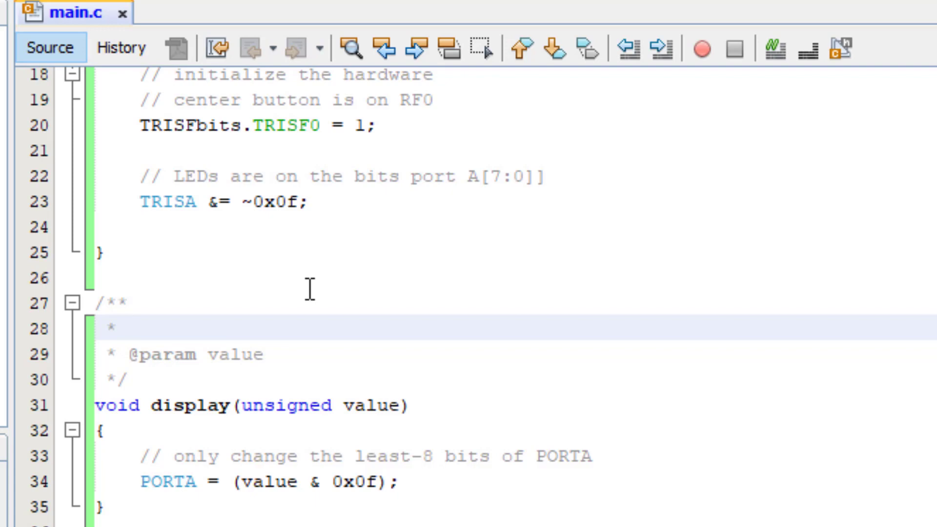
type("Display")
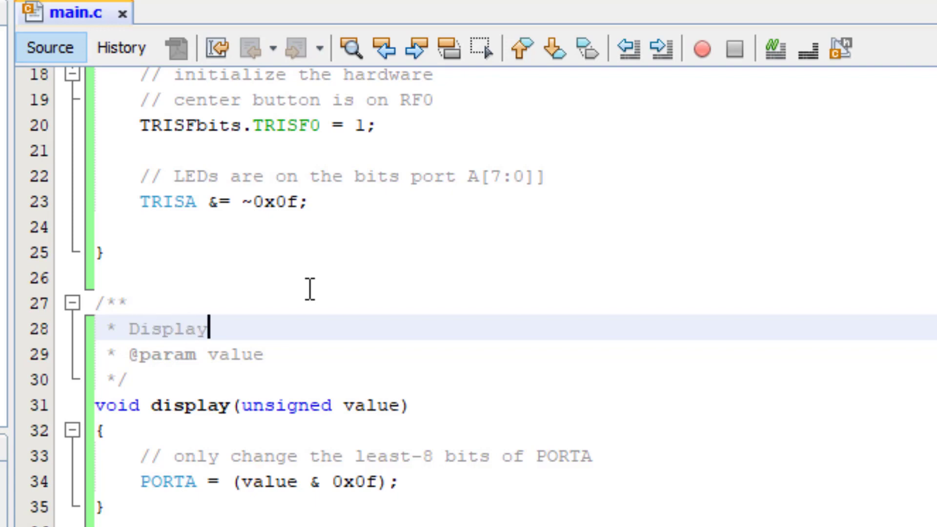
key("BackSpace")
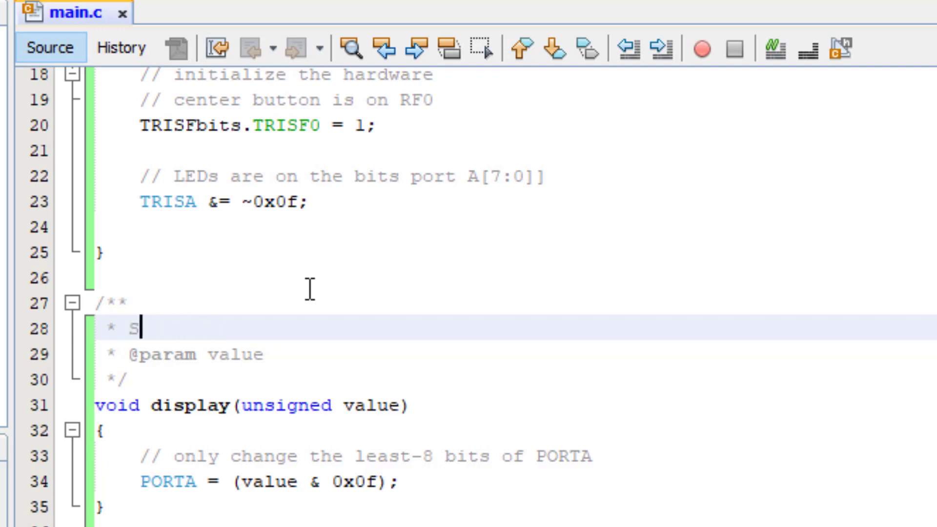
type("how the vlau")
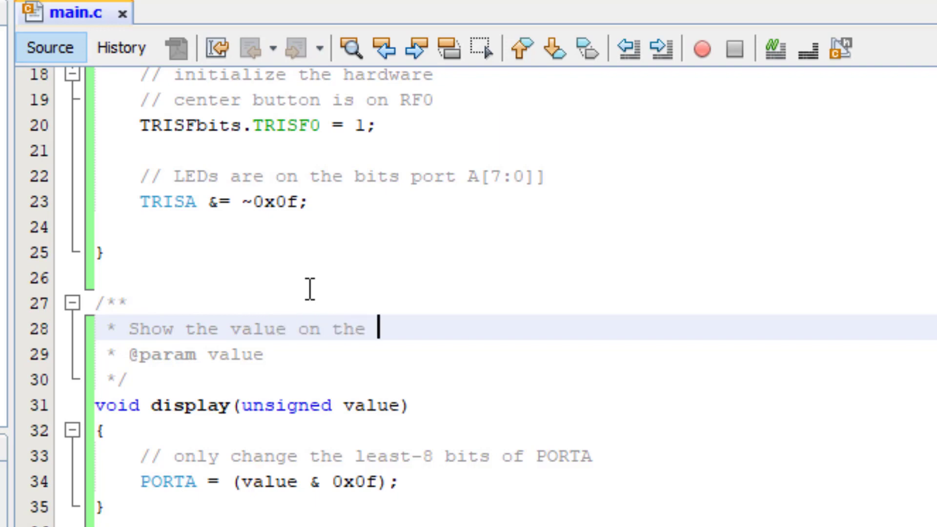
type("8 user LEDs on the board")
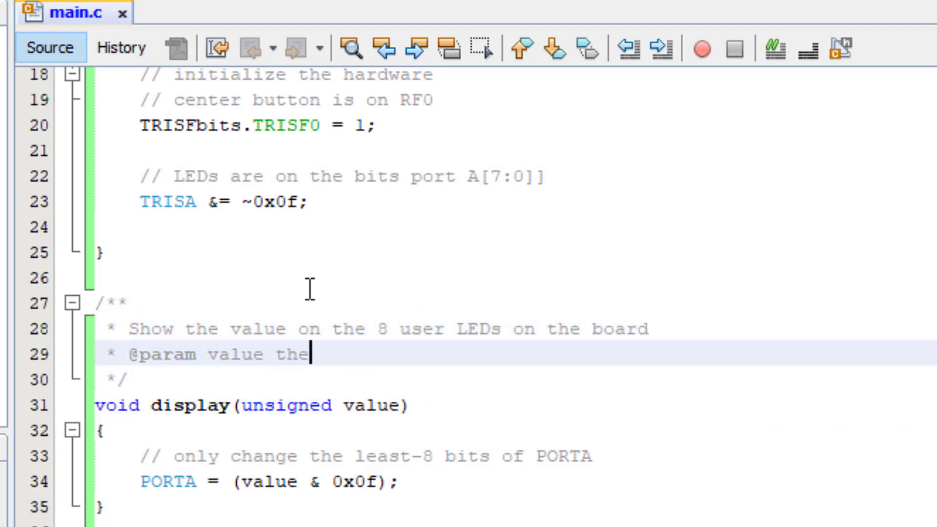
type("value to be displayed [")
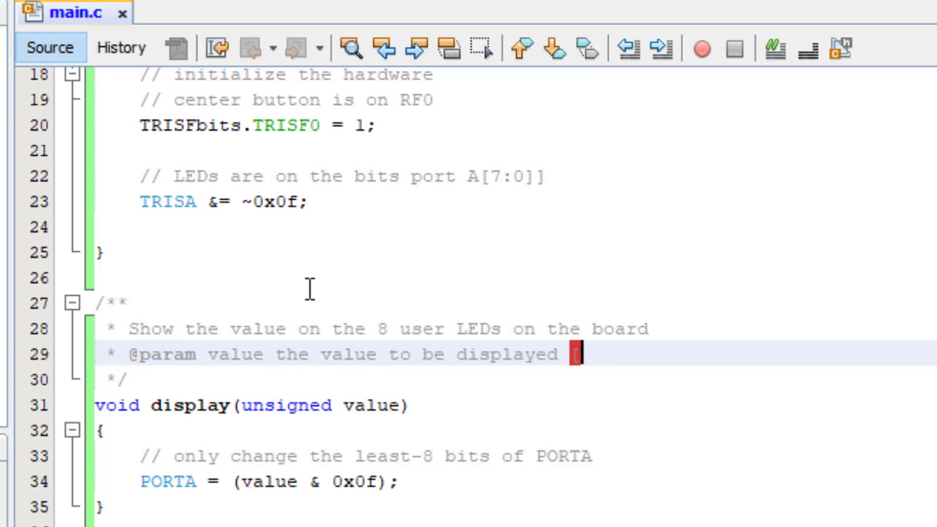
type("0...255[")
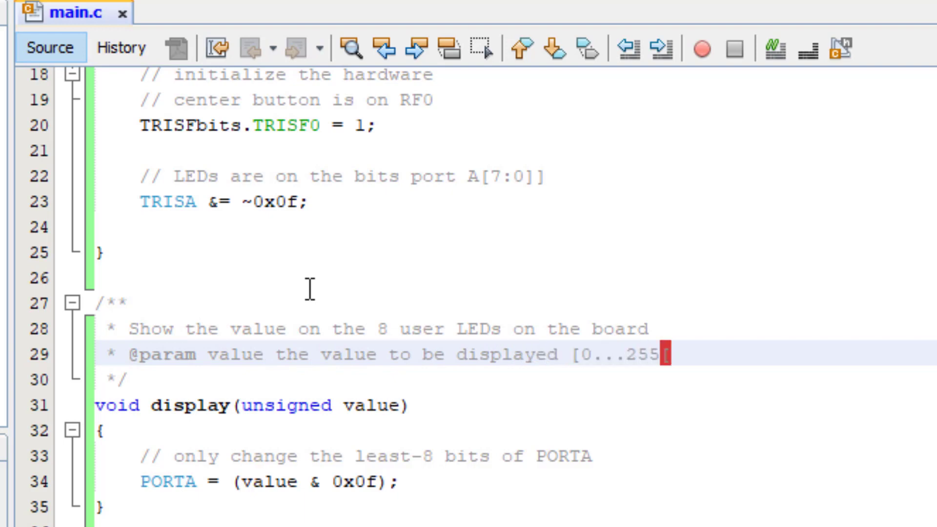
- Document is_pressed() as returning true for the center button, and start wait_release's comment
left_click(596, 457)
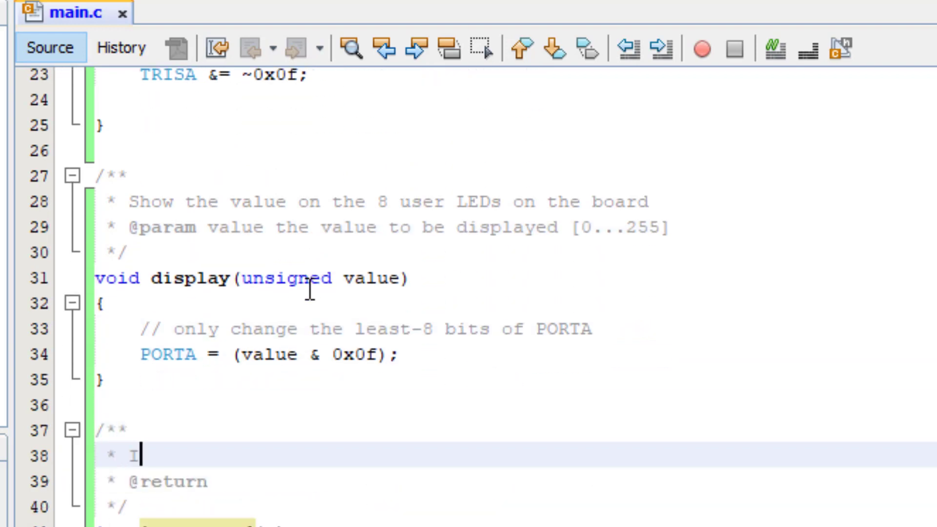
type("Returns true if the center button is pressed")
left_click(421, 482)
type(" true (1) if the button is pressed, 0 otherwise")
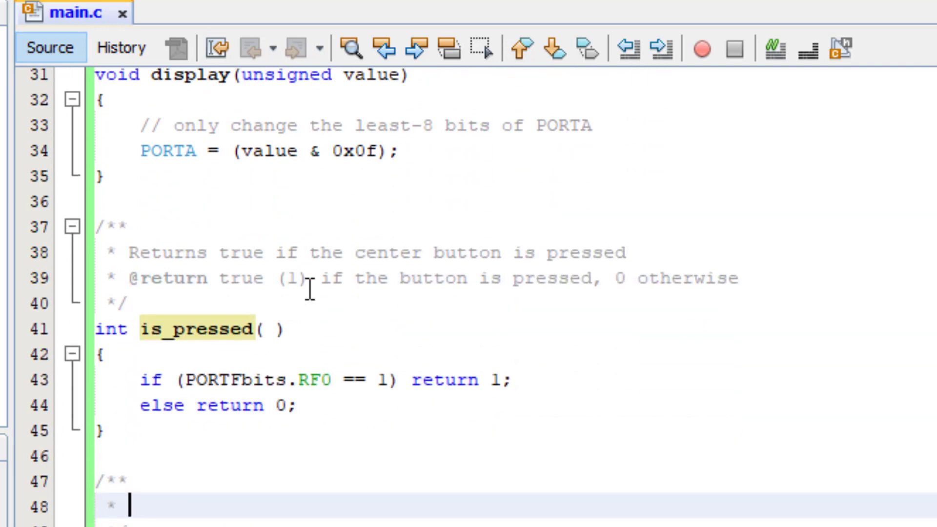
type("Waits for the center button to be releas")
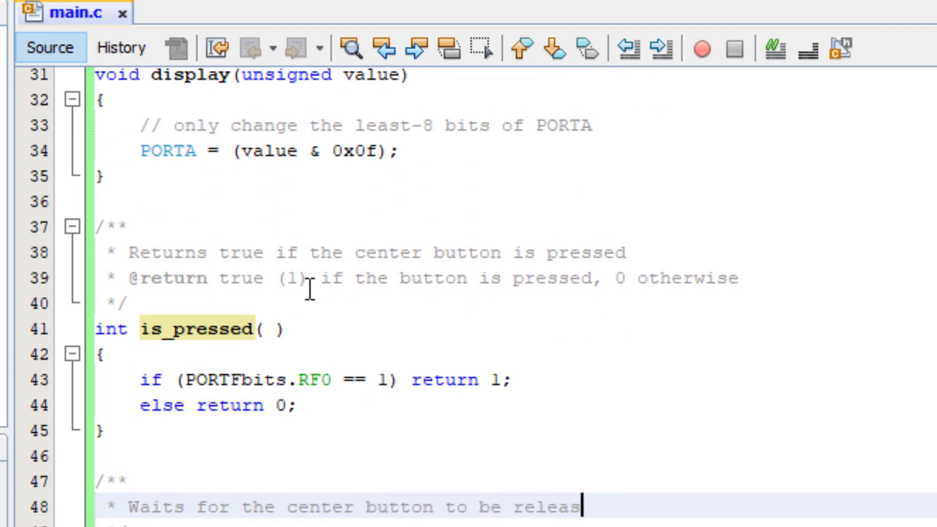
scroll("down", 3)
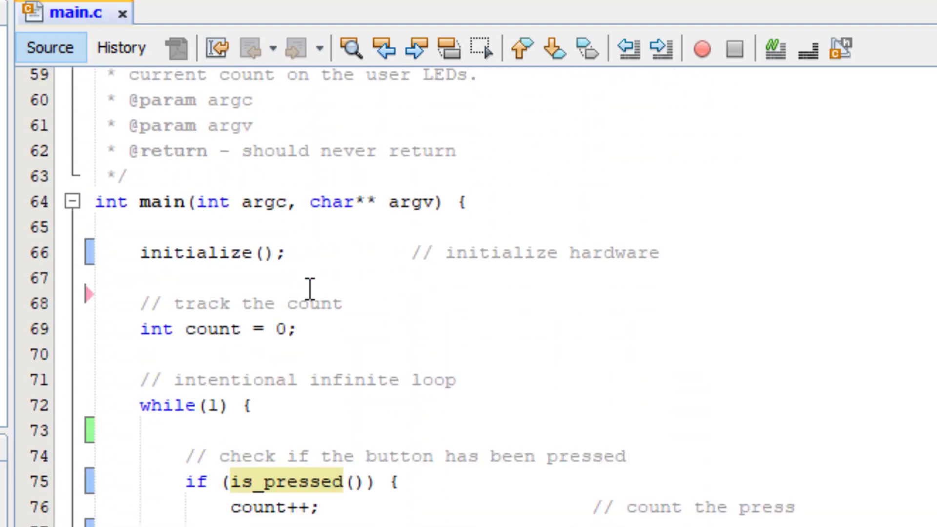
mouse_move(161, 14)
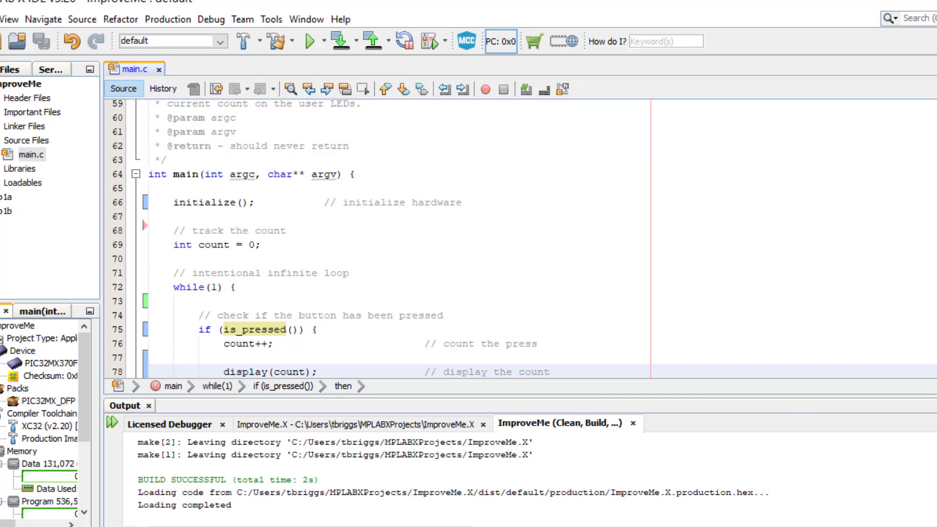
- Commit main.c with the message 'Applied top-design to improve structure of the code'
left_click(242, 19)
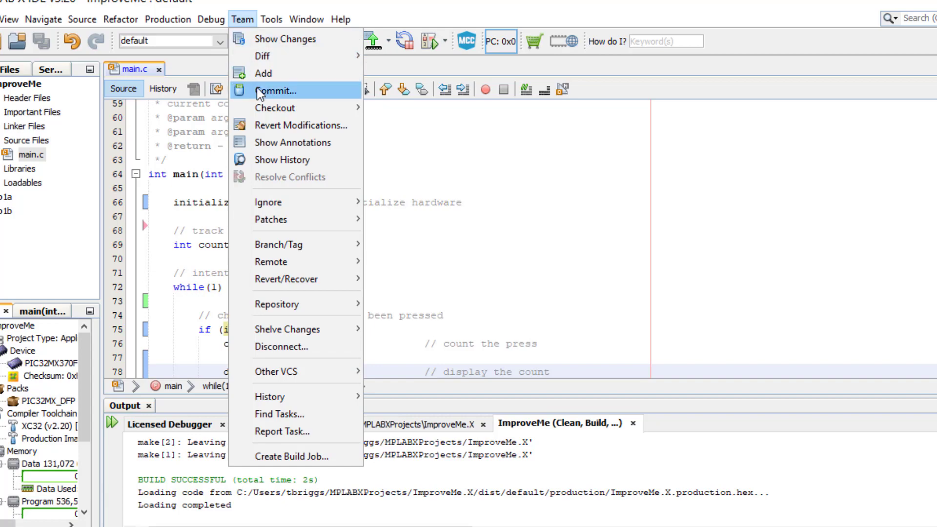
left_click(275, 90)
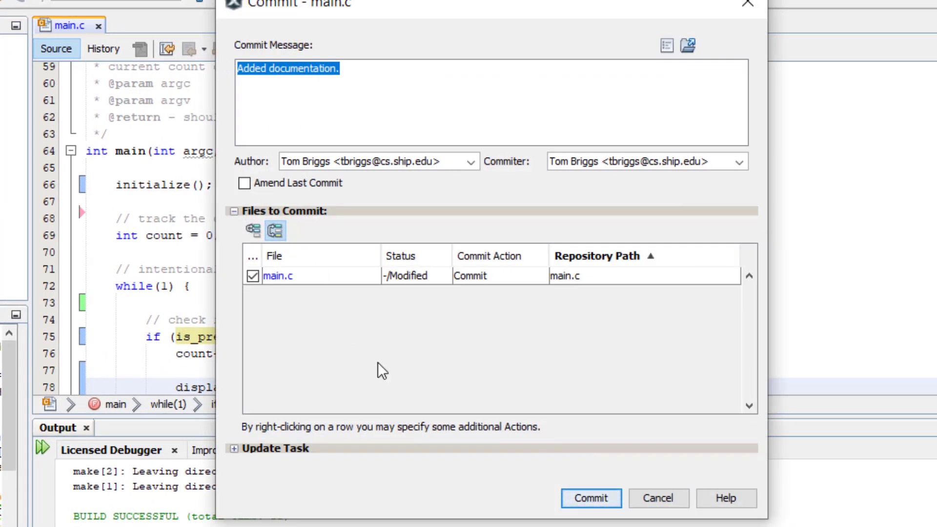
mouse_move(338, 20)
type("Applied top-d")
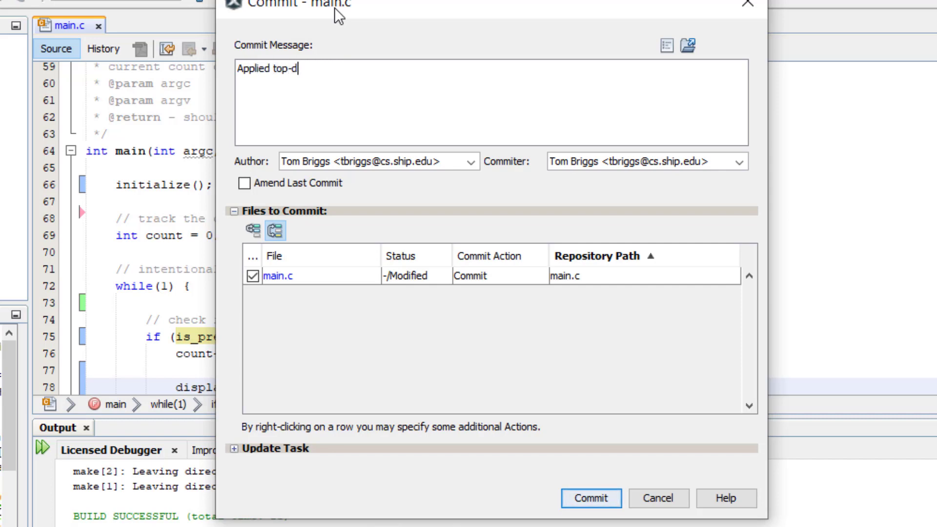
type("esign to")
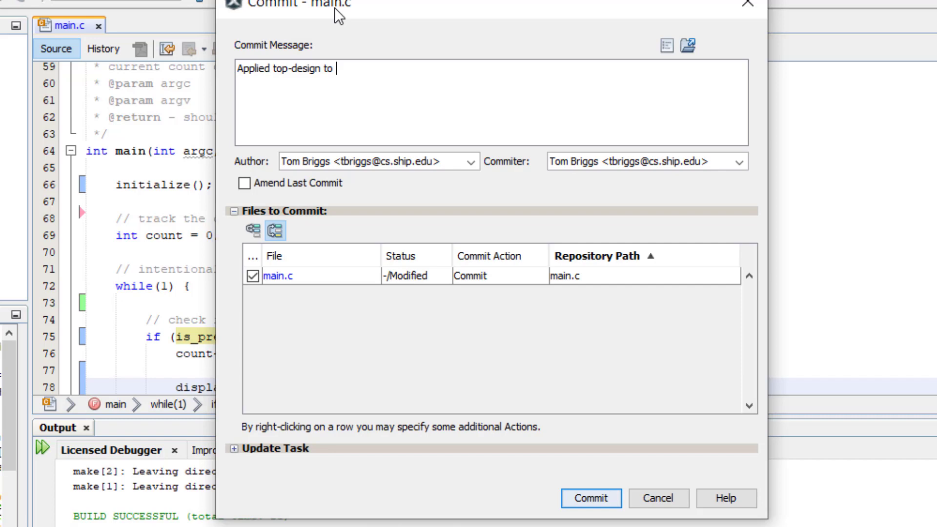
type("improve s")
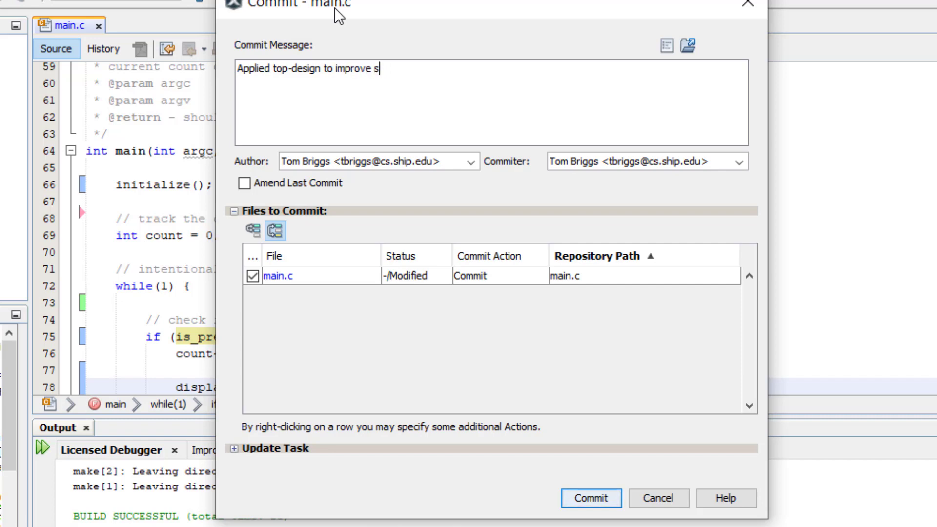
type("tructure of the code")
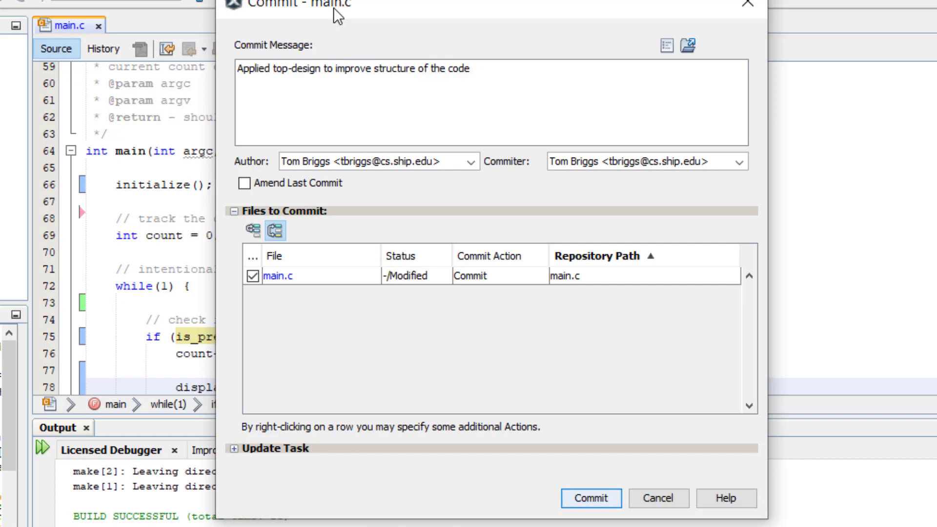
mouse_move(578, 492)
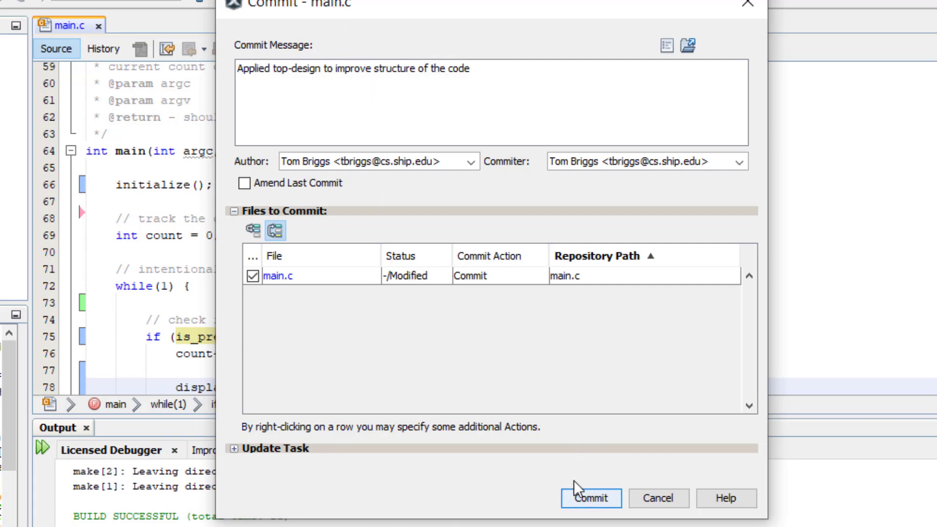
left_click(588, 499)
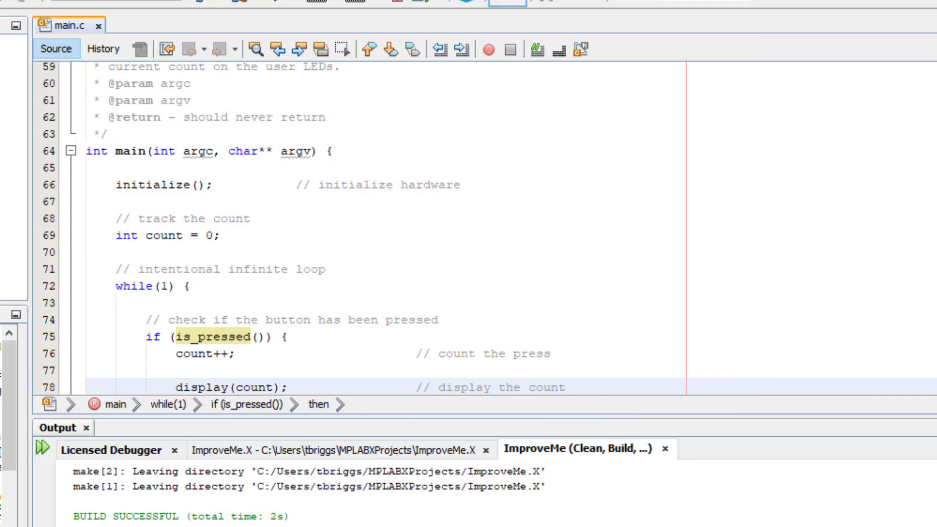
- Switch to the Basys MX3 cheat sheet in Word and scroll through its button and LED pin tables
left_click(425, 514)
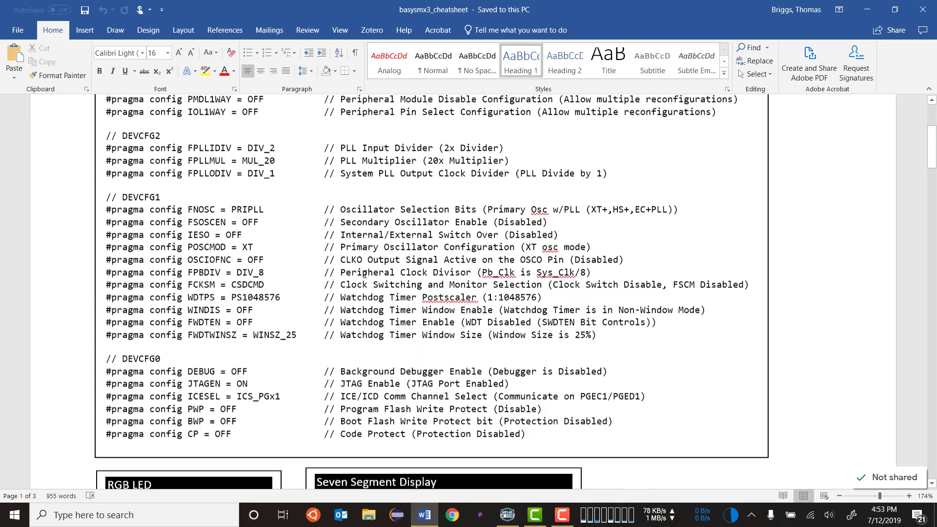
scroll("down", 3)
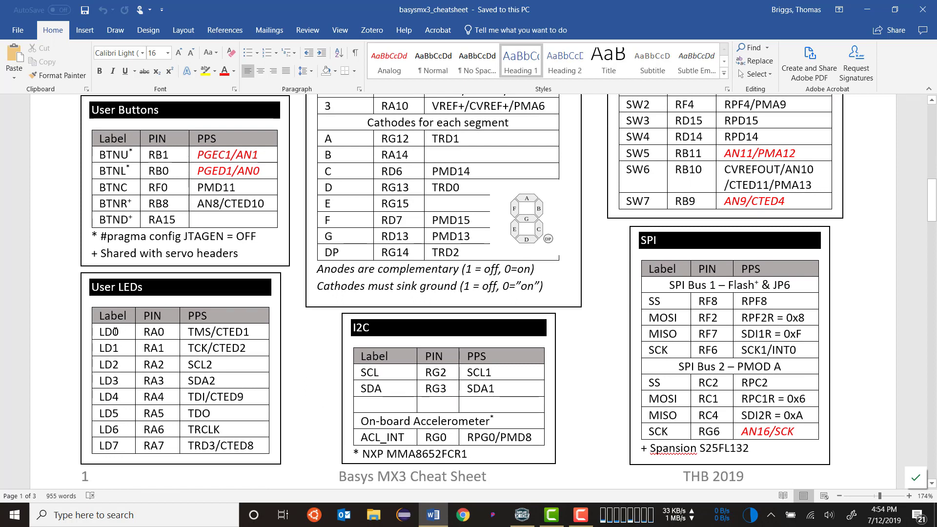
mouse_move(201, 336)
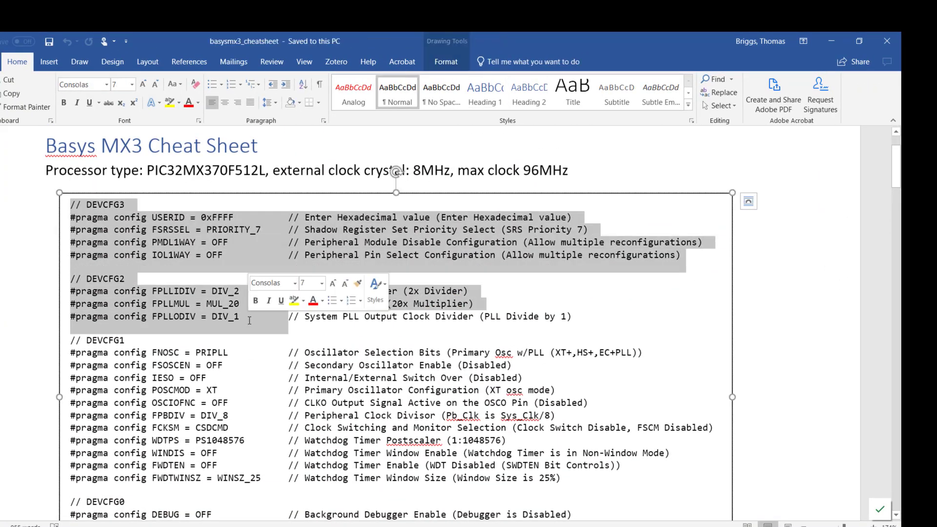
scroll("down", 3)
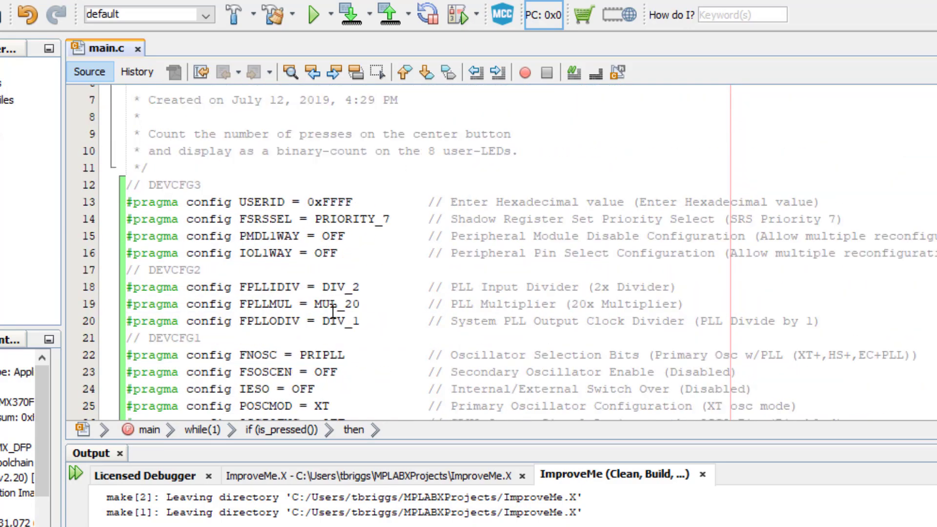
- Set the JTAGEN pragma to OFF and Clean and Build the main project
scroll("down", 3)
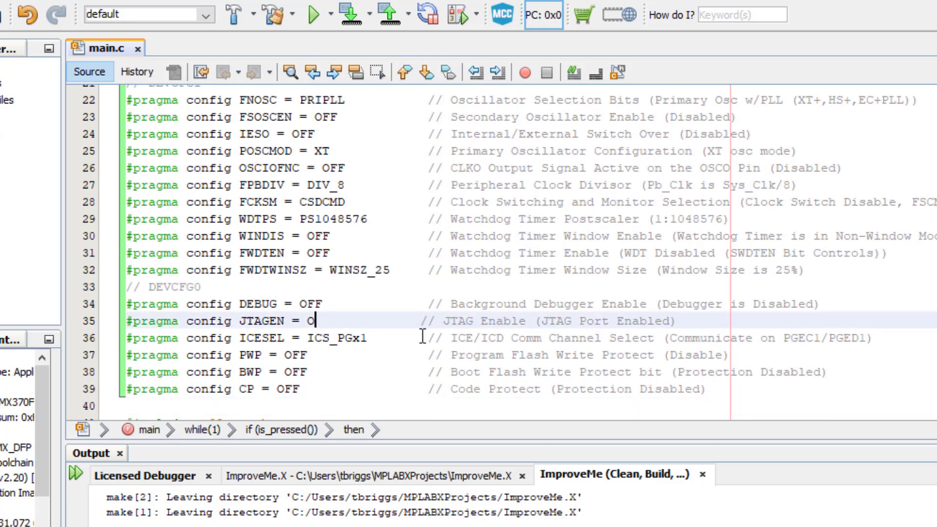
type("FF")
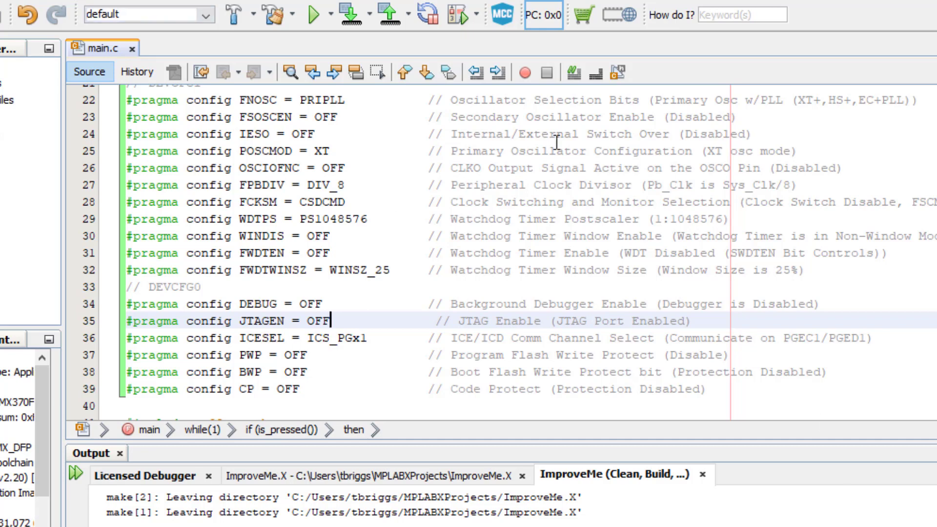
left_click(246, 15)
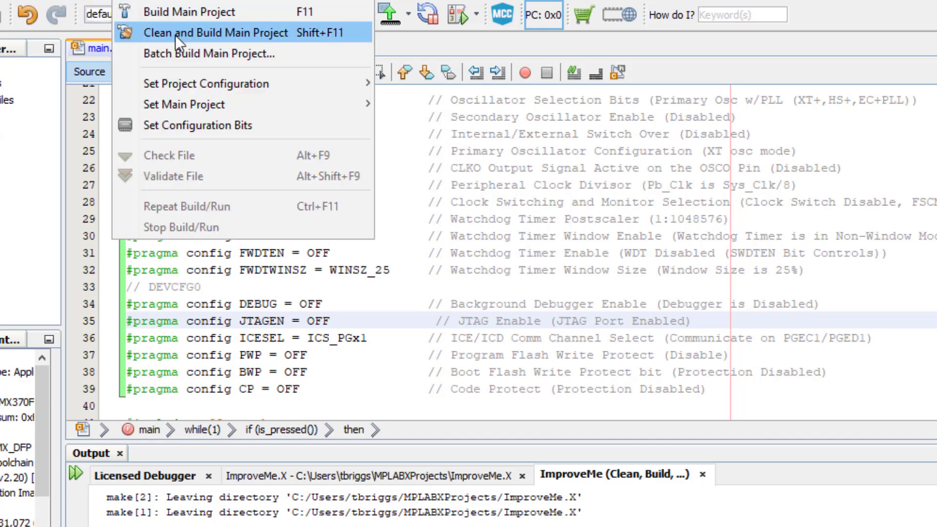
left_click(214, 33)
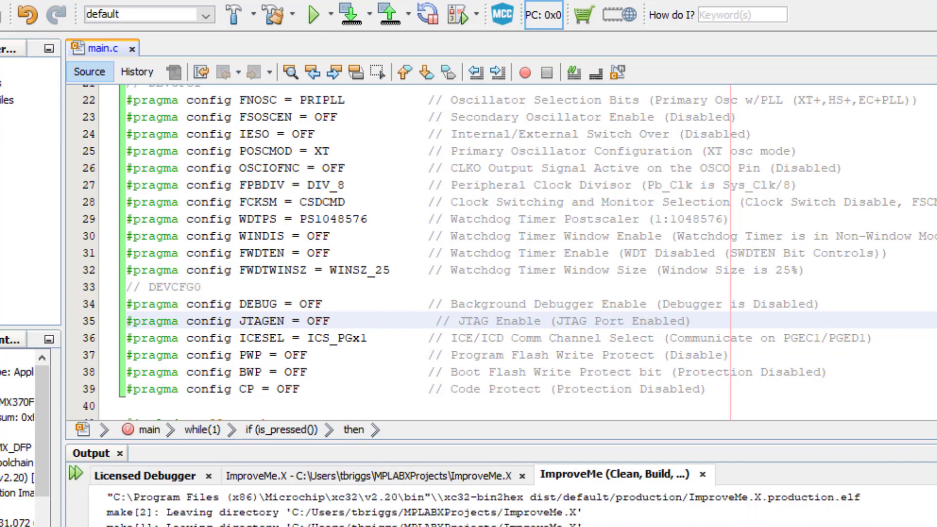
scroll("down", 3)
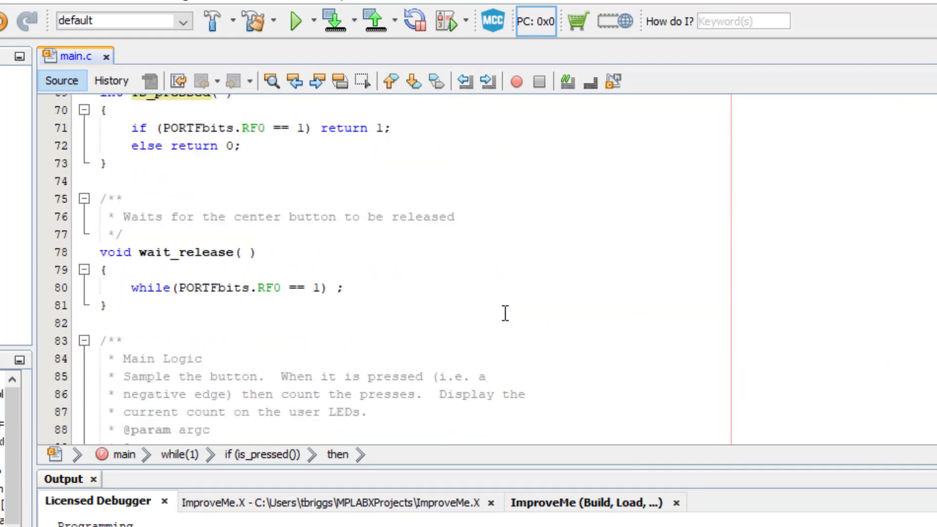
- Review main.c, then open the context menu of the Source Files folder
scroll("down", 3)
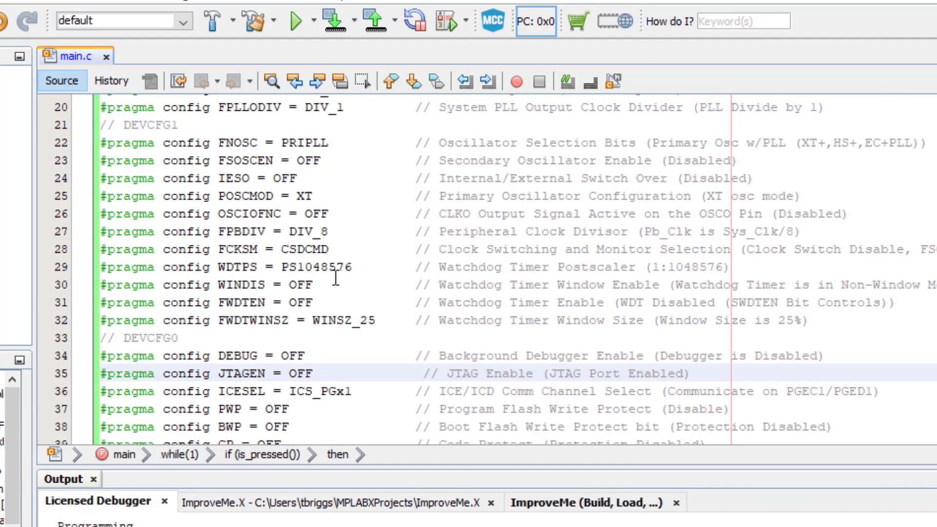
left_click(306, 372)
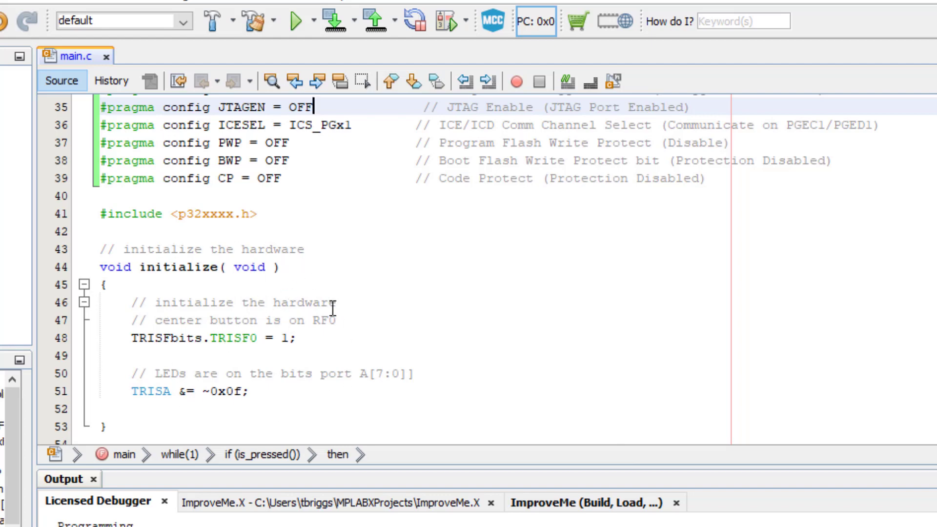
scroll("down", 3)
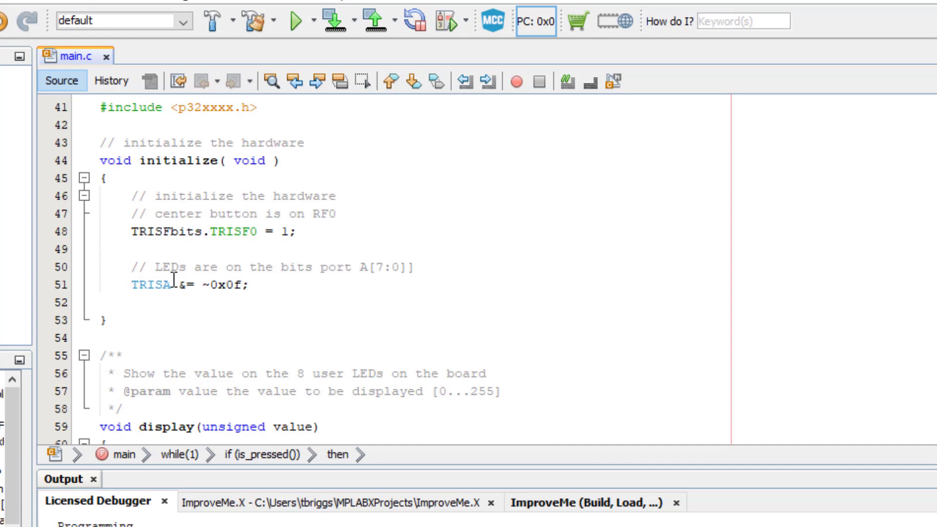
mouse_move(326, 300)
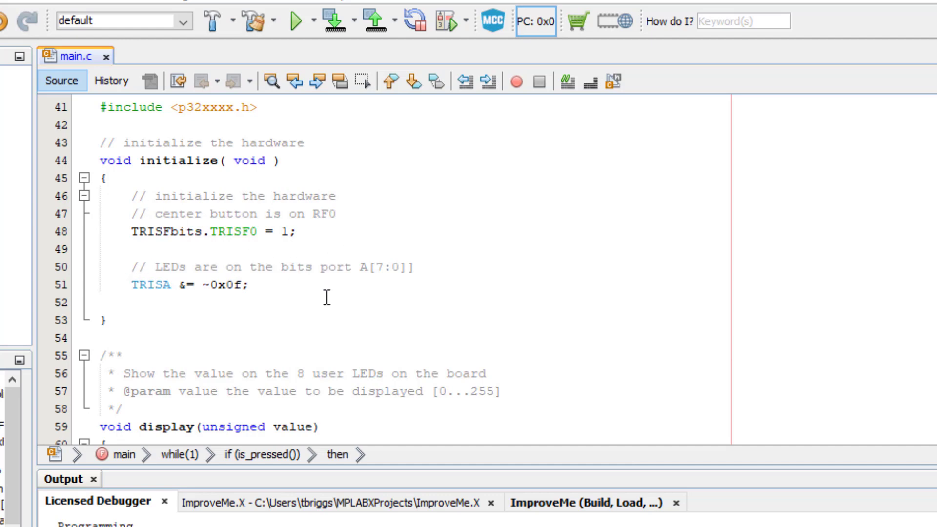
scroll("down", 3)
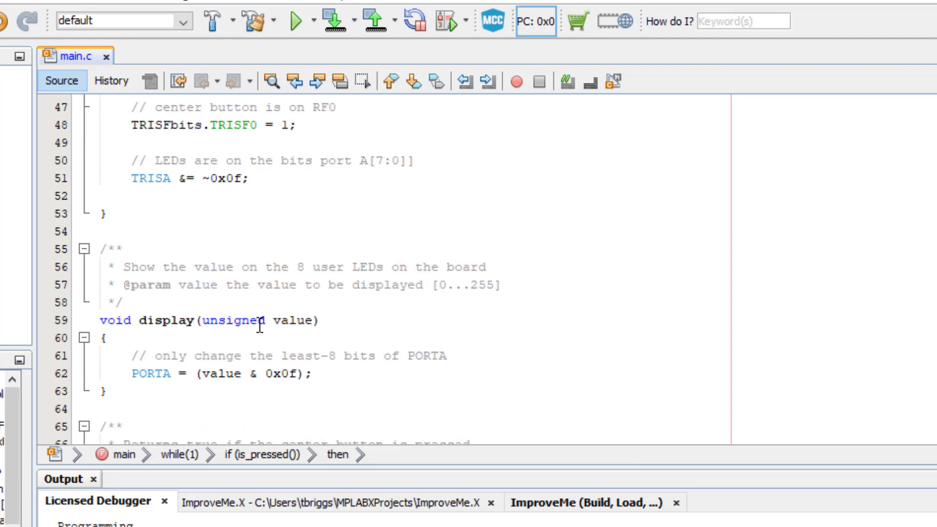
scroll("down", 3)
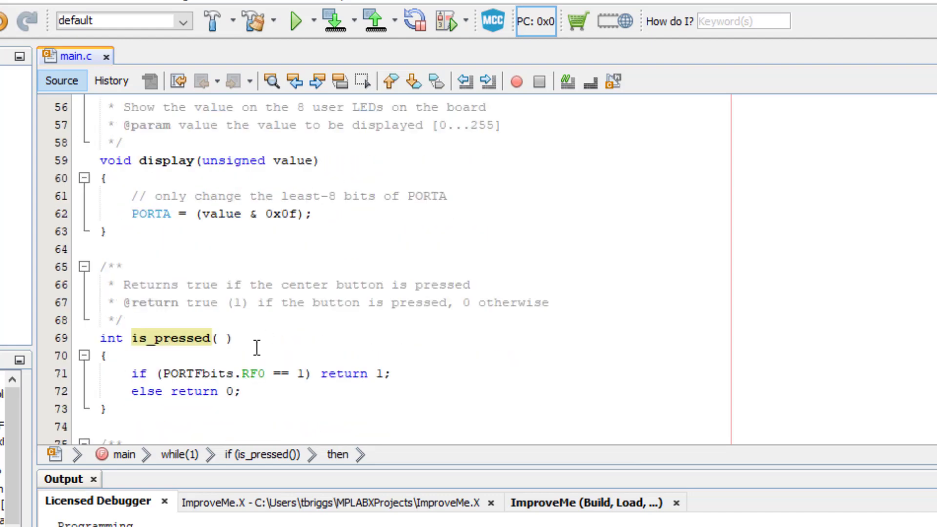
mouse_move(173, 166)
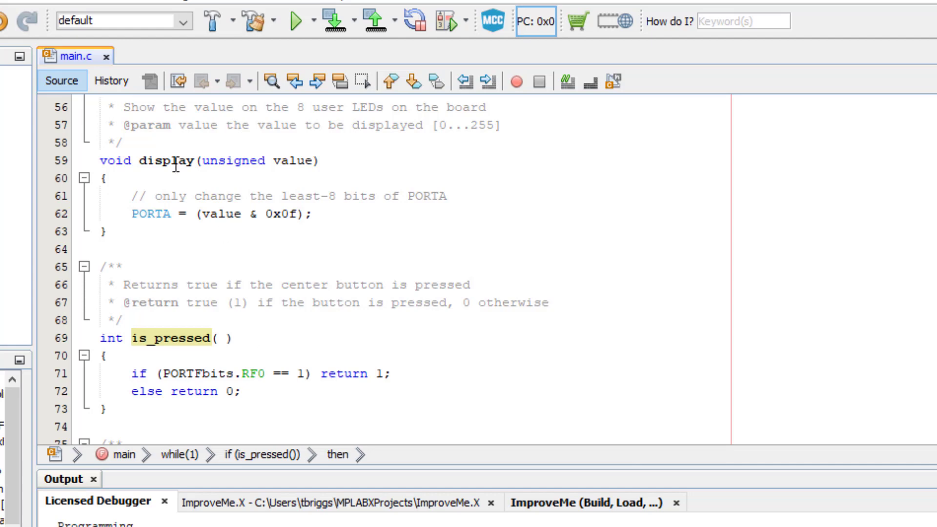
mouse_move(202, 260)
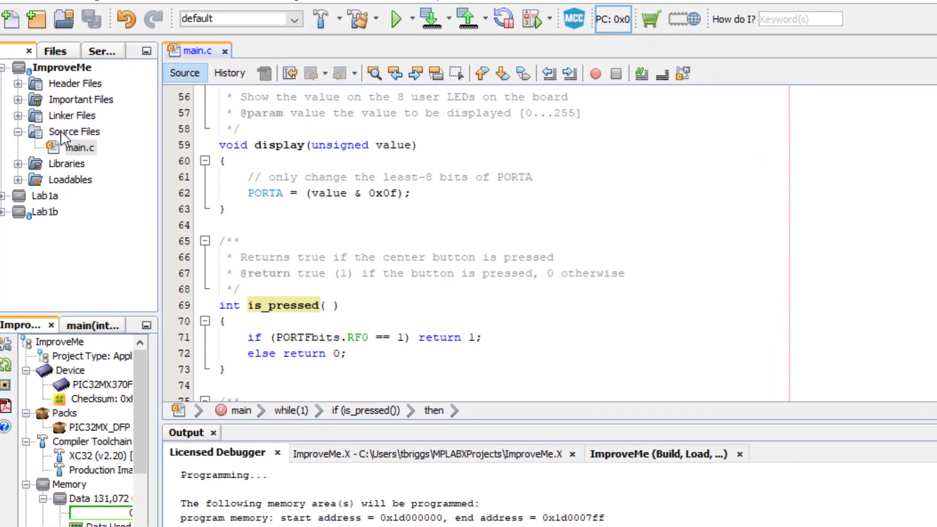
right_click(68, 132)
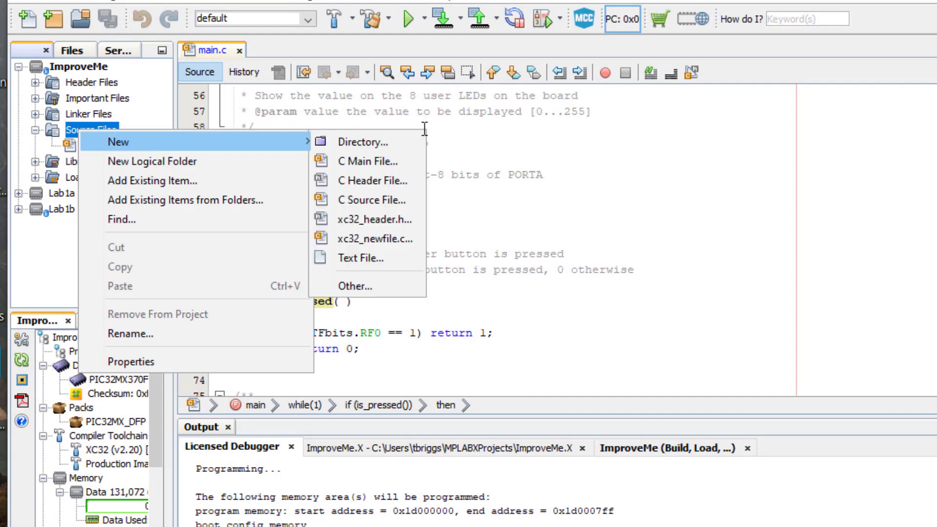
- Create button.c holding empty button_initialize(), is_pressed() and wait_release() stubs, then return to main.c
left_click(368, 161)
type("button")
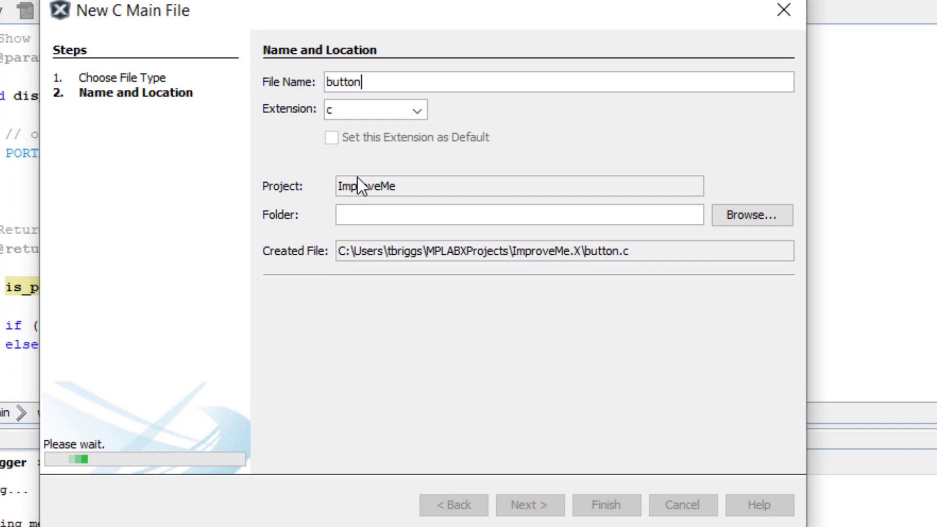
left_click(606, 519)
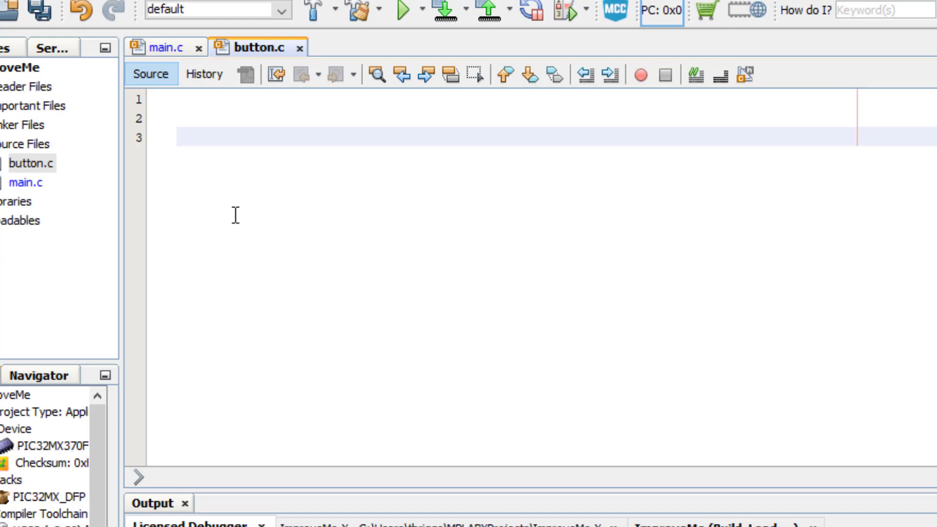
type("void button_initialize(")
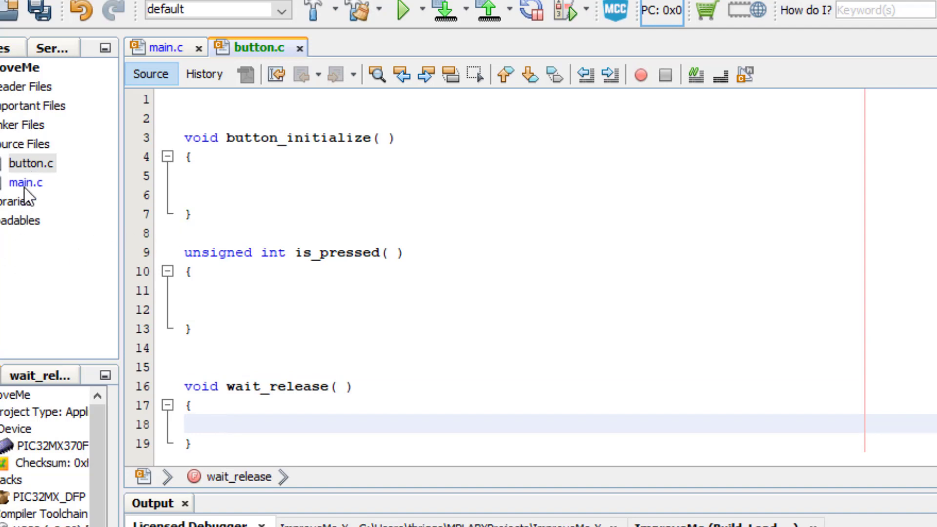
left_click(168, 48)
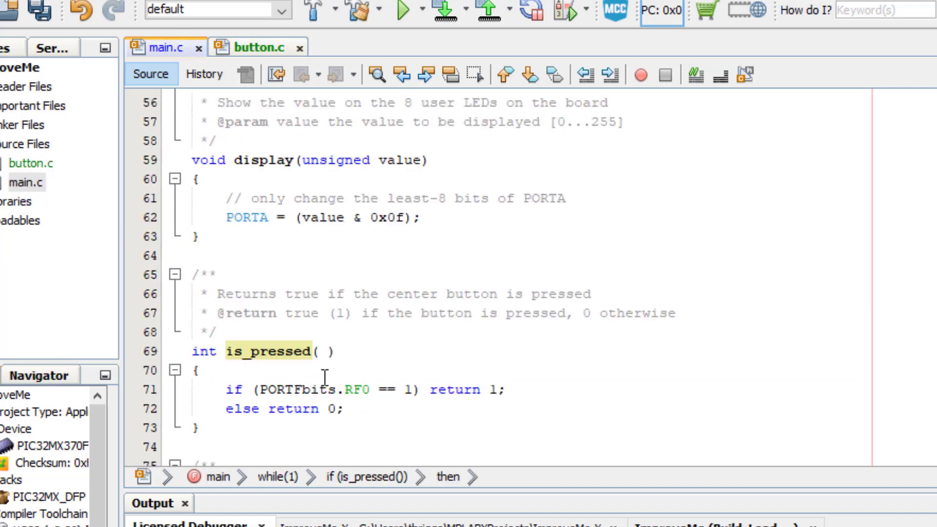
mouse_move(185, 307)
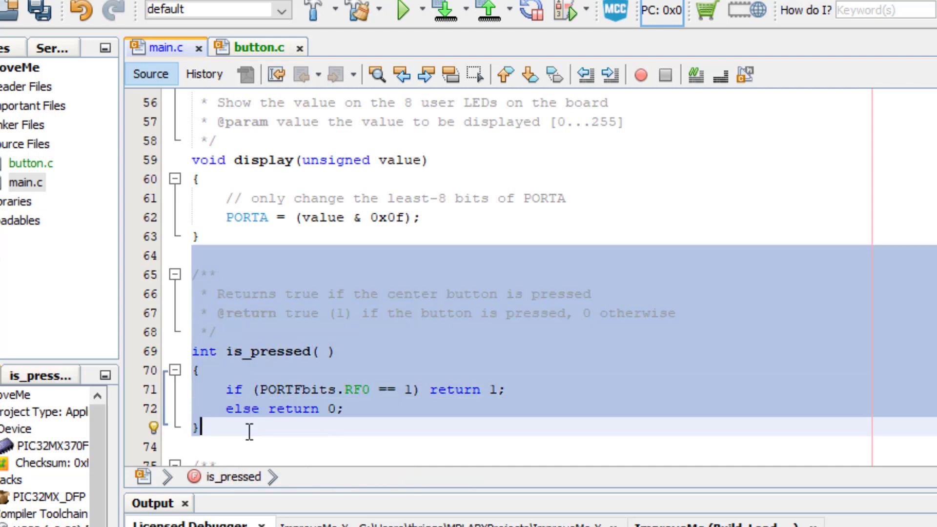
- Move the is_pressed function from main.c into button.c
left_click(258, 48)
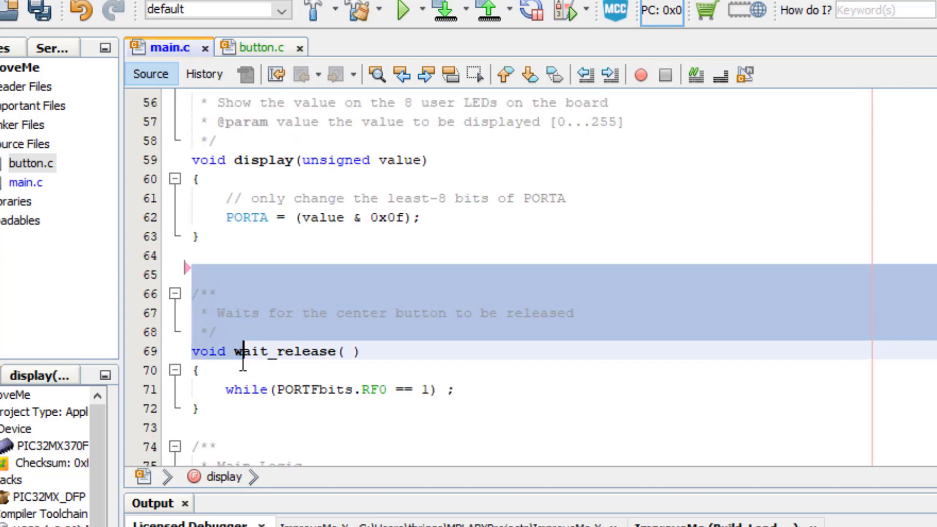
left_click(255, 61)
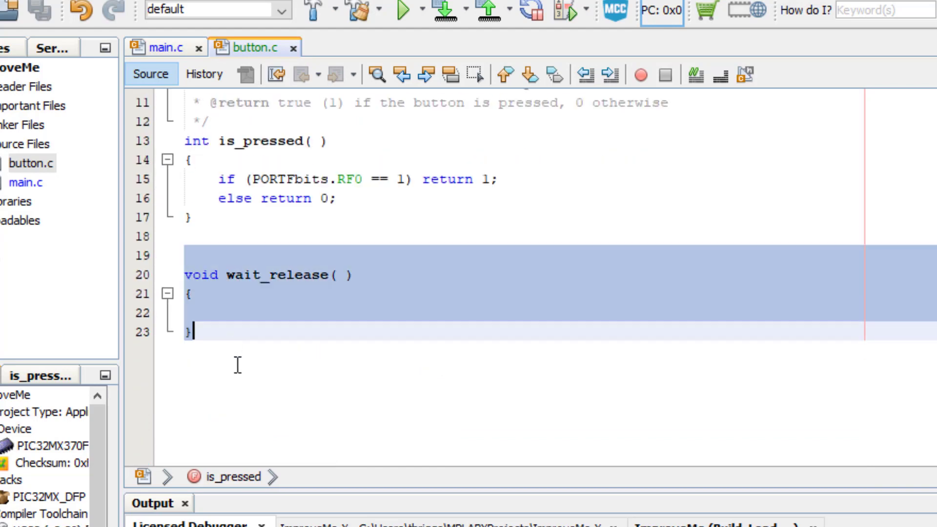
left_click(167, 48)
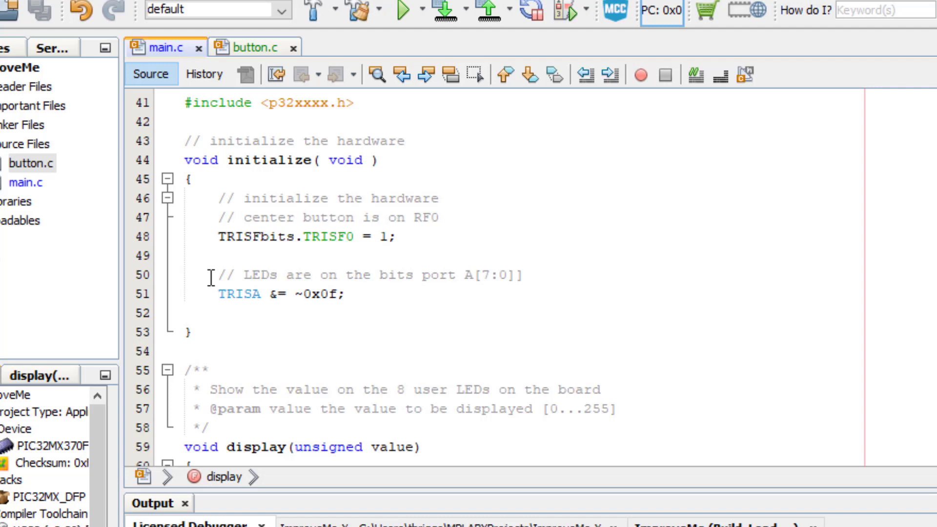
- Move the center-button TRISF0 setup lines into button.c, then start a new C header file
left_click_drag(221, 199, 221, 256)
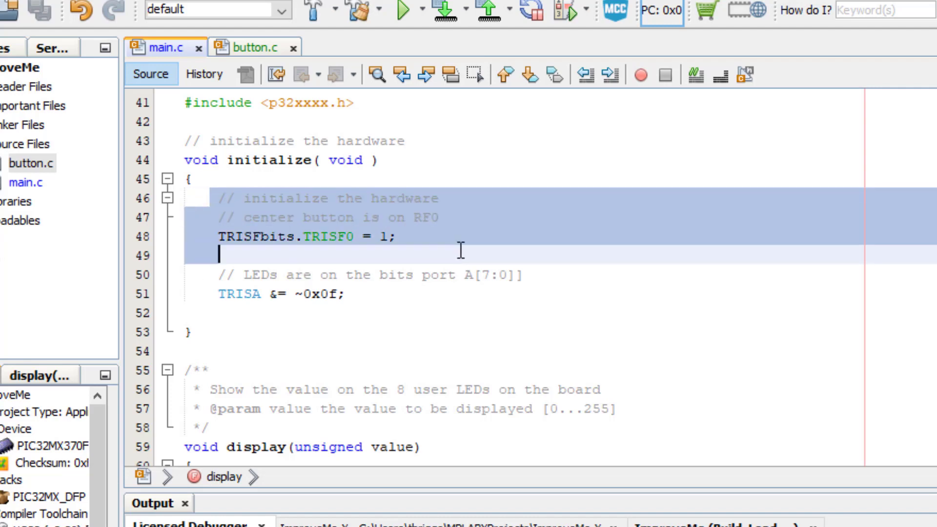
left_click(255, 47)
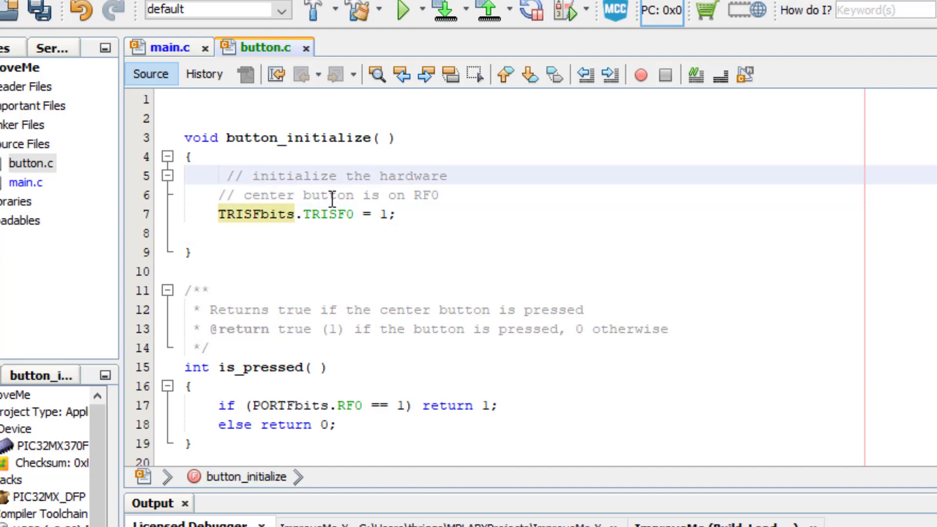
scroll("down", 3)
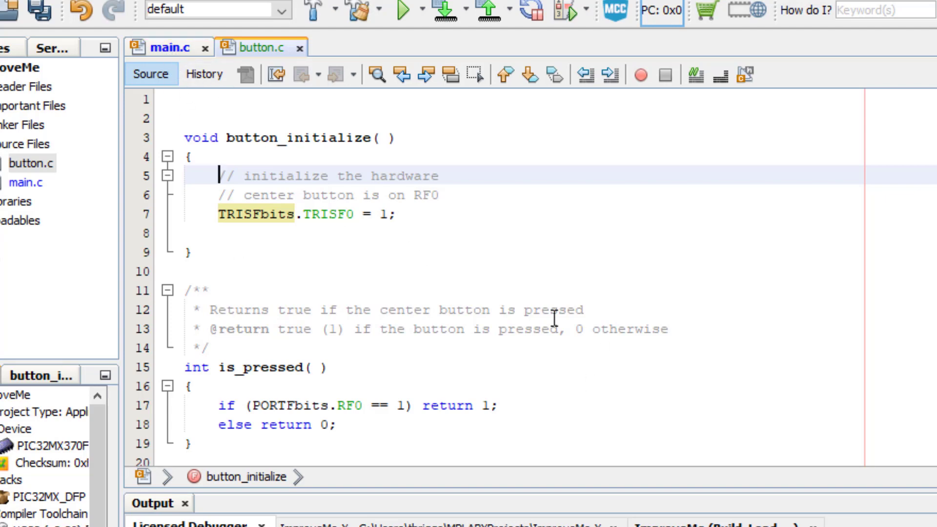
mouse_move(47, 206)
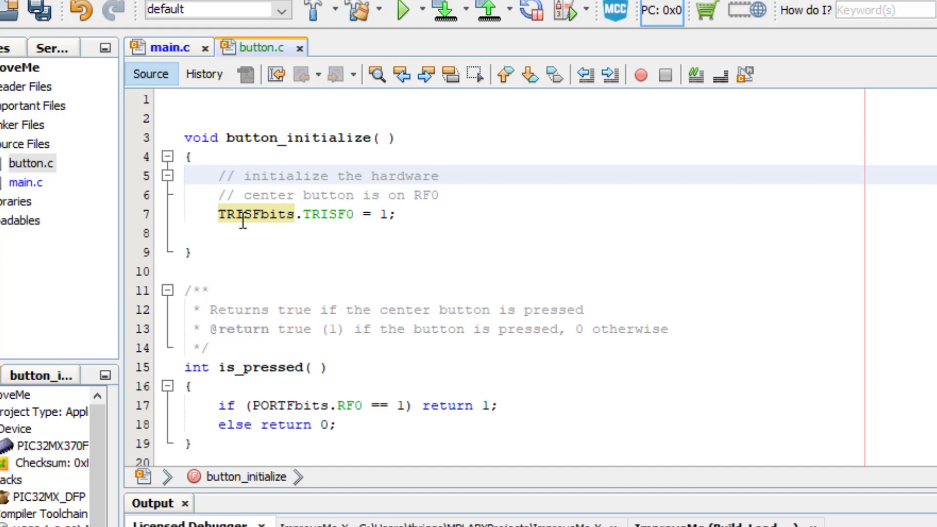
left_click(211, 176)
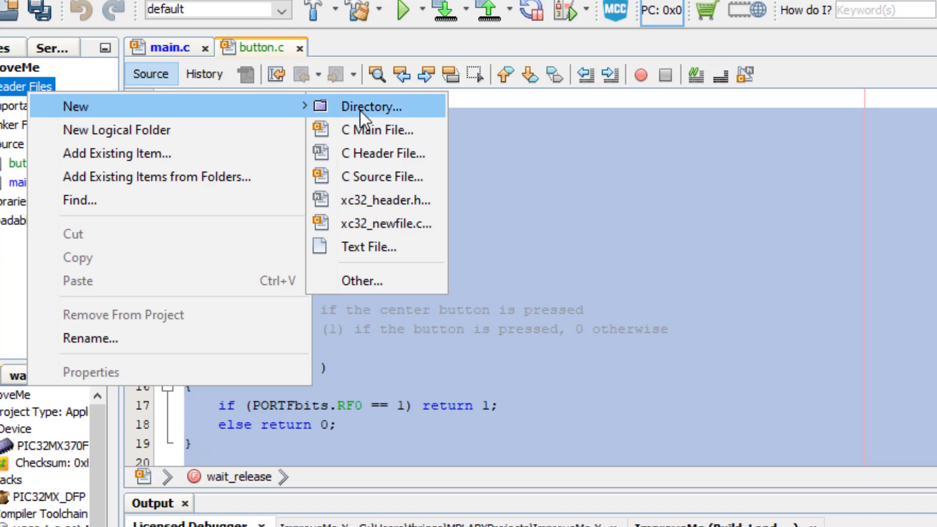
left_click(383, 153)
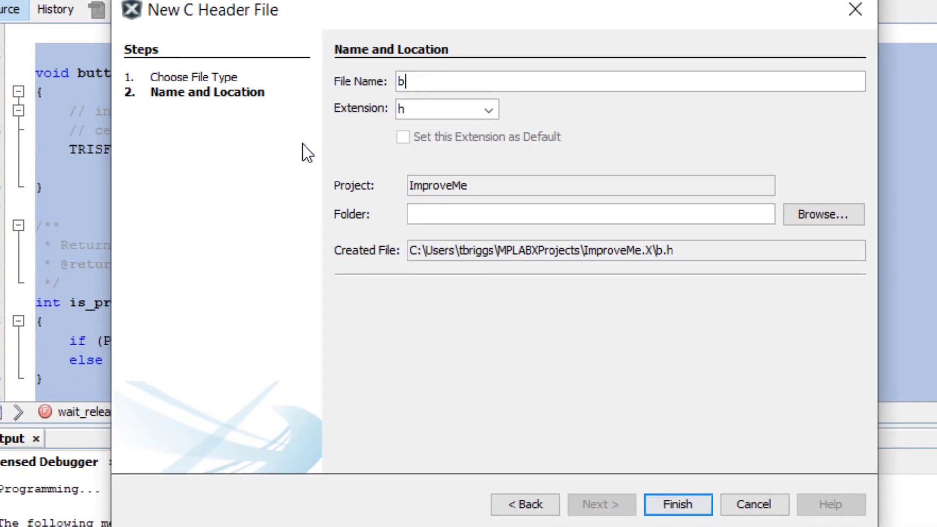
- Create button.h with button_initialize, is_pressed and wait_release prototypes, removing the stray blank line
left_click(678, 518)
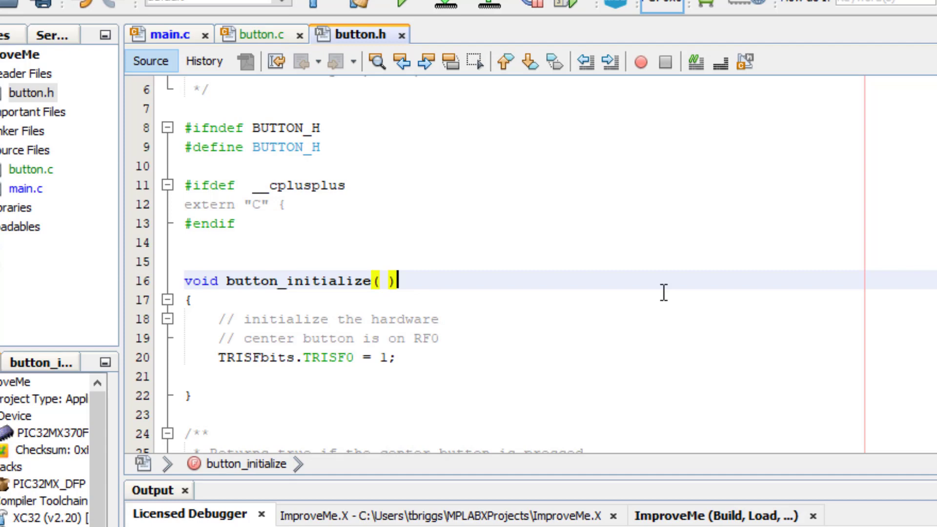
type(";")
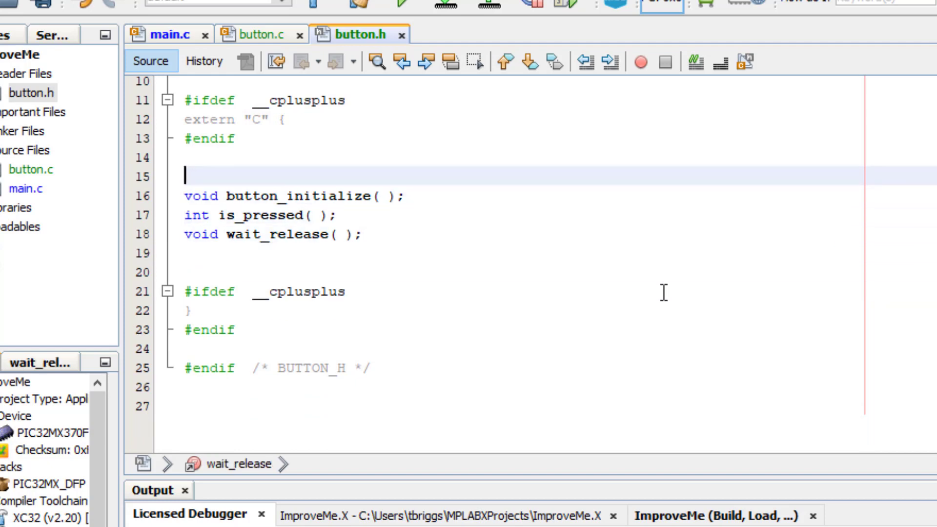
key("Backspace")
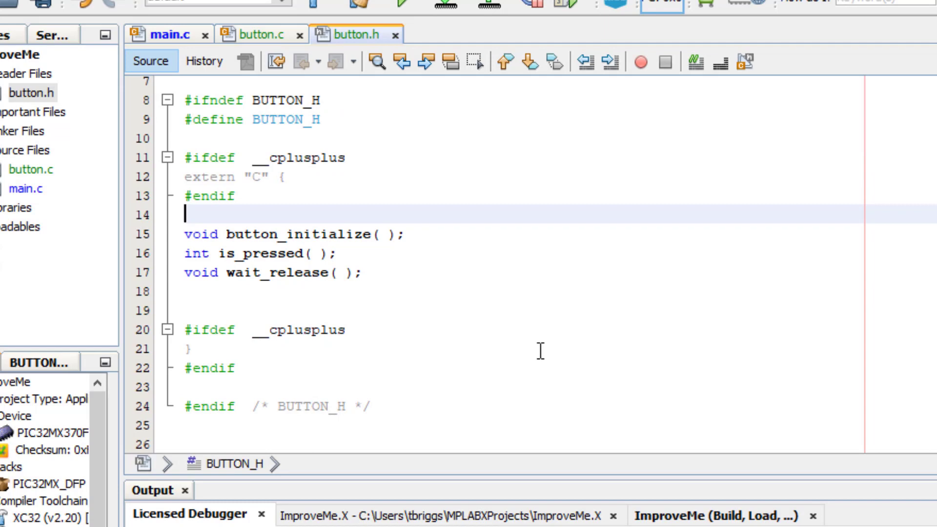
mouse_move(18, 182)
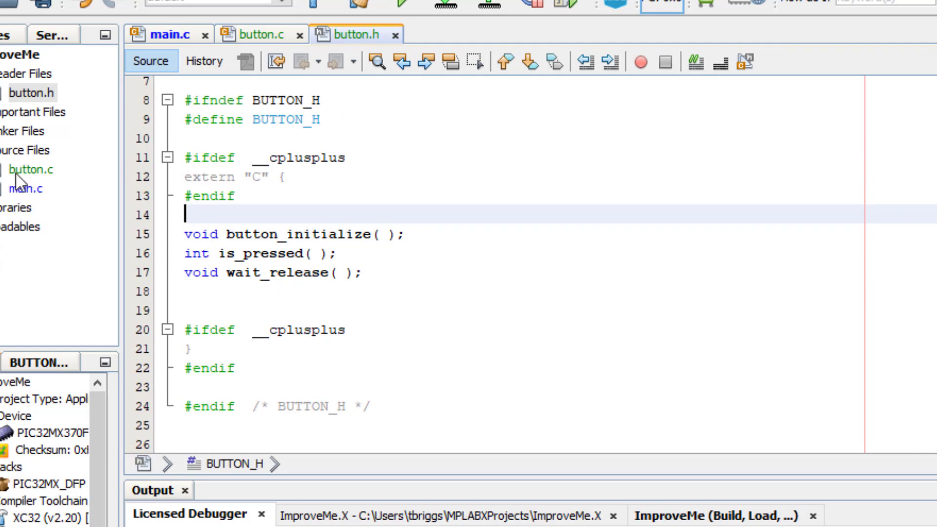
- Add #include "button.h" to main.c, and "button.h" plus <p32xxxx.h> to button.c
left_click(169, 34)
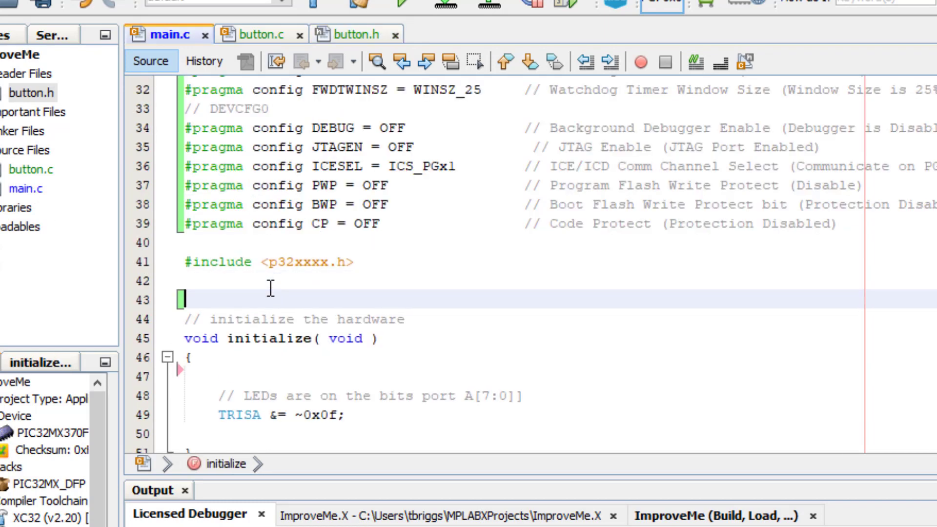
type("#include \"b\"")
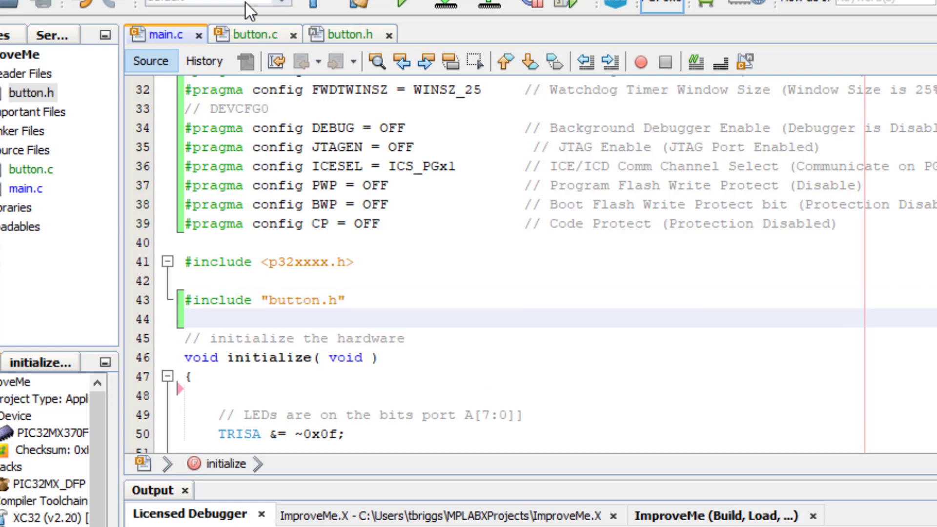
left_click(256, 34)
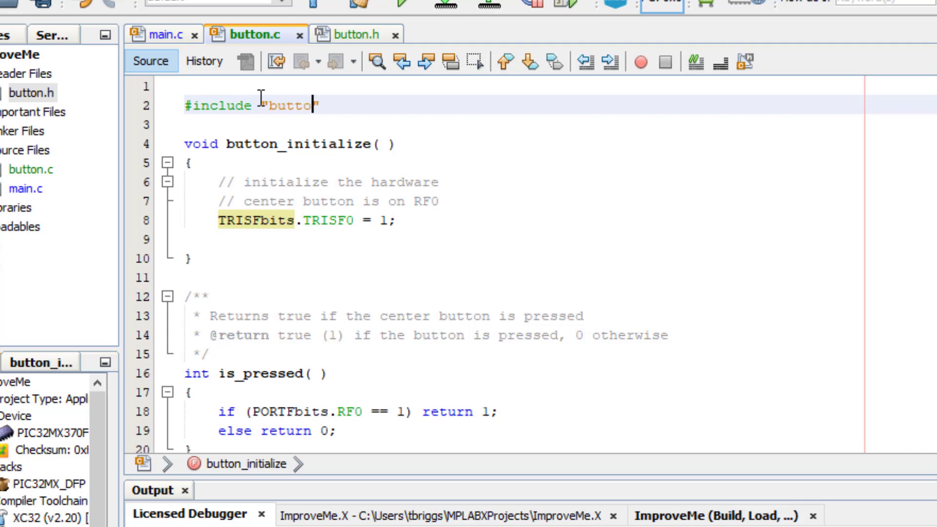
type(".h\"")
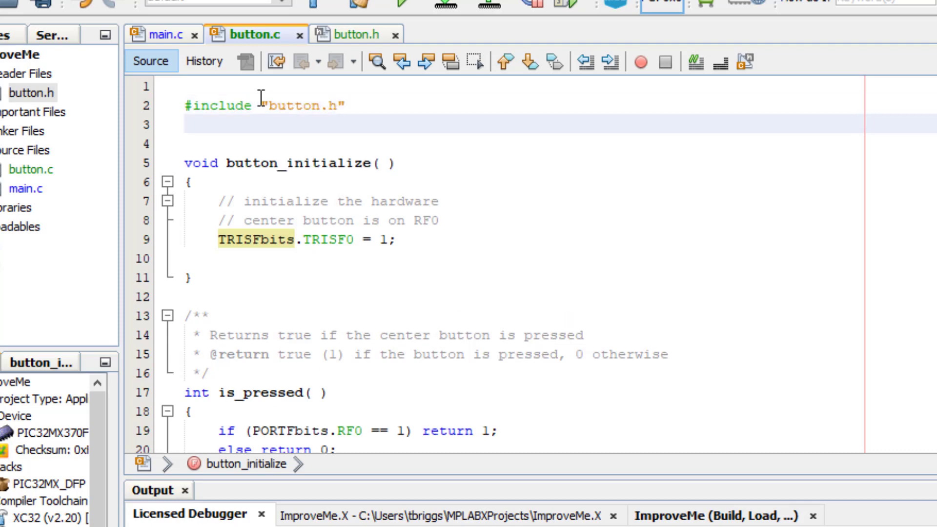
type("#includ")
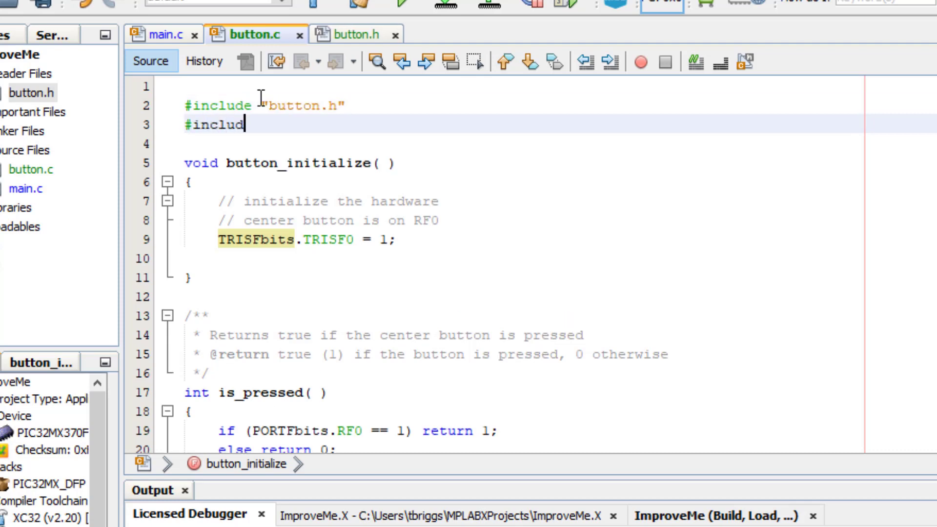
type("e <p>")
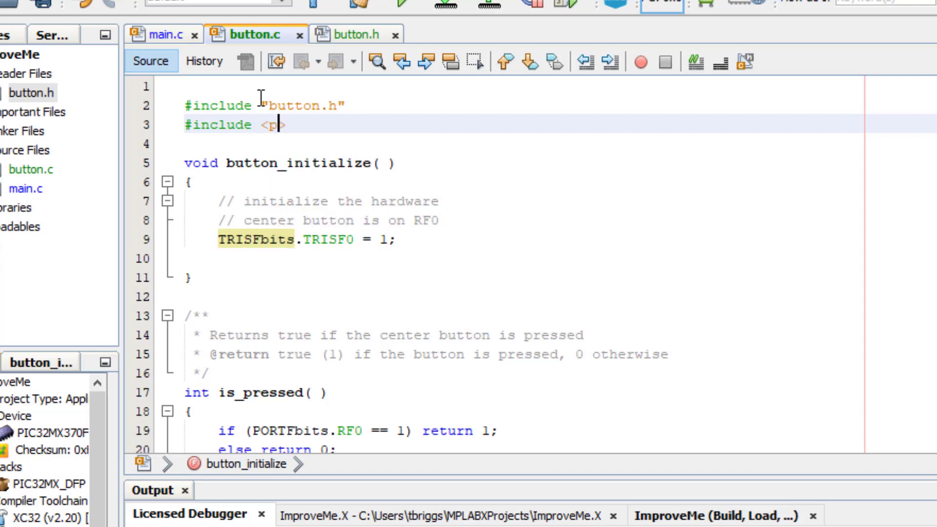
type("32xxxx.h>")
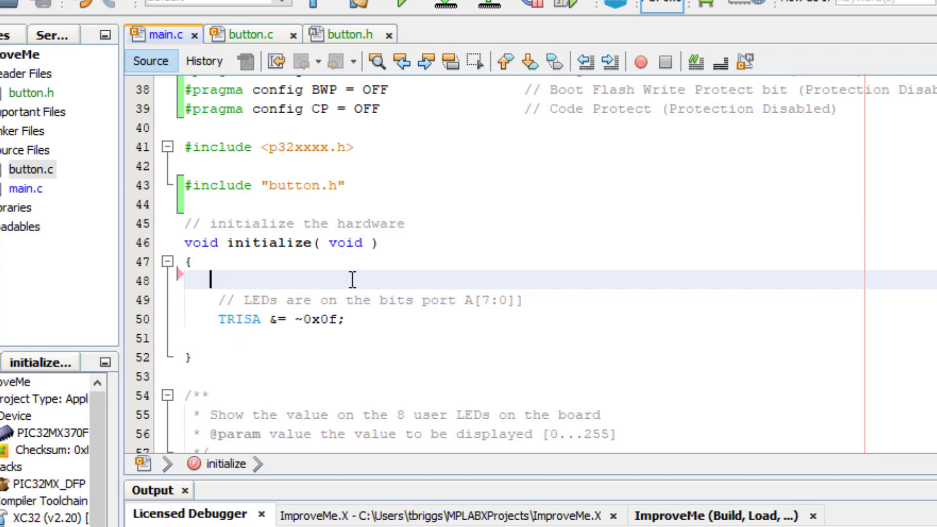
- Call button_initialize() inside main.c's initialize() and check button.c's includes
type("button_initialize();")
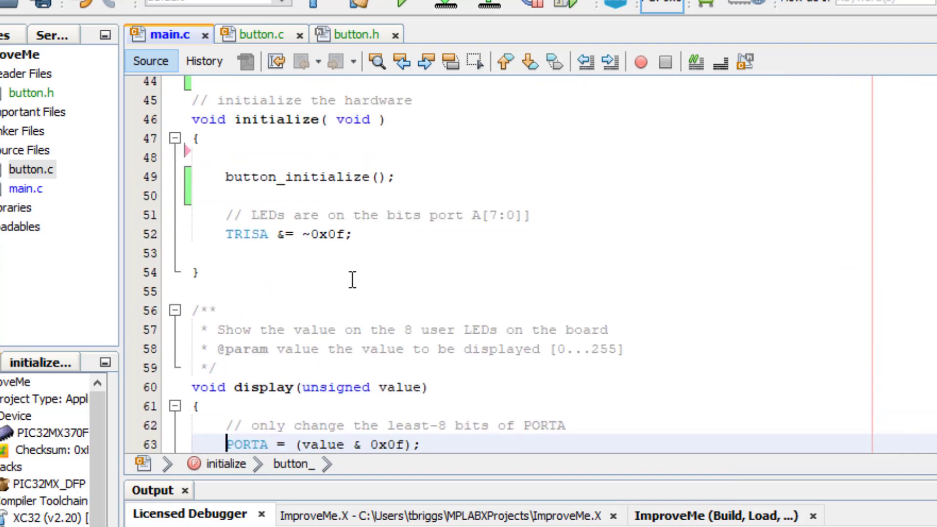
scroll("down", 3)
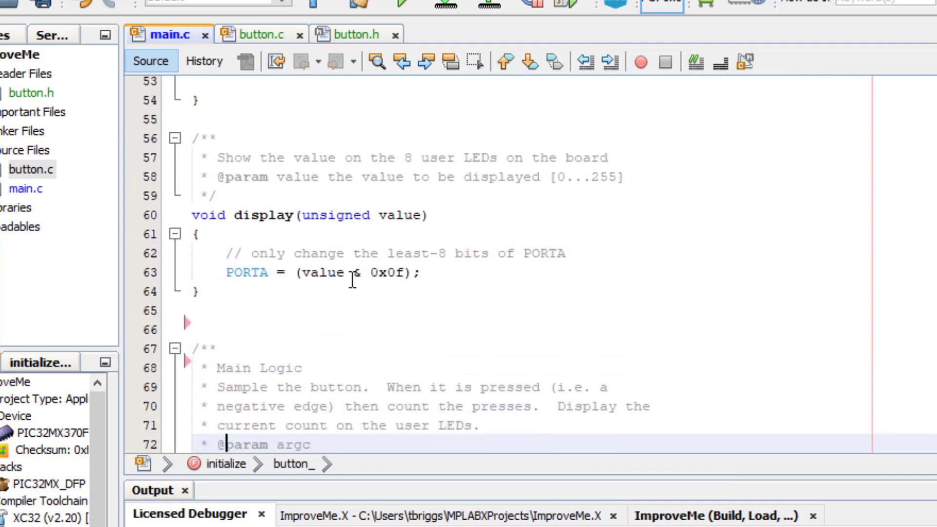
scroll("down", 3)
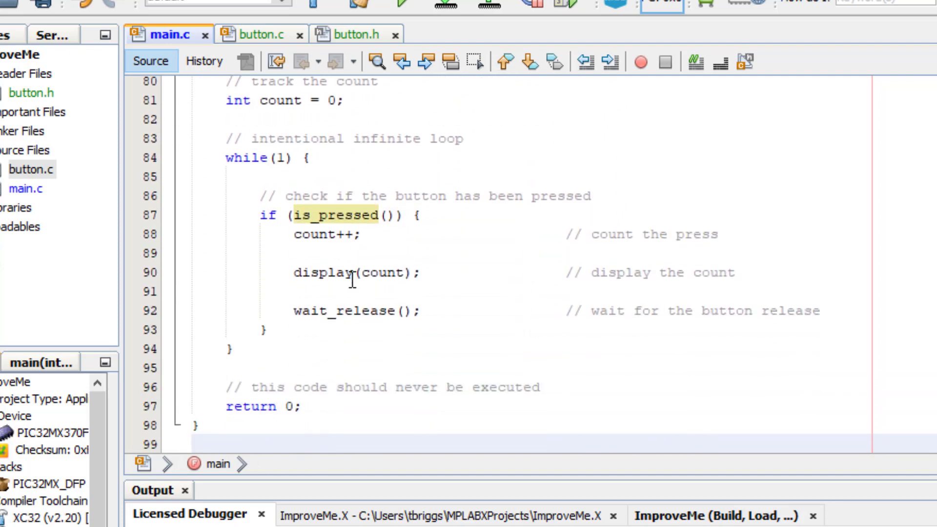
scroll("down", 3)
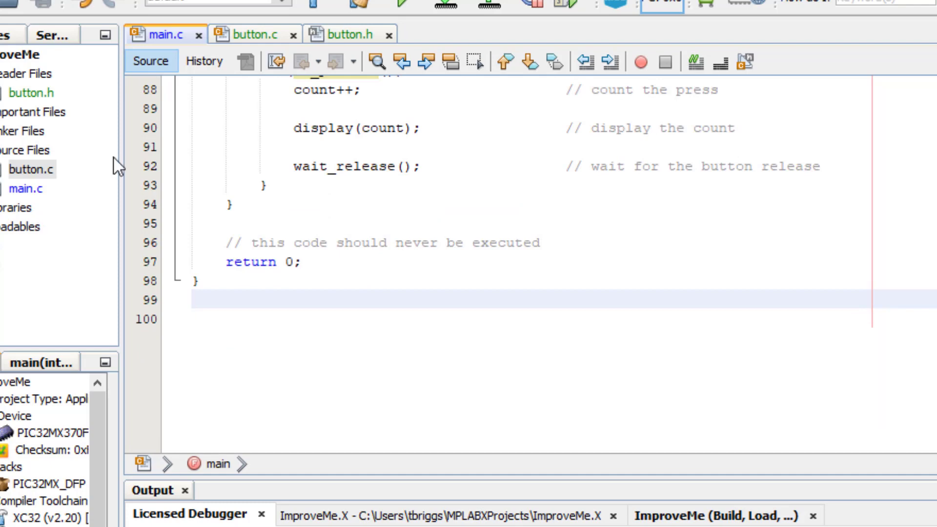
left_click(256, 34)
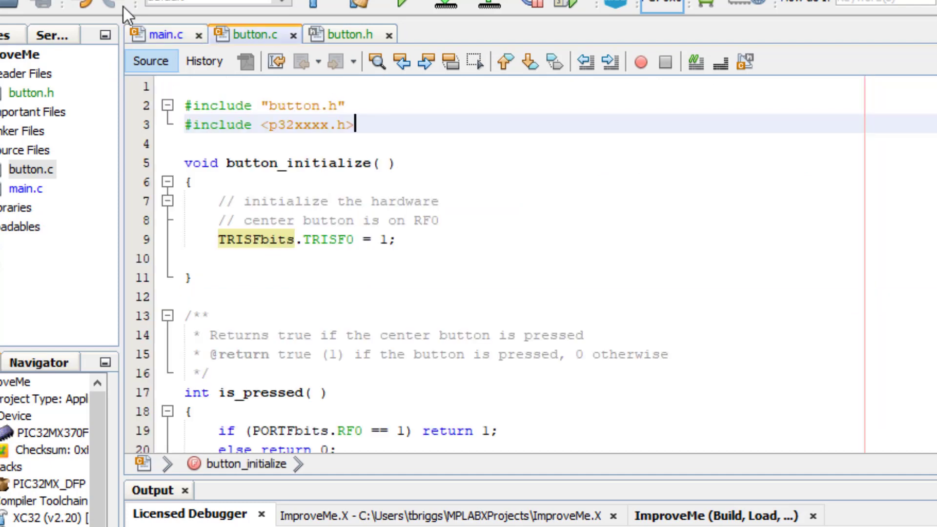
left_click(166, 34)
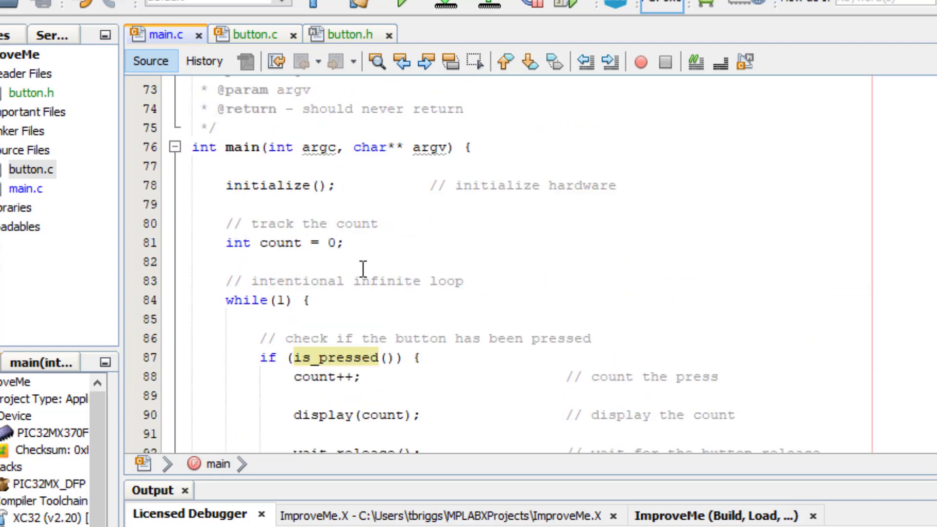
mouse_move(337, 320)
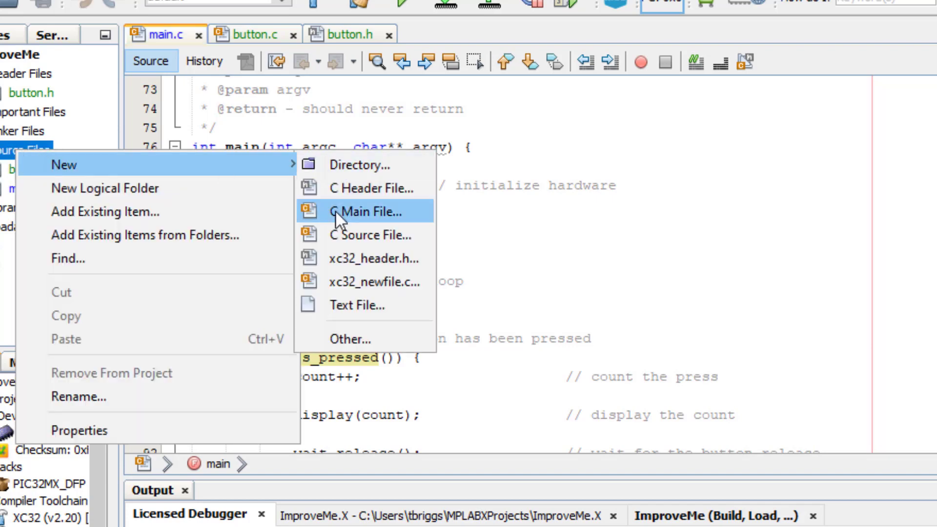
- Create leds.c with empty leds_initialize() and display() stubs
left_click(363, 212)
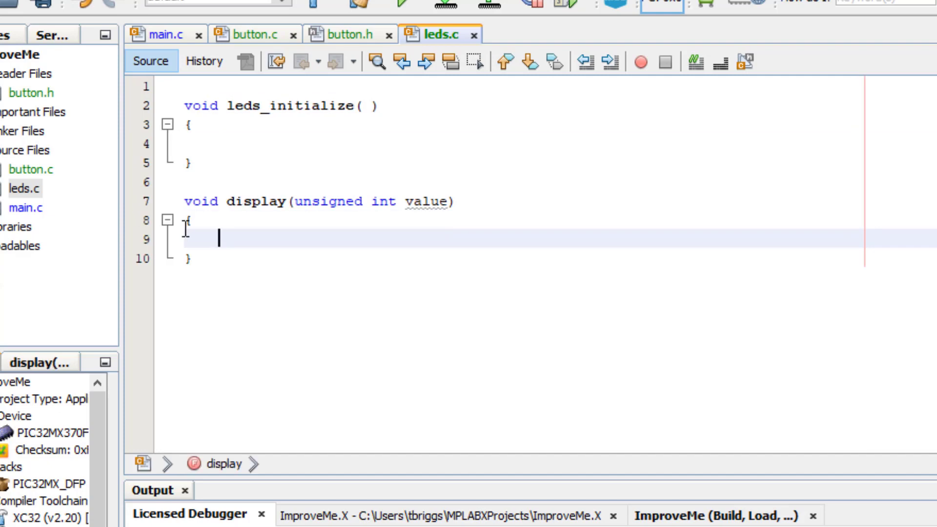
left_click(164, 34)
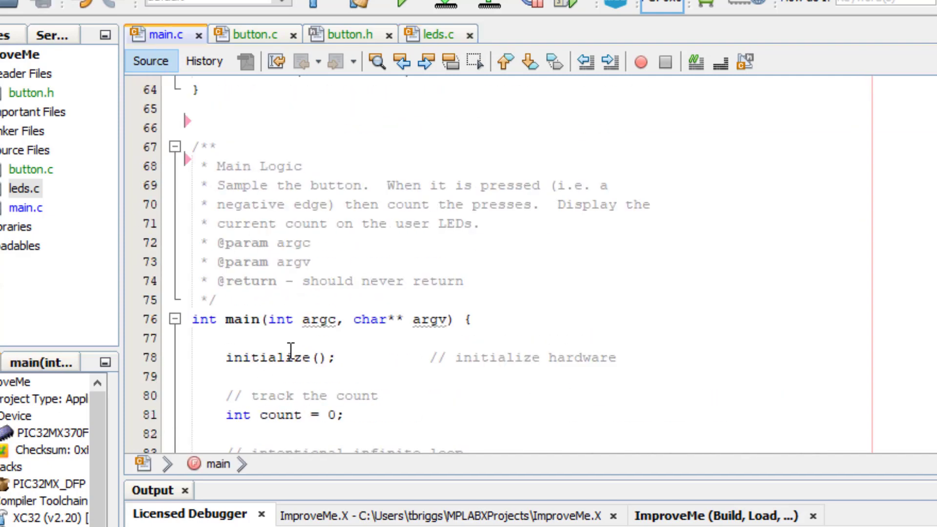
left_click(441, 34)
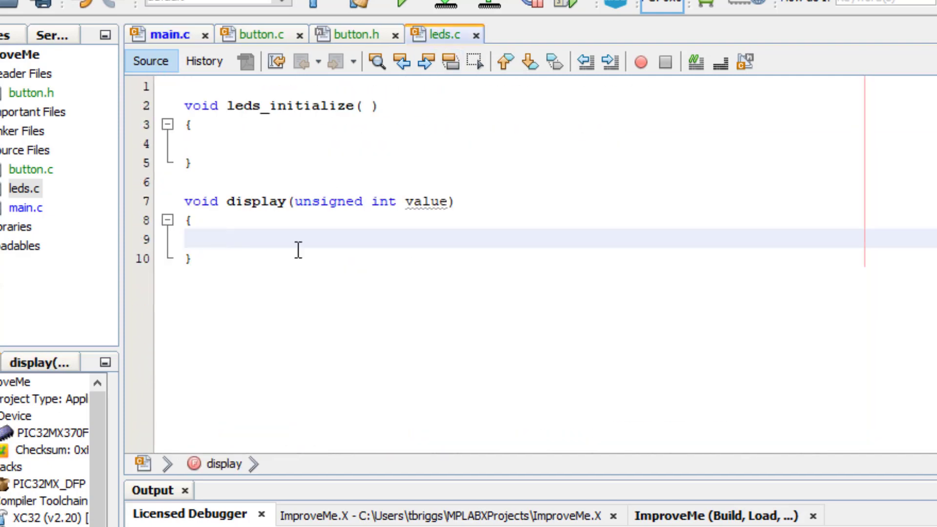
- Replace main.c's TRISA LED setup lines with a led_intialize() call
left_click(171, 34)
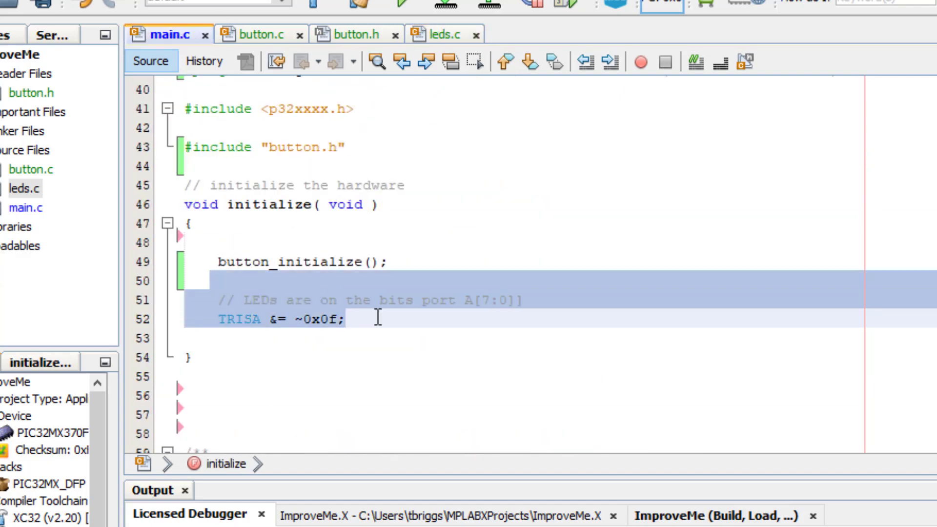
left_click(444, 35)
type("l")
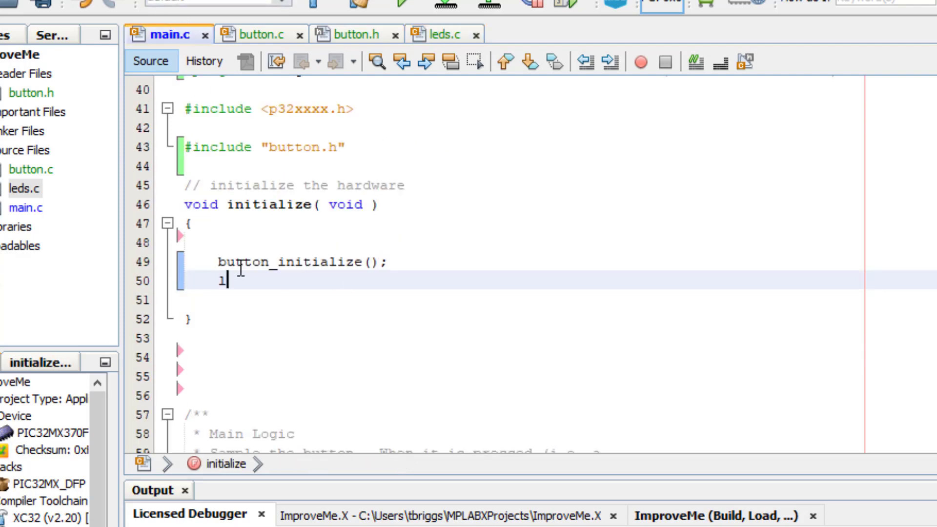
type("ed_intialize( );")
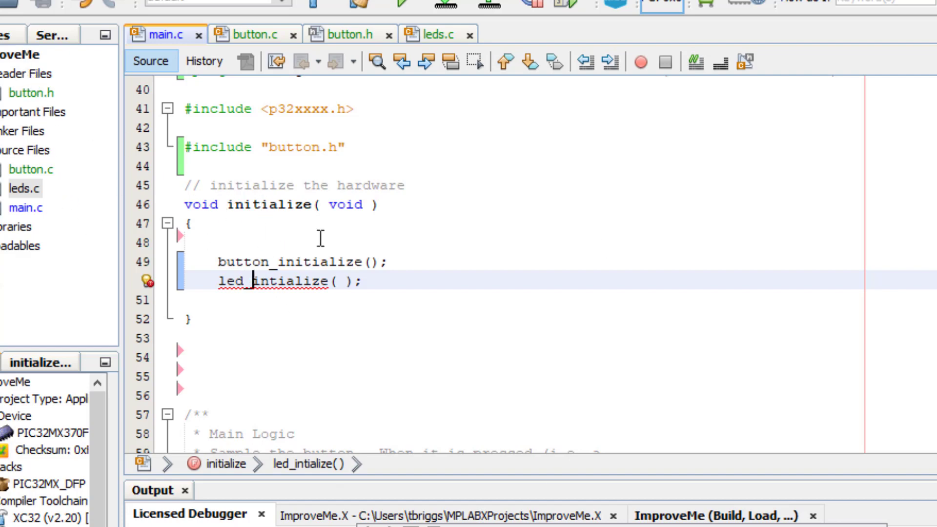
- Create leds.h declaring leds_initialize() and display(), include it in leds.c, and fix main.c's call
right_click(20, 74)
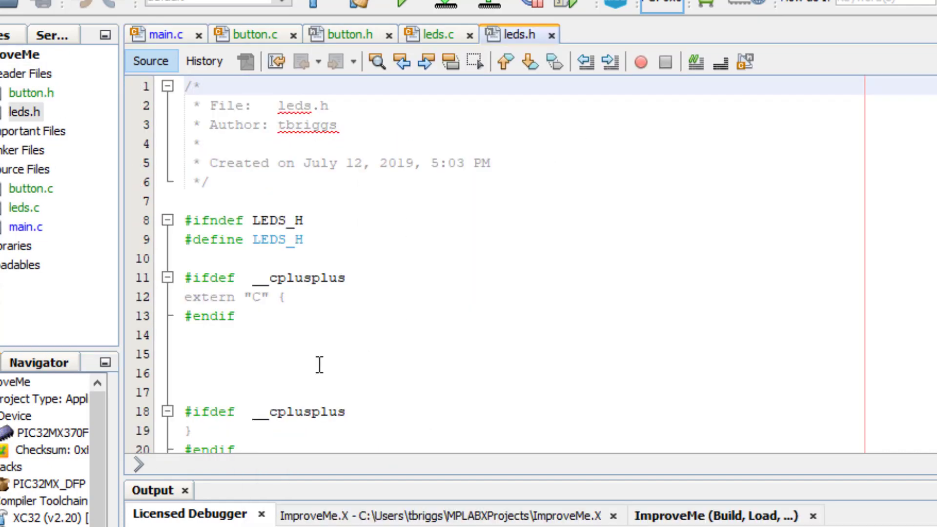
left_click(438, 34)
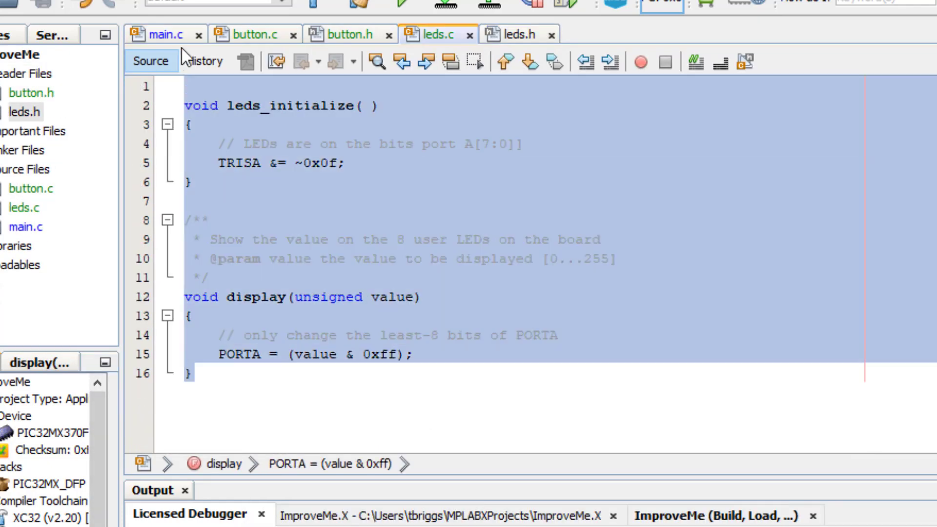
left_click(517, 34)
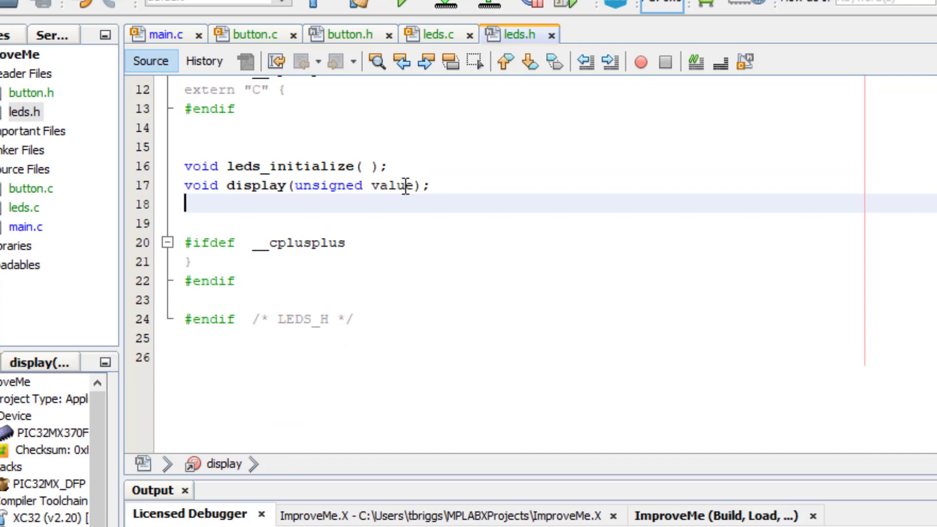
left_click(438, 34)
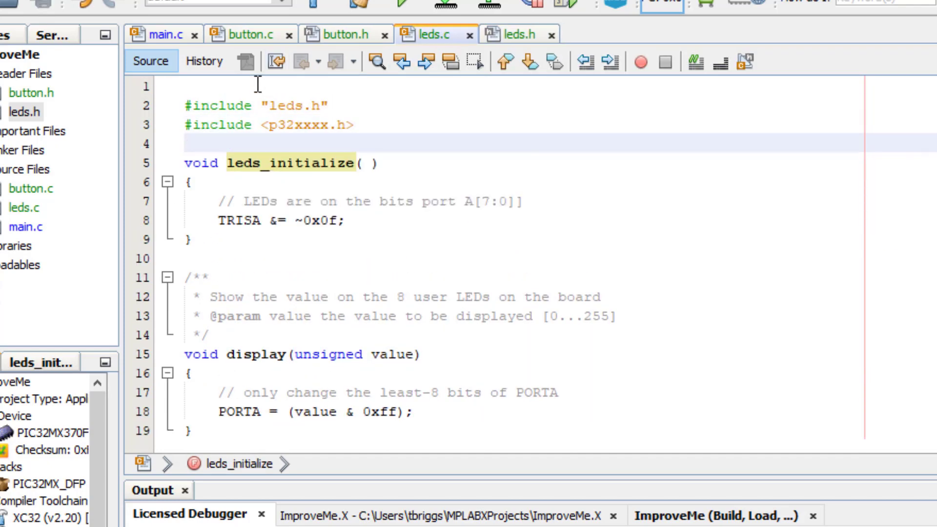
left_click(166, 35)
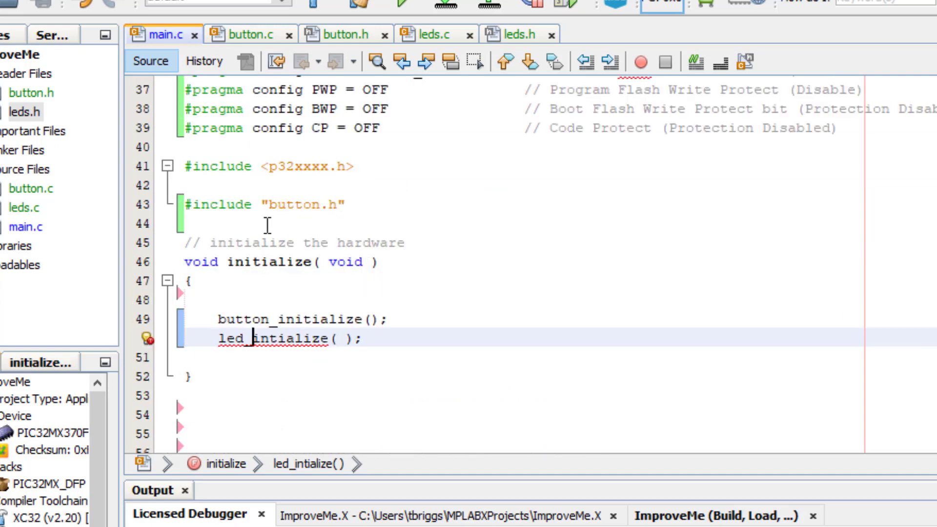
type("#include \"")
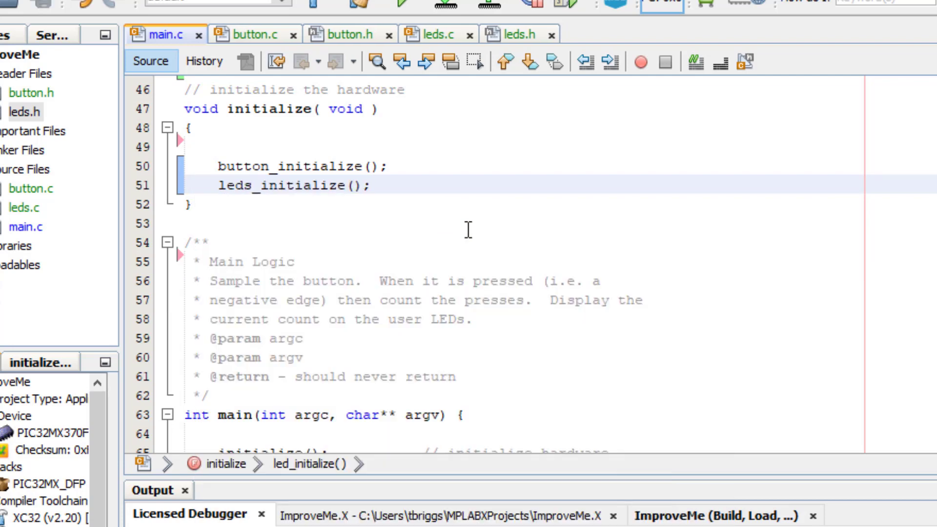
- Include "leds.h" in main.c, run a clean build of ImproveMe, and review initialize()
scroll("down", 3)
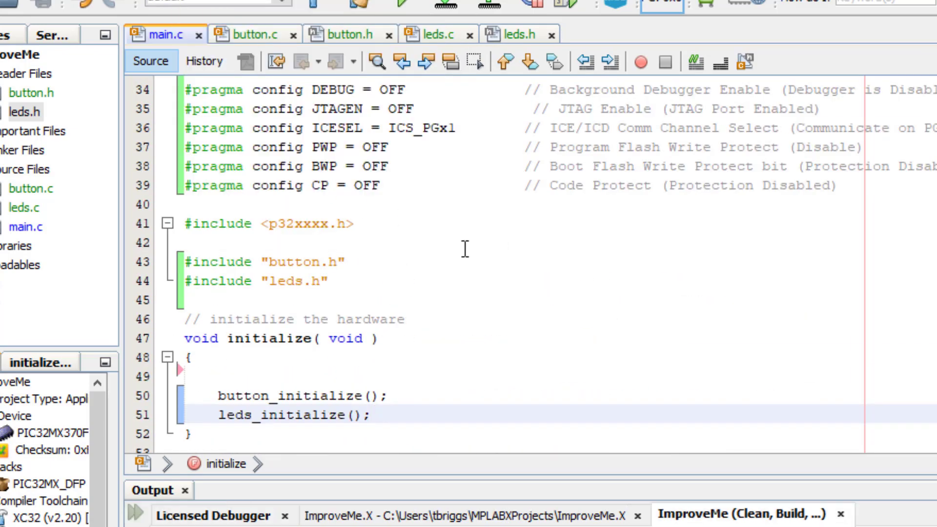
left_click(376, 415)
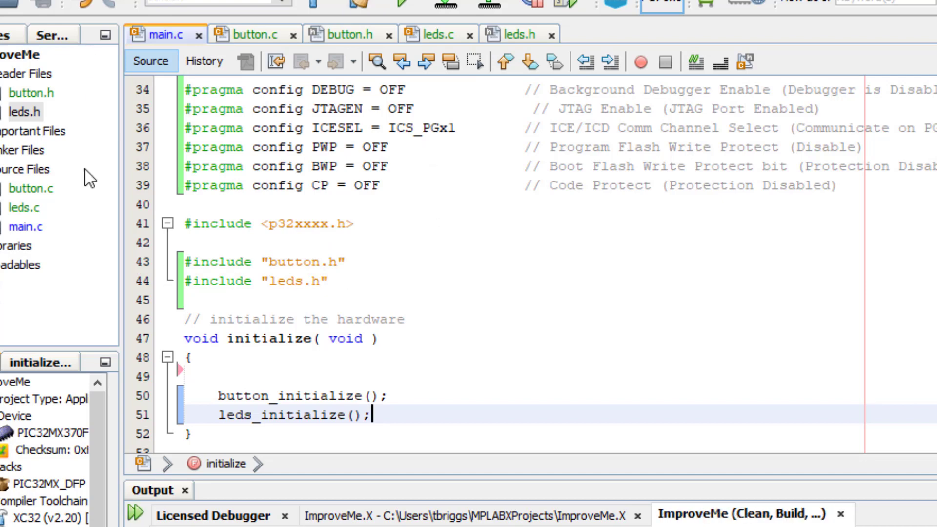
mouse_move(446, 417)
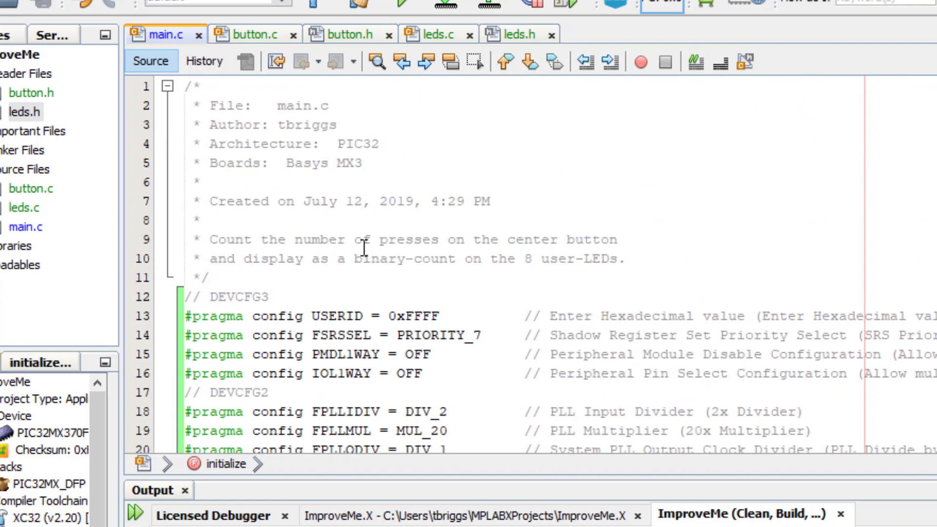
scroll("down", 3)
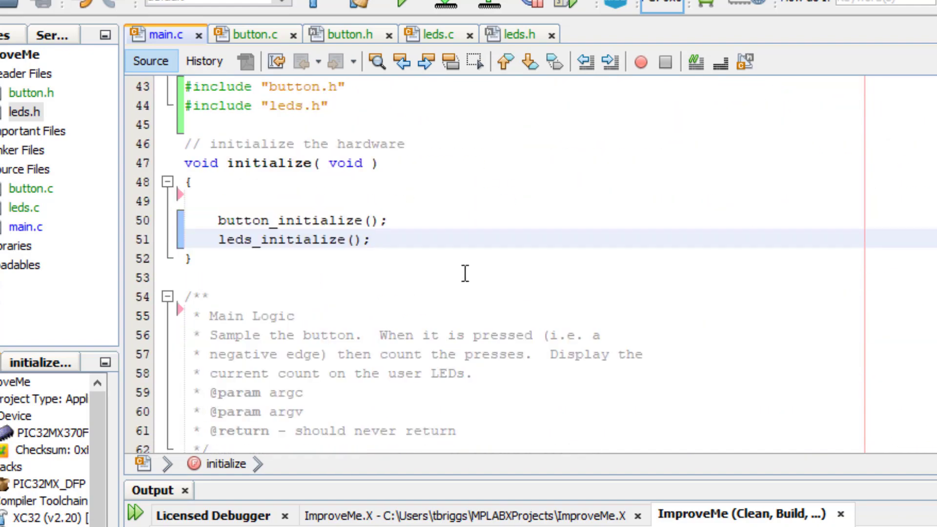
scroll("down", 3)
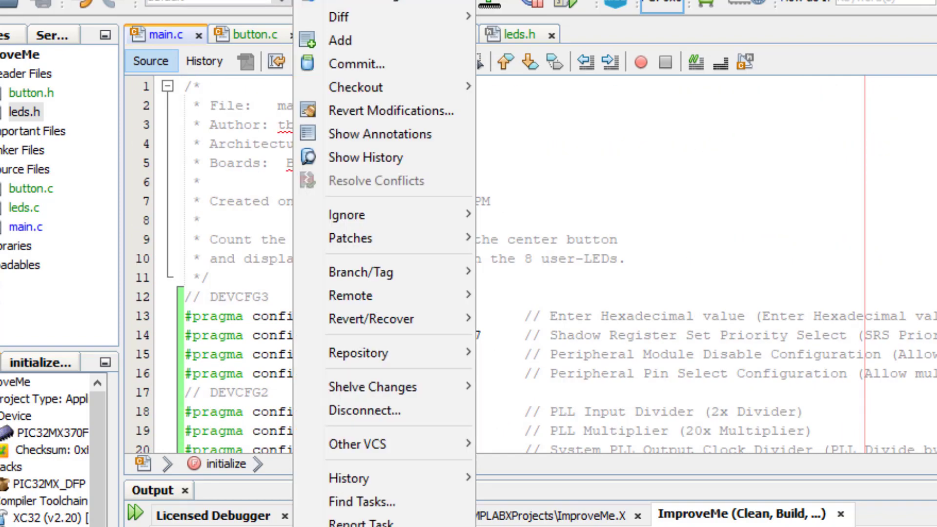
- Commit main.c with a message beginning 'Pulled code'
left_click(356, 63)
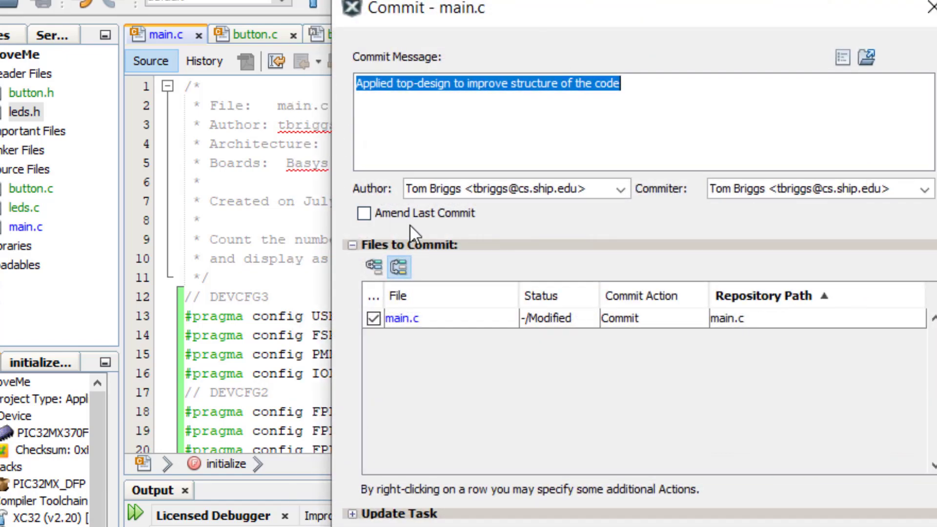
type("Pulled code")
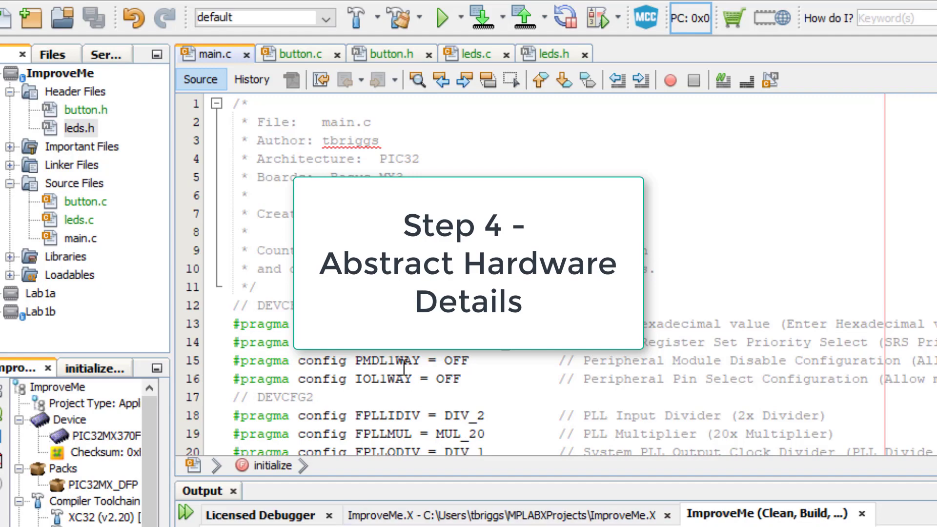
- Scroll through main.c's main loop, then place the cursor in button.c's setup code
scroll("down", 3)
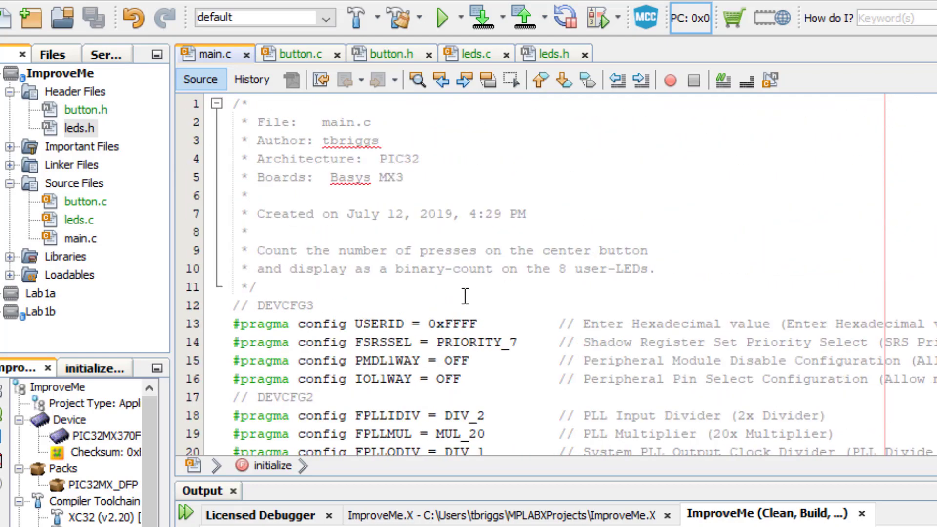
scroll("down", 3)
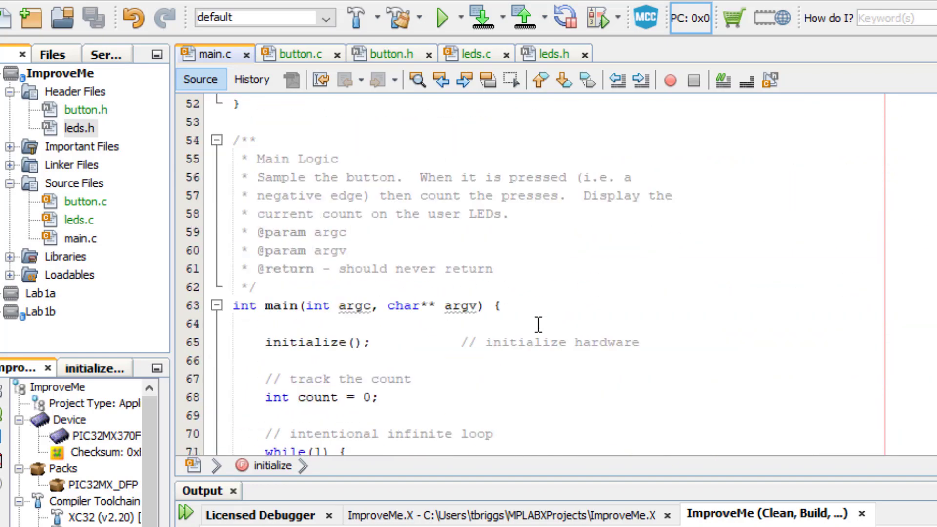
scroll("down", 3)
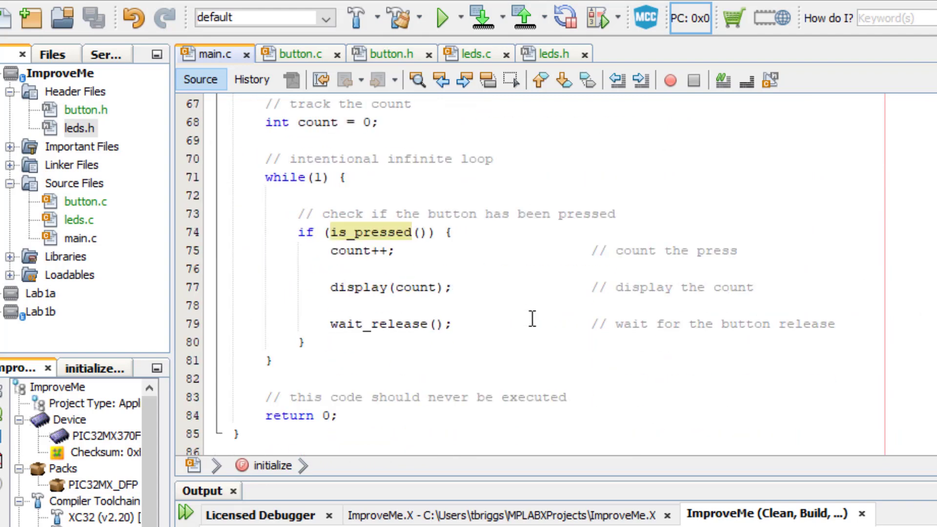
scroll("down", 3)
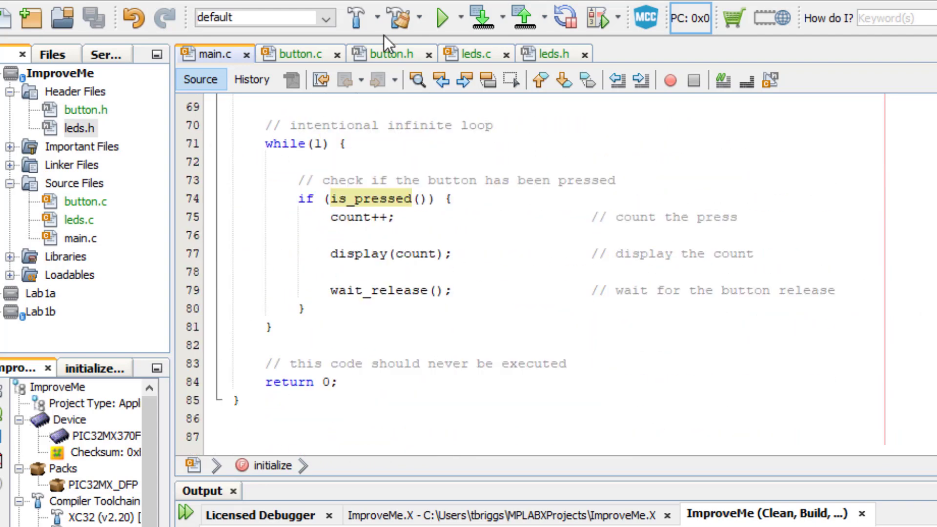
left_click(302, 54)
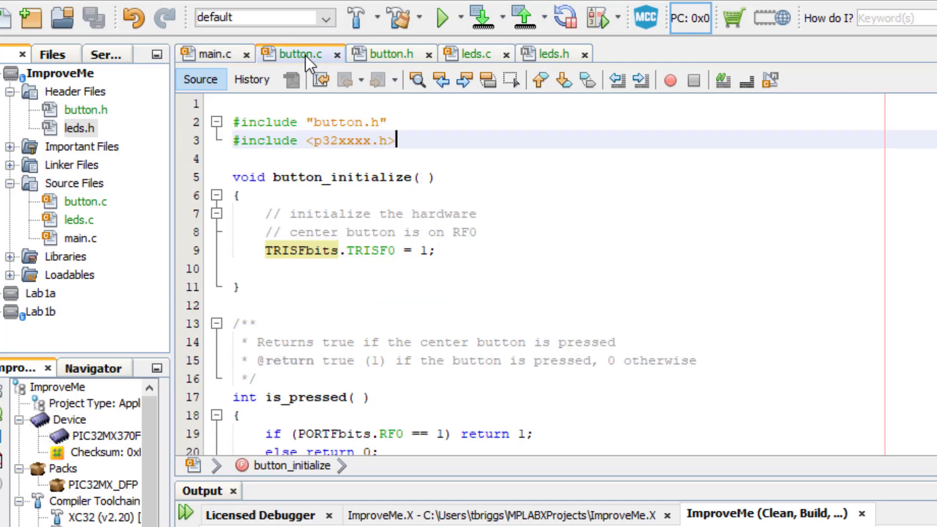
mouse_move(476, 239)
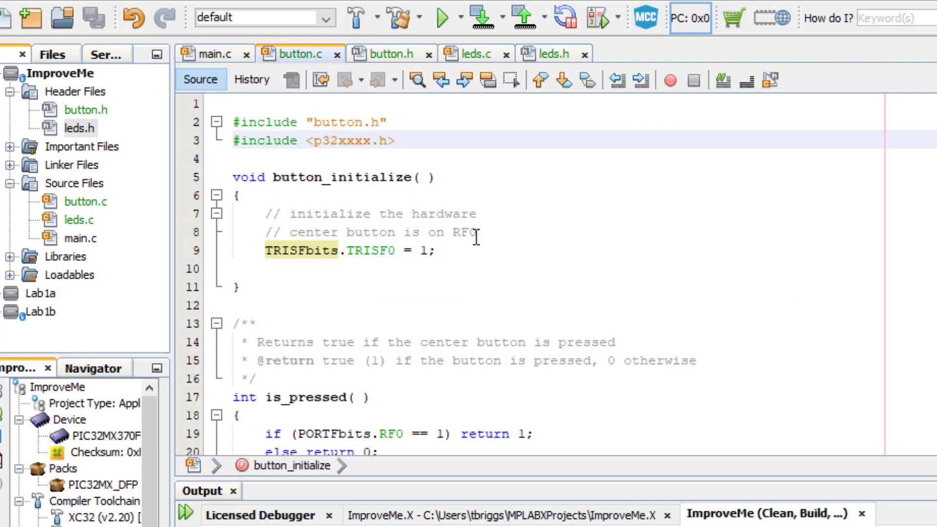
mouse_move(447, 318)
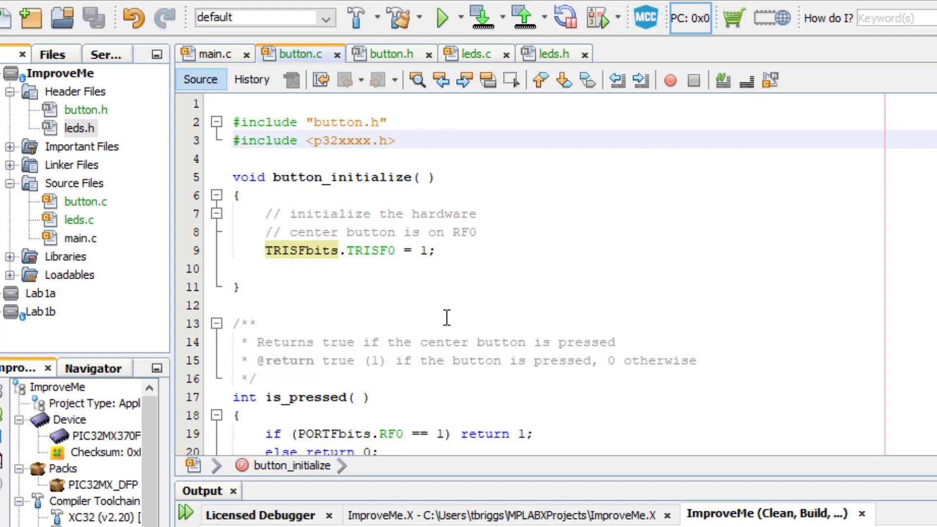
left_click(398, 141)
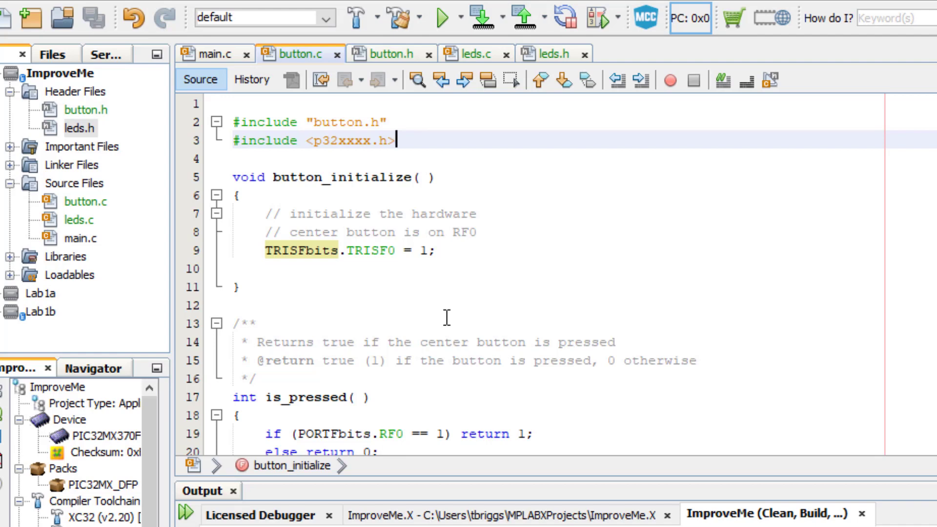
- Create config.h under ImproveMe Header Files, then select button.c's TRISF0 setup line
right_click(57, 91)
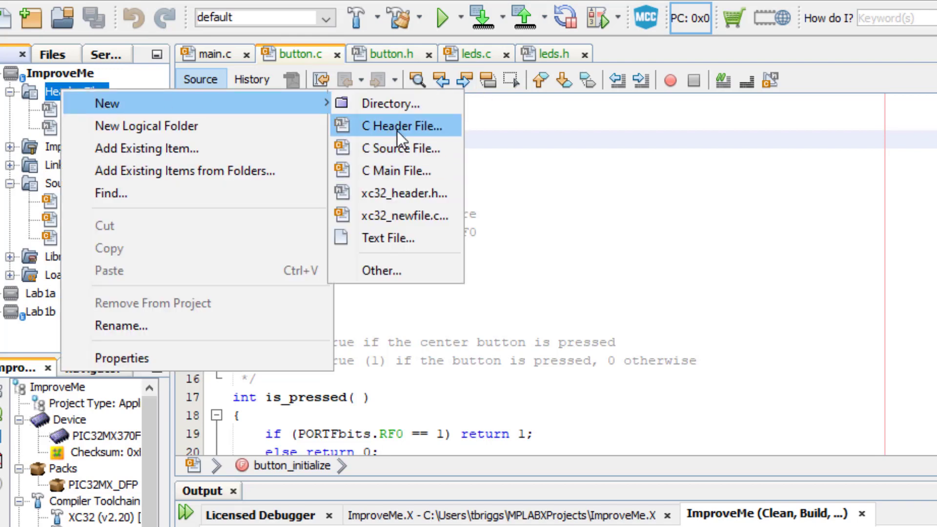
left_click(401, 126)
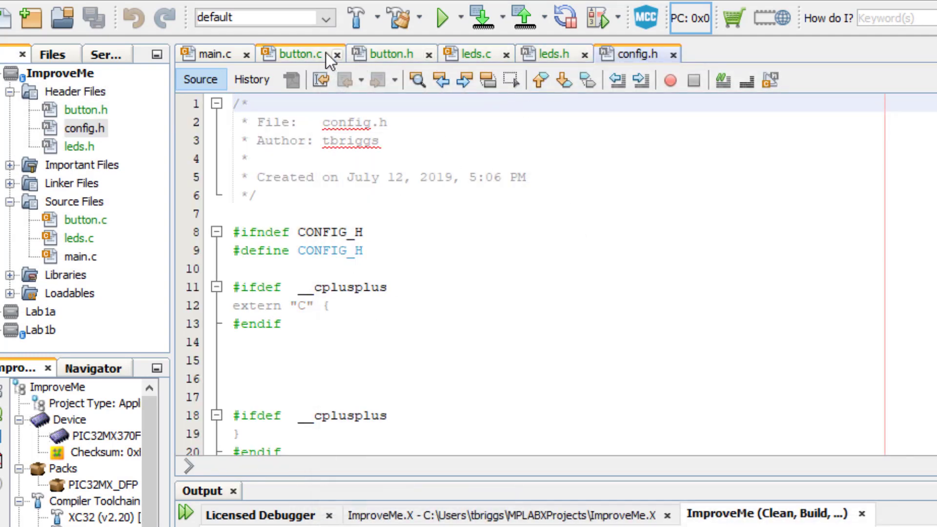
left_click(300, 54)
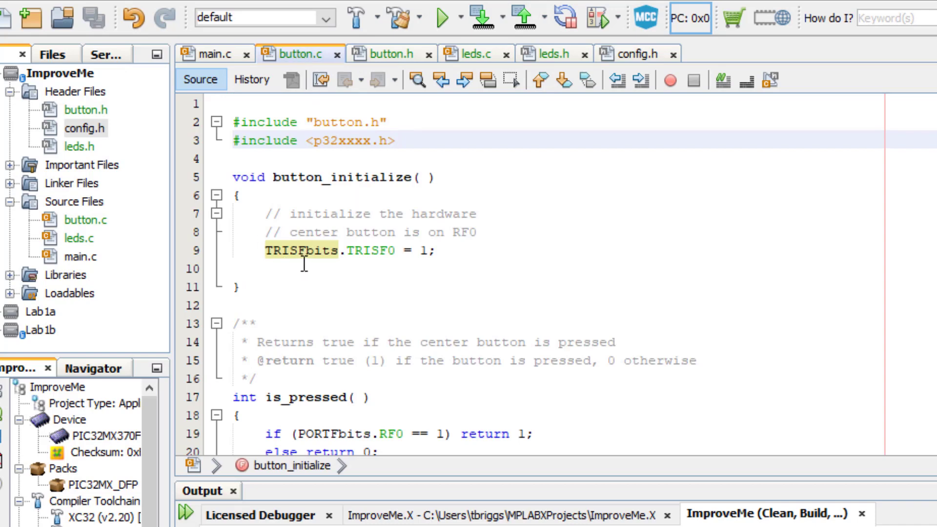
triple_click(348, 251)
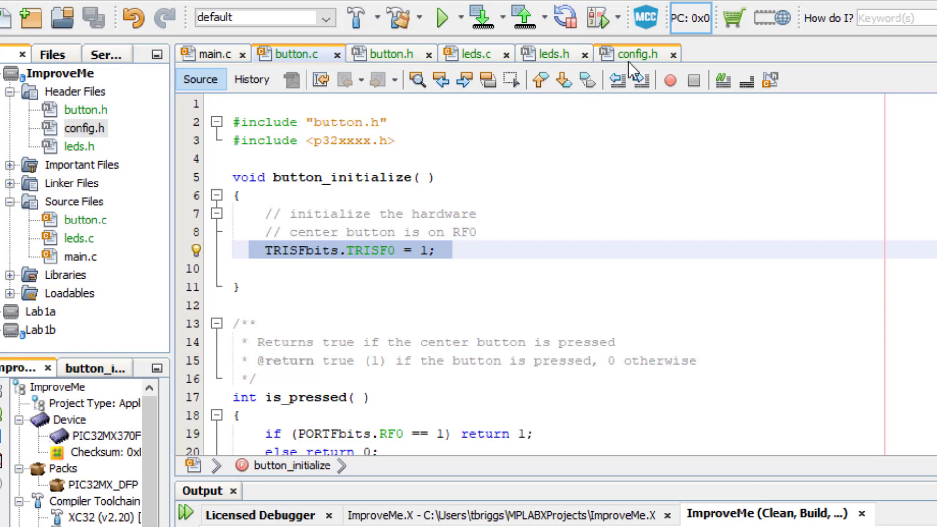
- In config.h, start a '#define BUTTON_CENTER' line holding the TRISFbits.TRISF0 = 1 setup
left_click(633, 54)
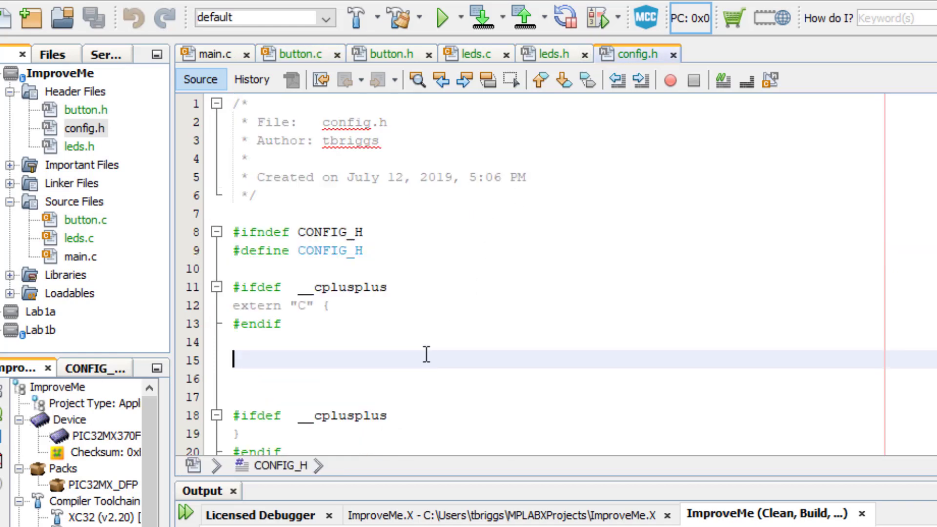
type("#define")
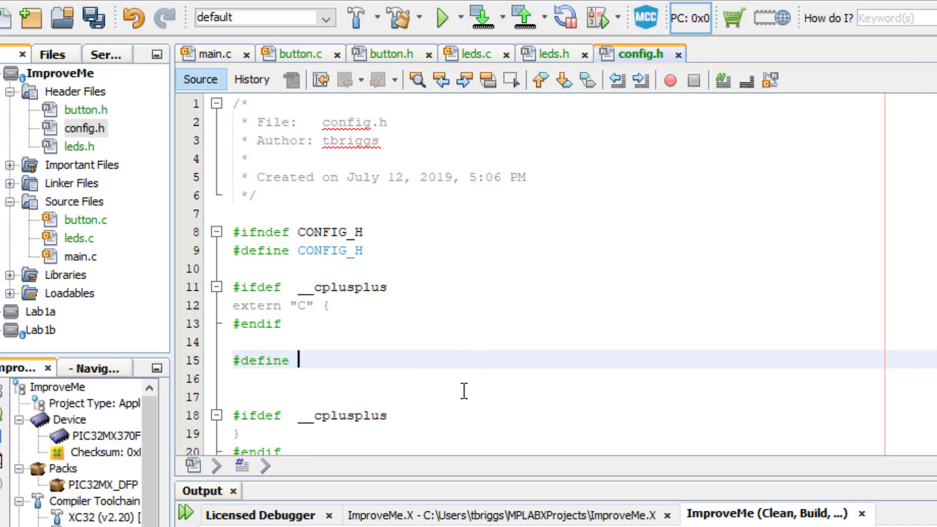
type("BUTTON_CENTER (  TRISFbits.TRISF0 = 1; )")
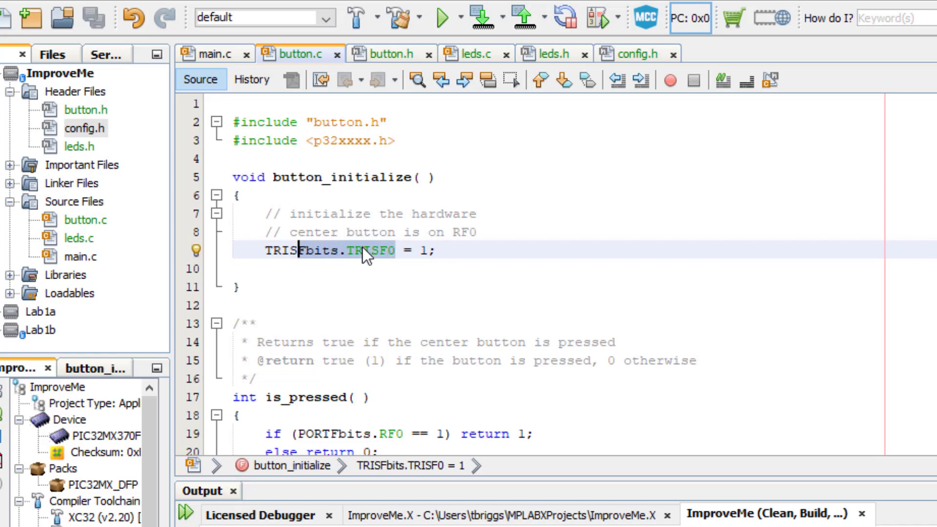
- Define BUTTON_CENTER_TRIS and BUTTON_CENTER (PORTFbits.RF0), and use them in button.c's checks
type("BUTTON_CENTER_TRIS = 1;")
type("#include \"config.h")
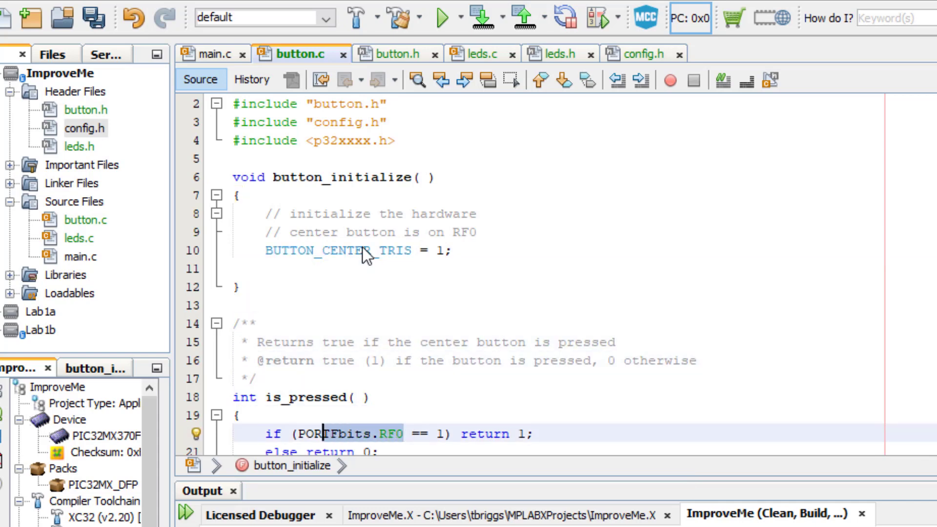
type("BUTTON_CENTE")
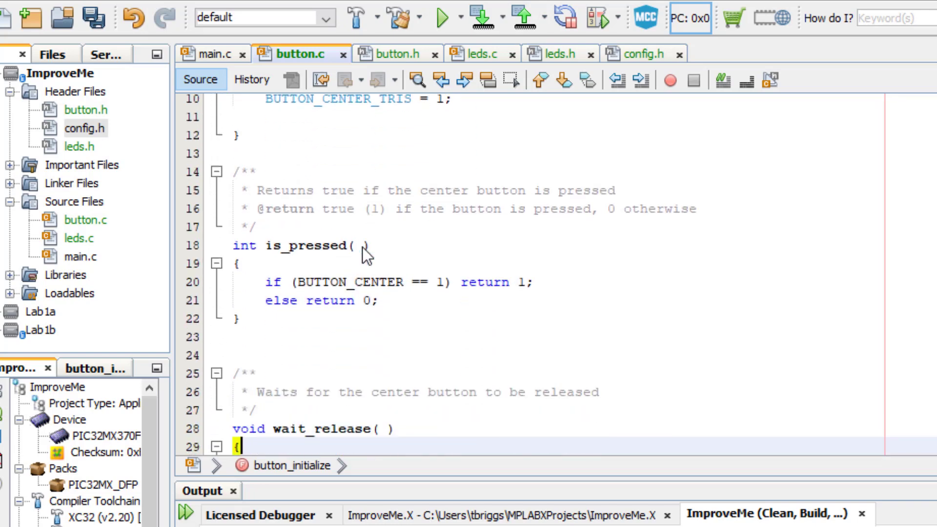
type("while(PORTFbits.RF0 == 1) ;")
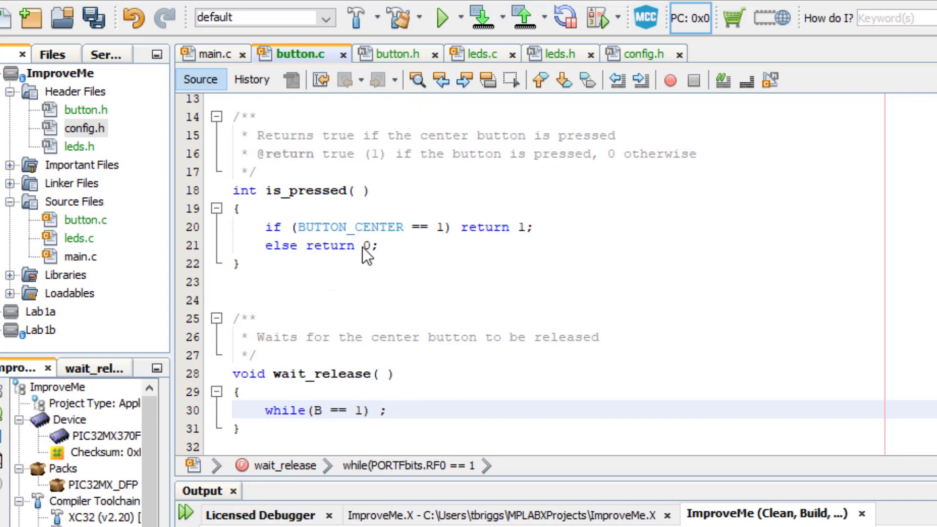
type("BUTTON_CENTER")
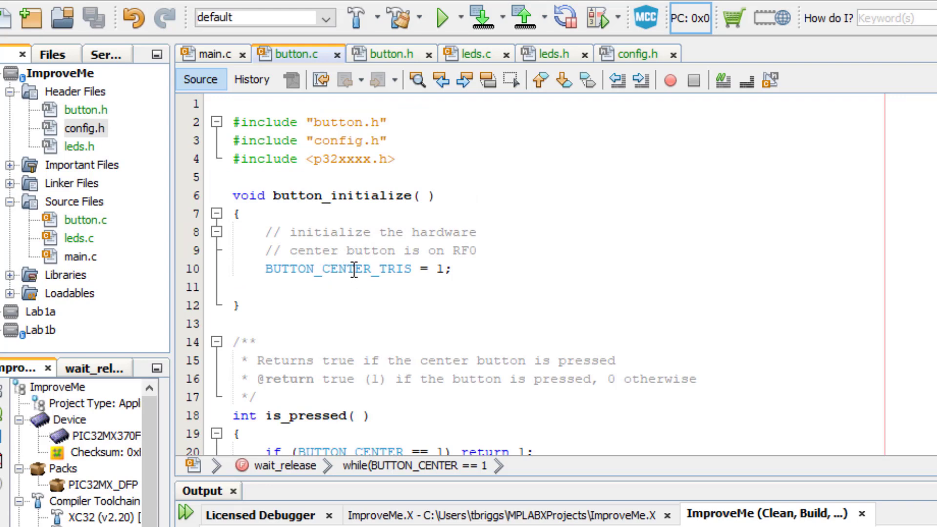
mouse_move(336, 232)
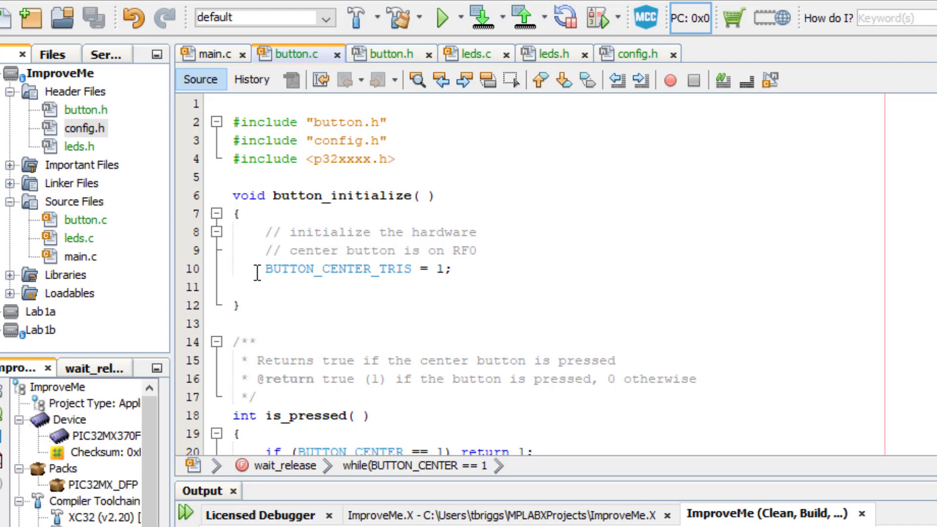
scroll("down", 3)
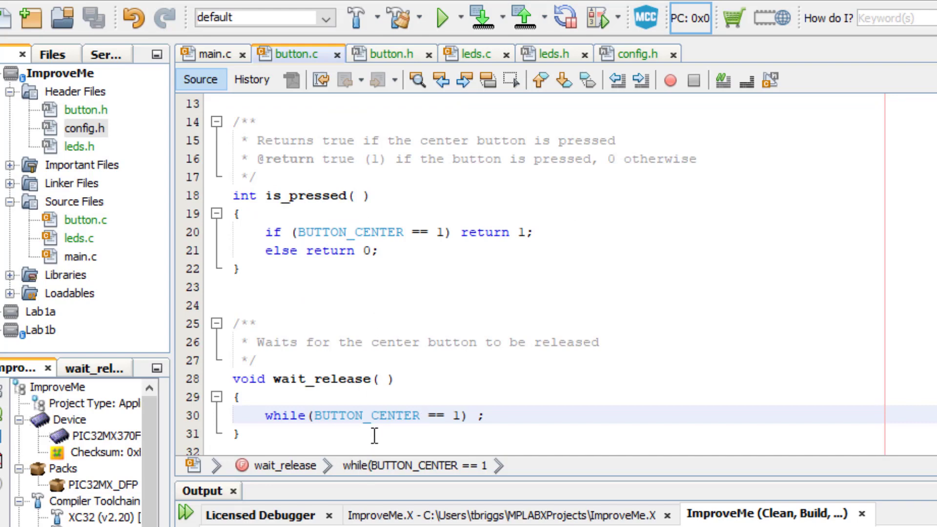
mouse_move(367, 430)
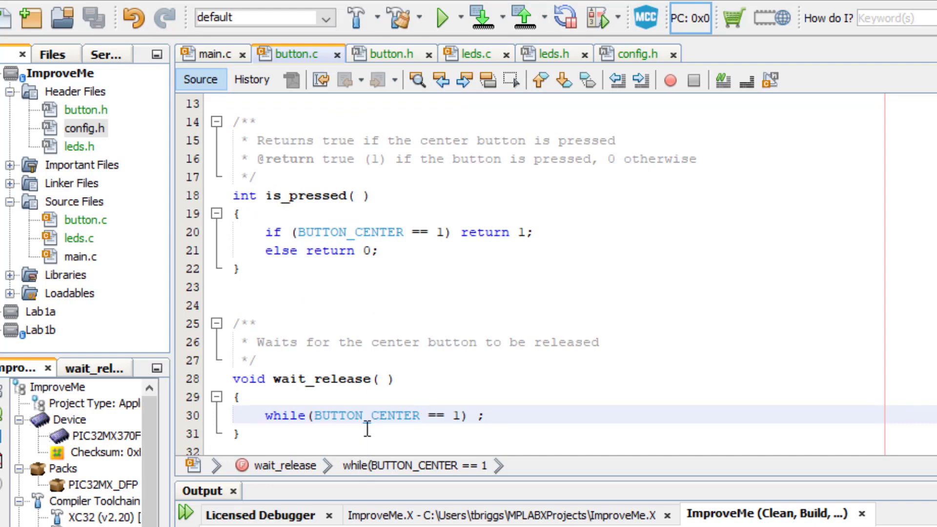
left_click(422, 415)
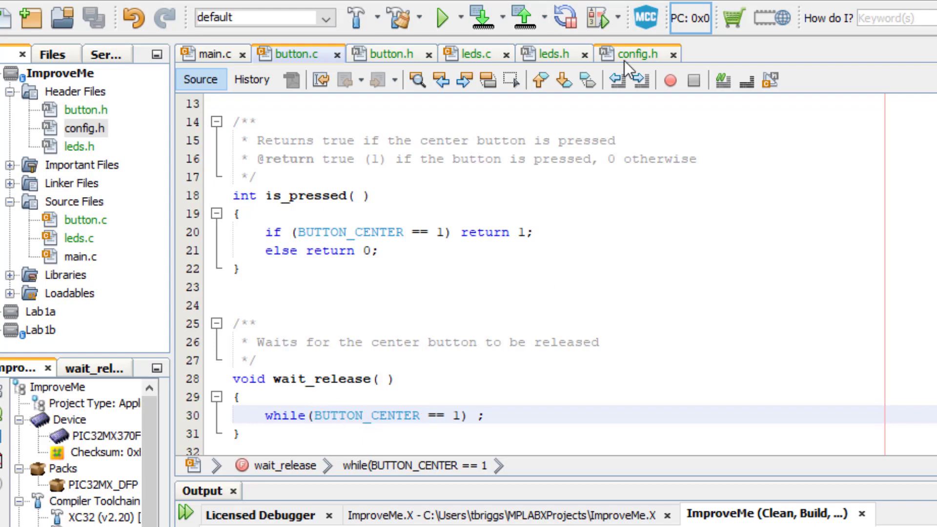
left_click(422, 416)
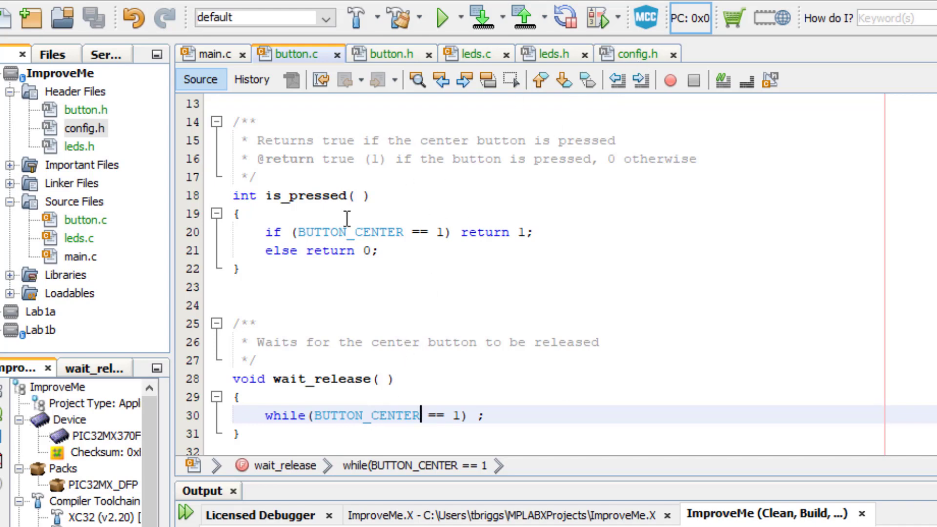
left_click(636, 53)
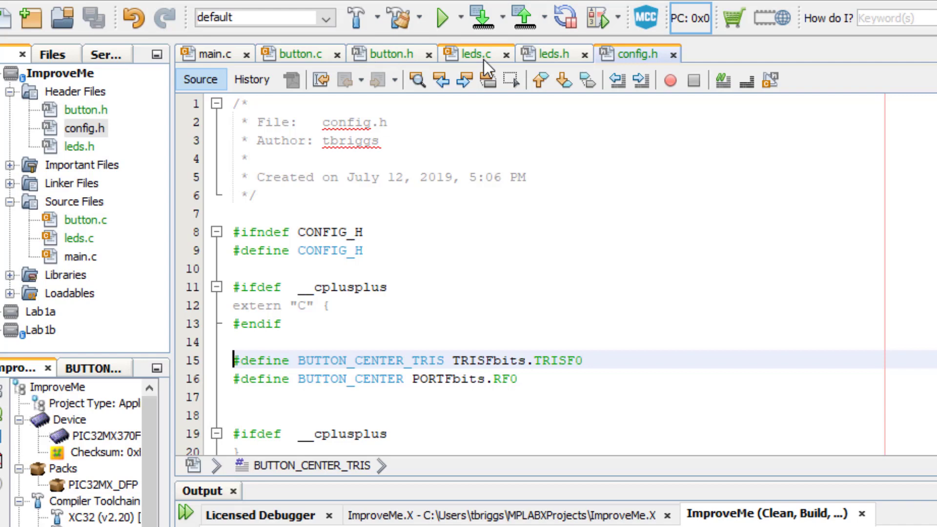
- Switch to leds.c and review leds_initialize() and display(), which use TRISA and PORTA
left_click(475, 54)
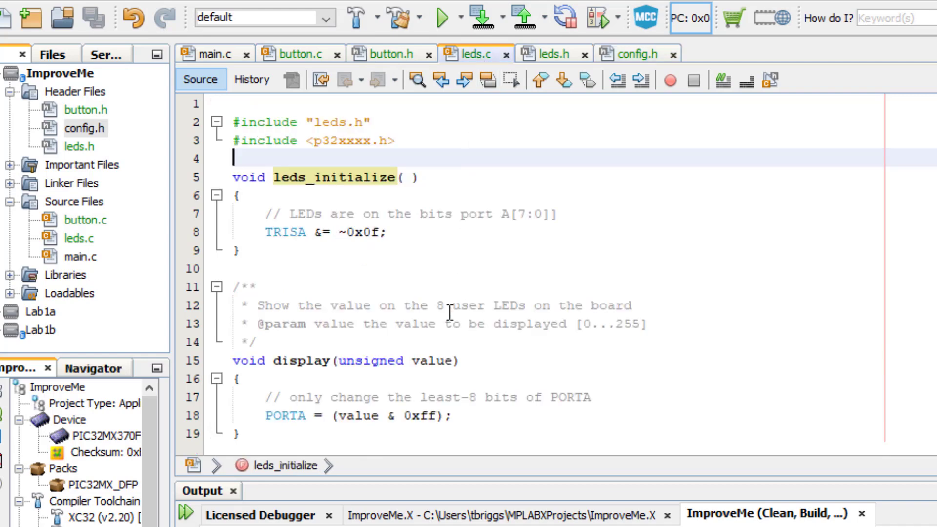
mouse_move(464, 353)
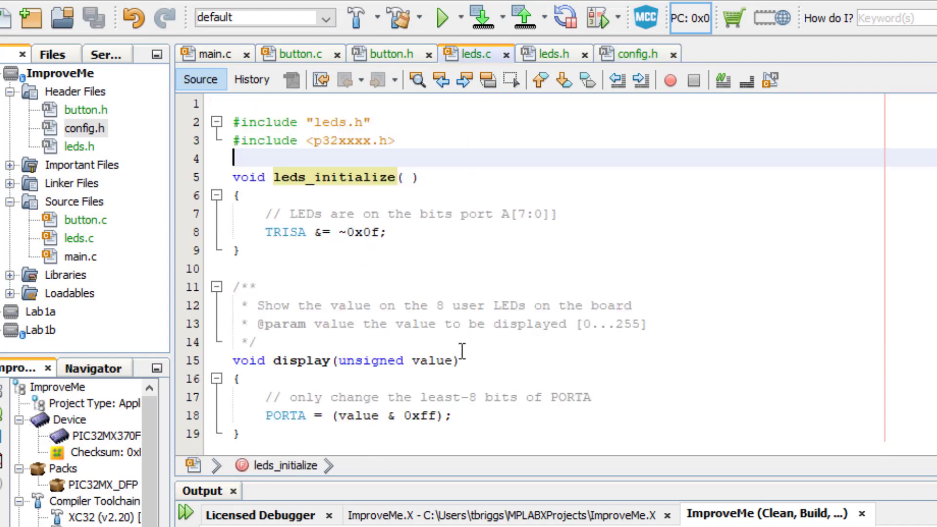
mouse_move(265, 213)
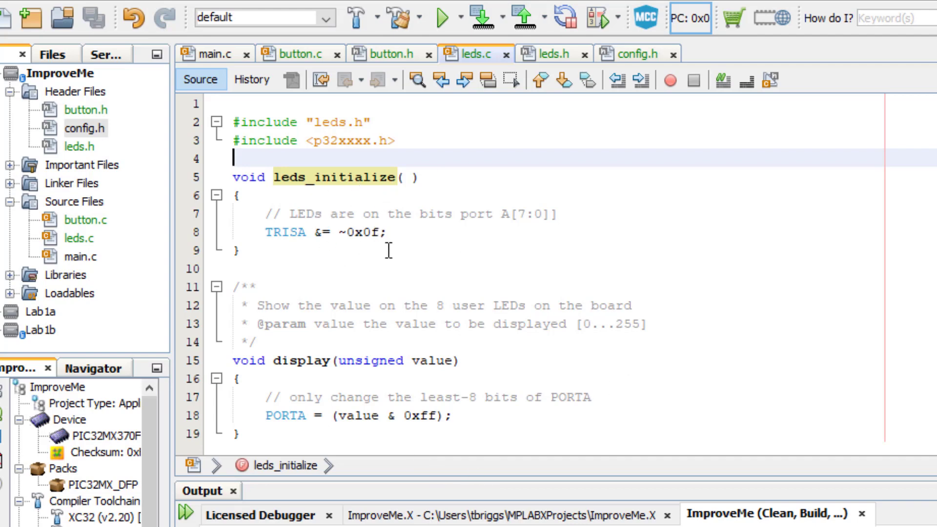
mouse_move(547, 213)
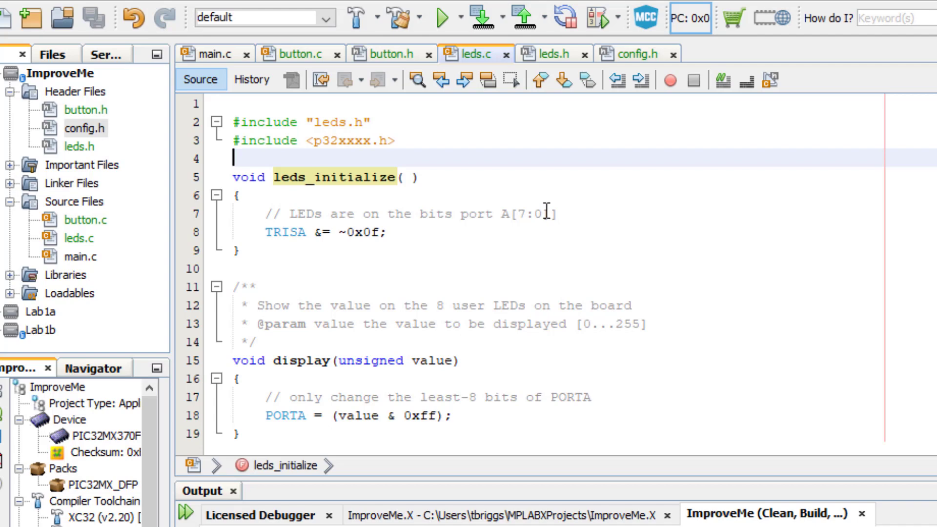
mouse_move(582, 261)
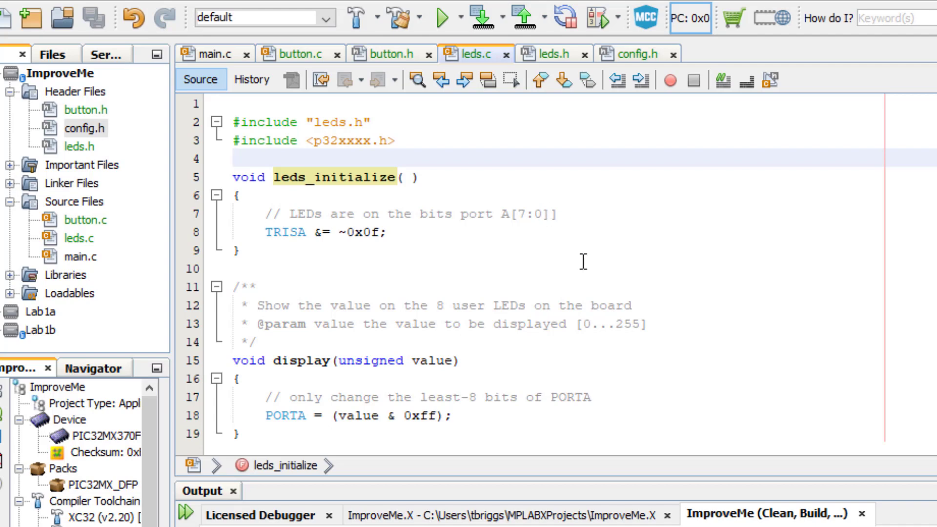
left_click(230, 160)
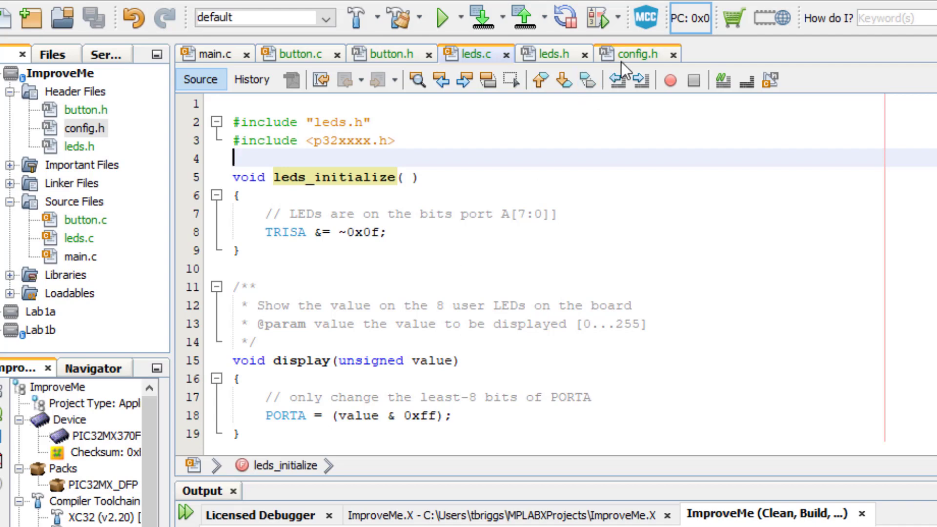
- In config.h, define LED0–LED7_TRIS as TRISAbits.TRISA0 through TRISA7
left_click(637, 53)
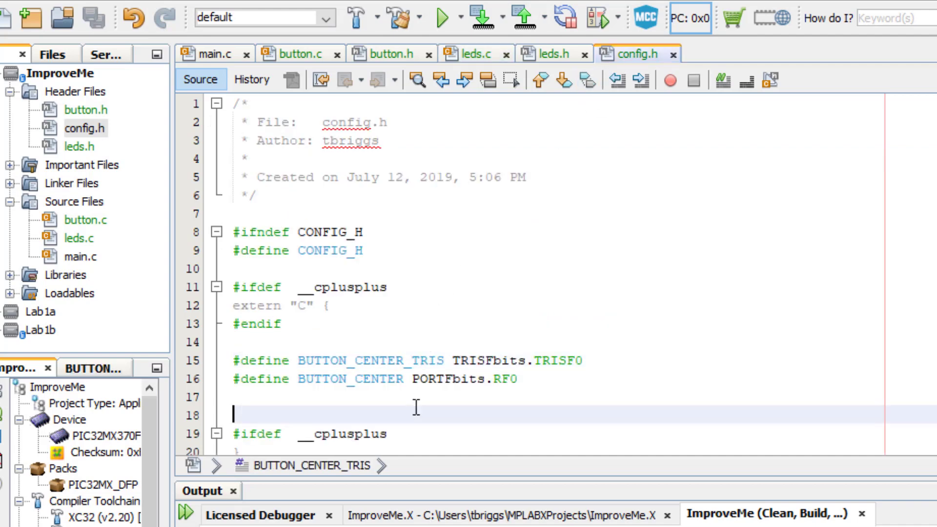
type("#define")
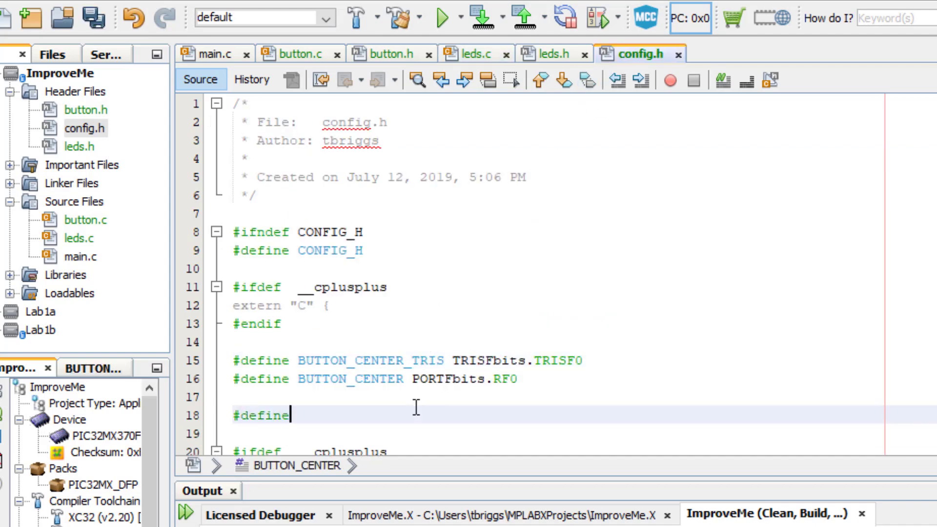
type("LED0_TRIS TRISAbits.RA")
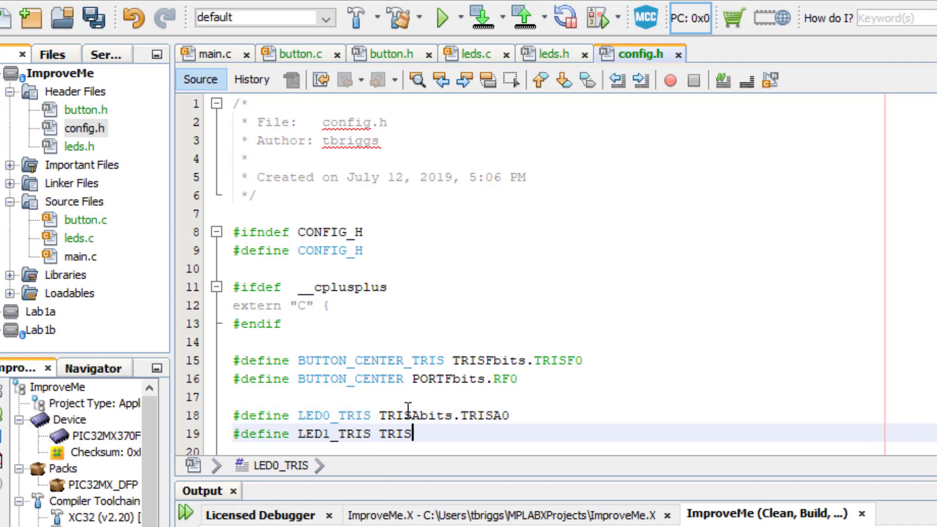
type("Abits.TRISA1")
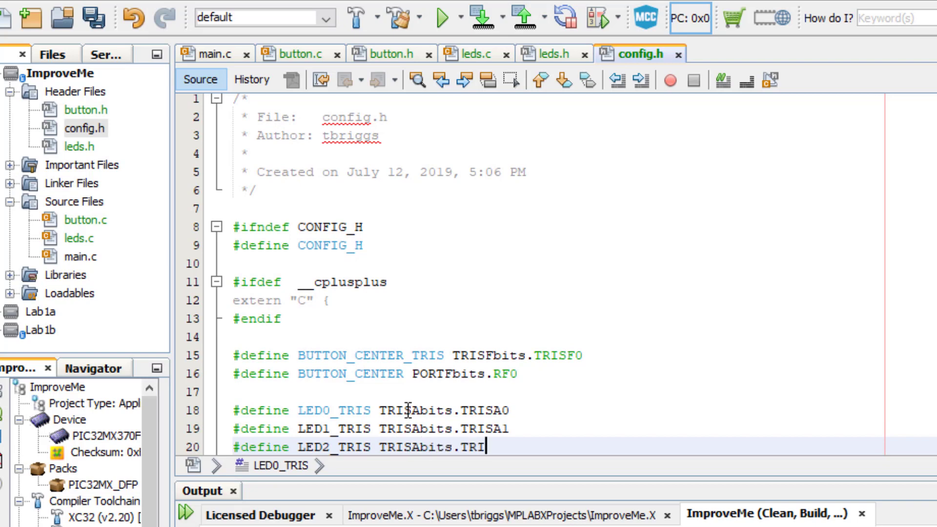
type("A2")
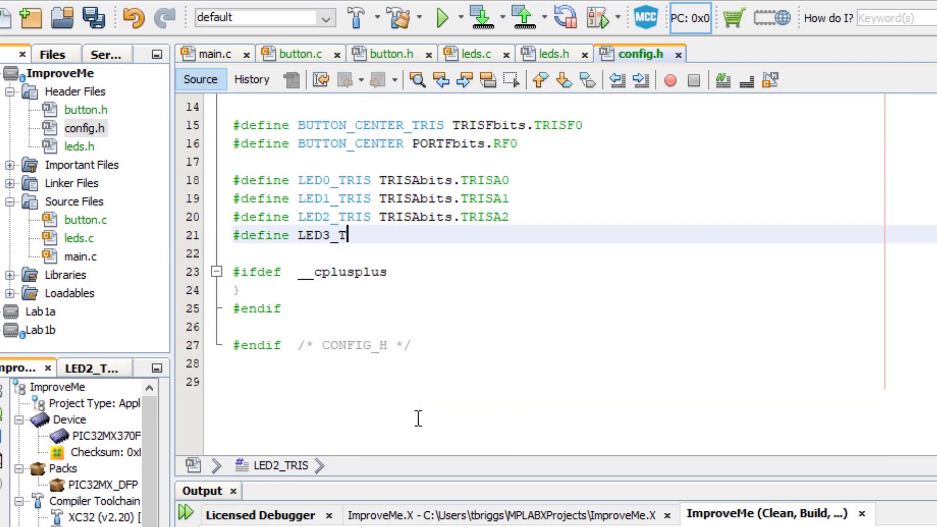
type("RIS TRISAbits.TRISA3")
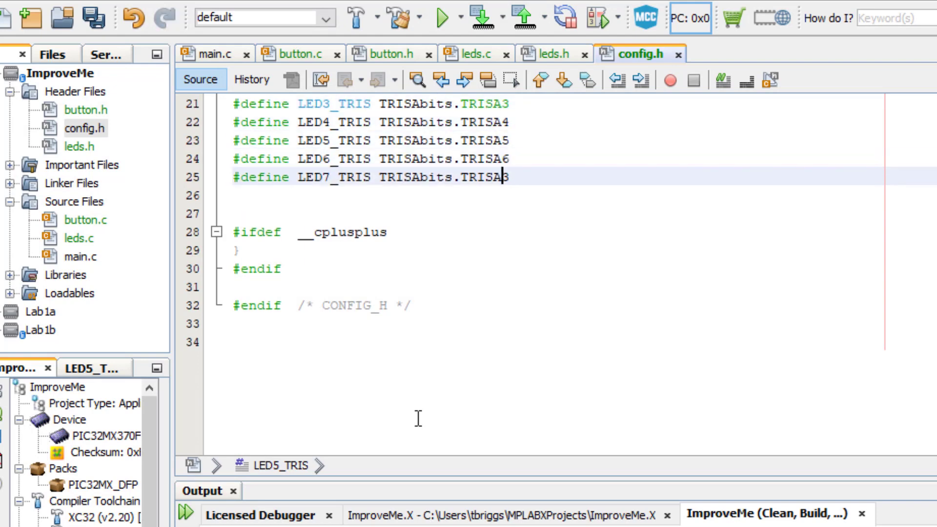
- Add the matching LEDn_PORT defines mapped to PORTAbits.RAn
type("#define LED0_PORT PORTAbits.RA1")
type("#define LED2")
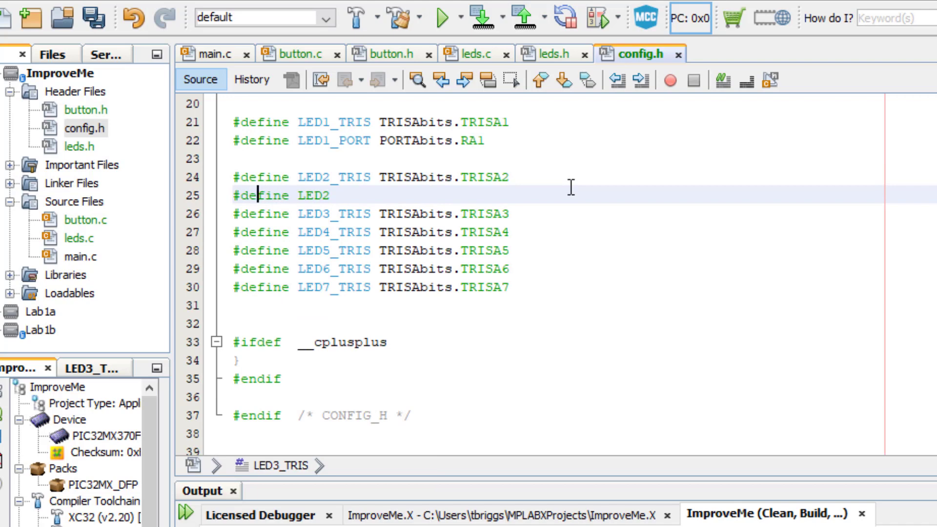
type("_TRIS PORTAbits.RA2")
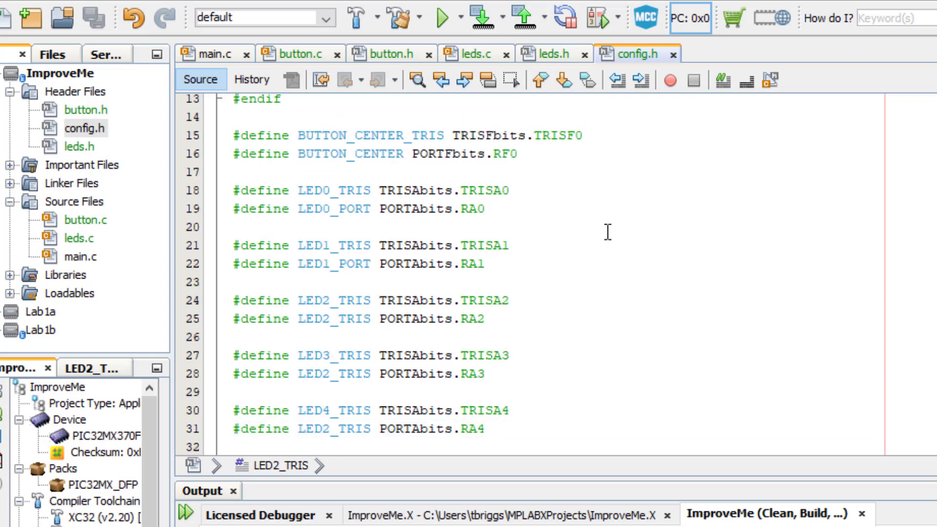
scroll("down", 3)
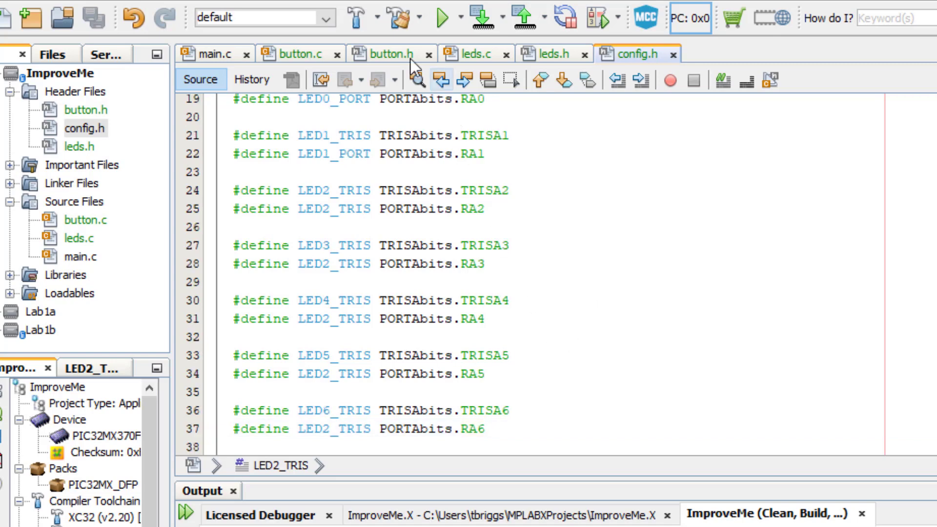
- Set LED0–7_TRIS and LED0–7_PORT to 0 in leds_initialize and rename copied LED2_TRIS lines to LEDn_PORT
left_click(475, 53)
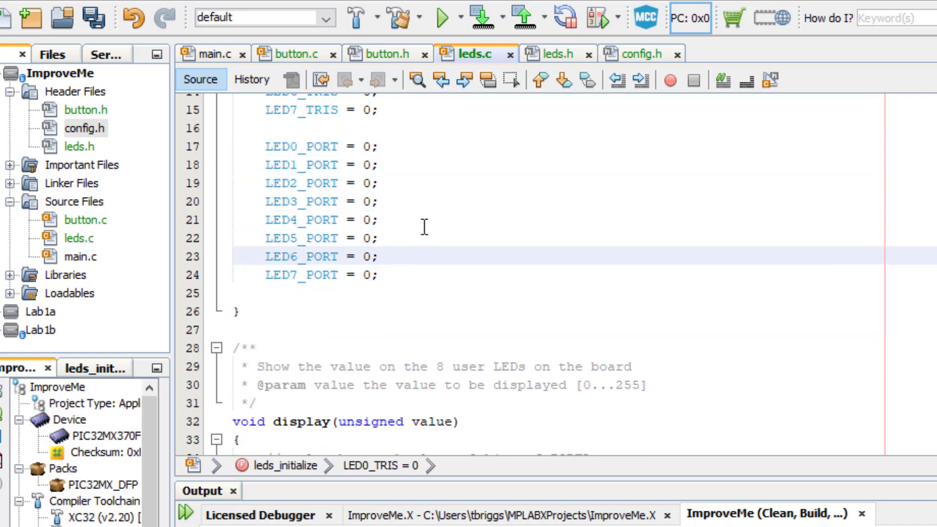
left_click(638, 54)
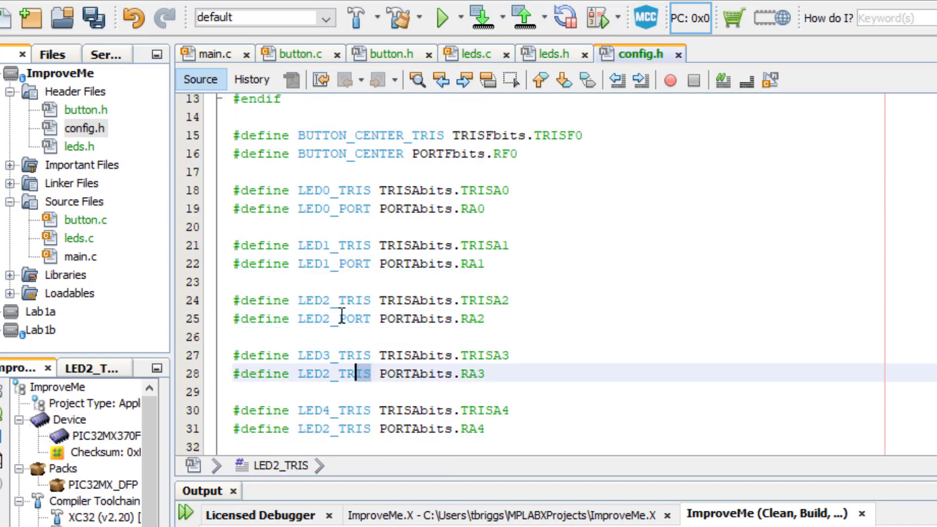
scroll("down", 3)
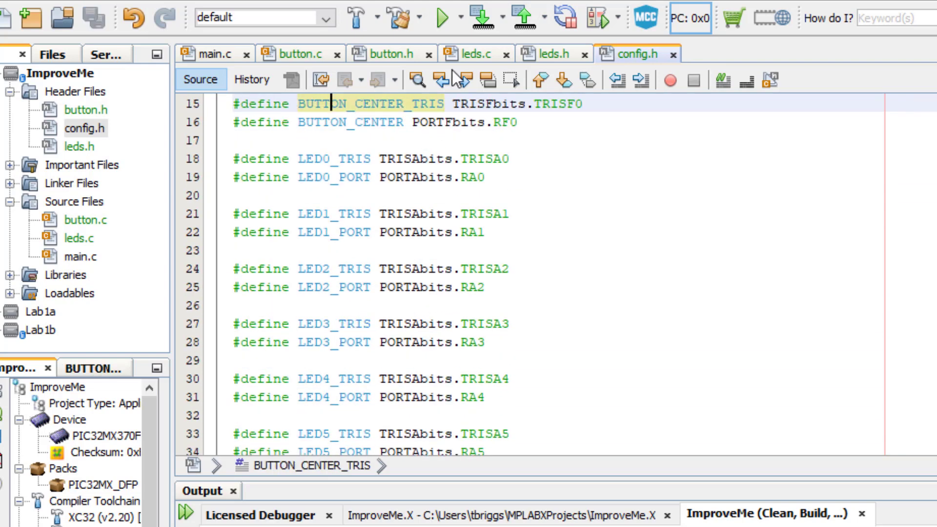
left_click(472, 54)
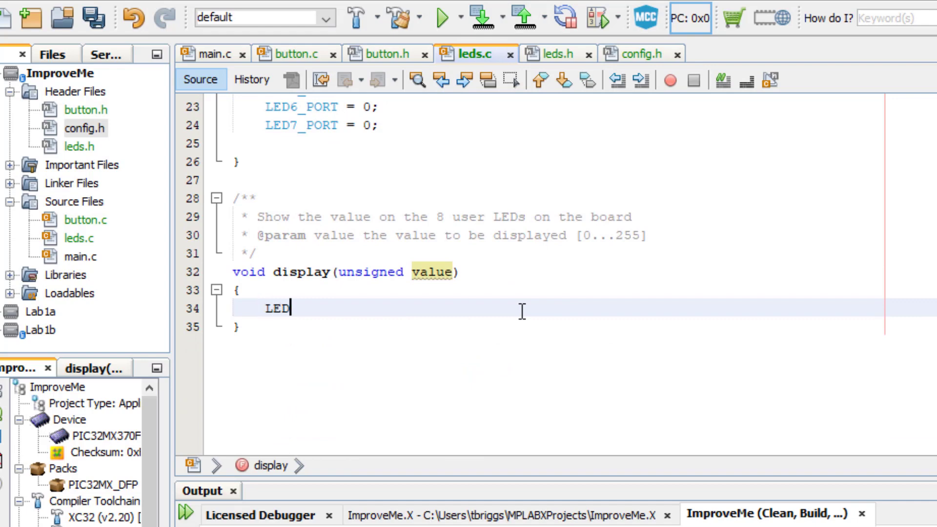
- Write LEDn_PORT = (value & 1 << n) ? 1 : 0; for LED0 through LED7 in display()
type("0_PORT = (value & 1 << 0)")
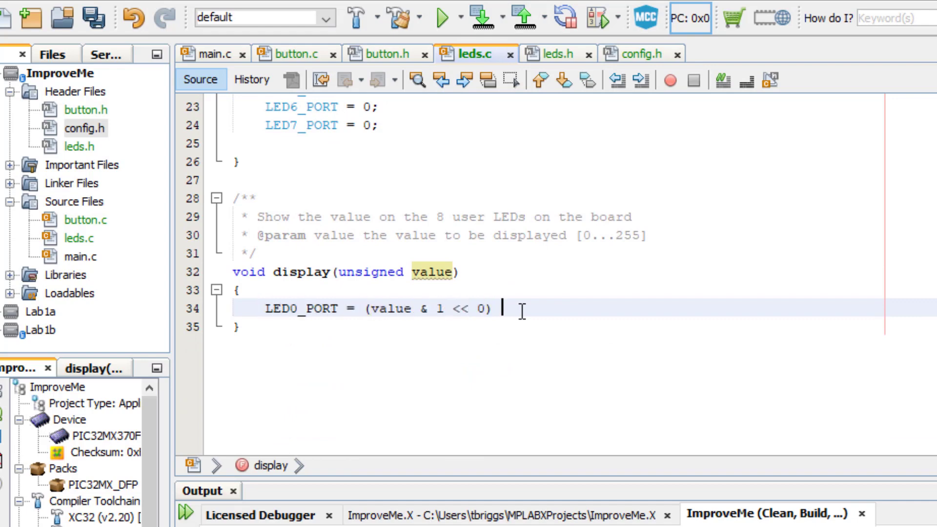
type("? 1 : 0;")
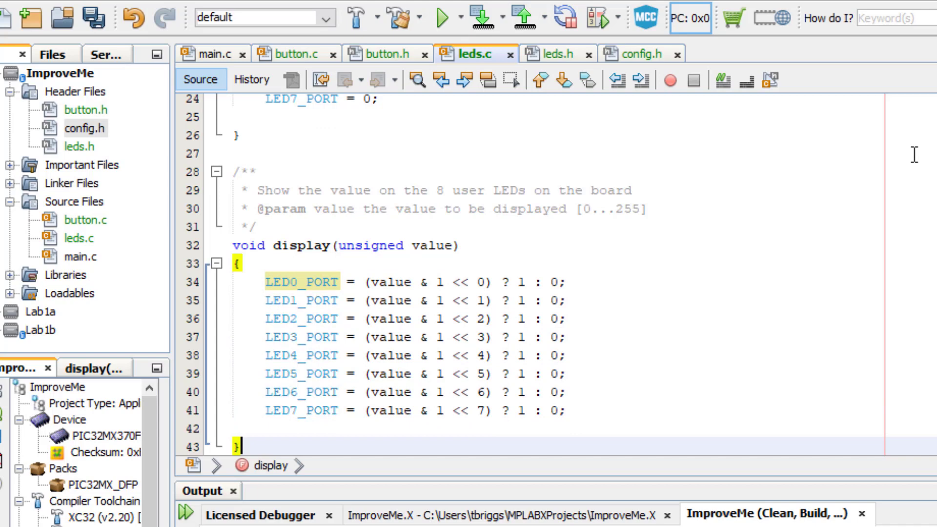
scroll("down", 3)
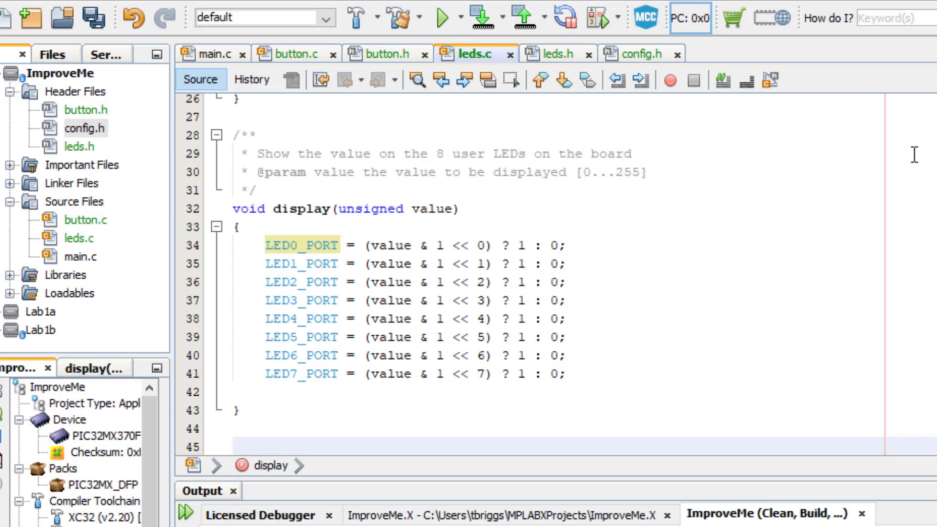
- Write void led_test(void) looping display(1 << i) with a while (++j < 8000) delay
type("void led_test(void")
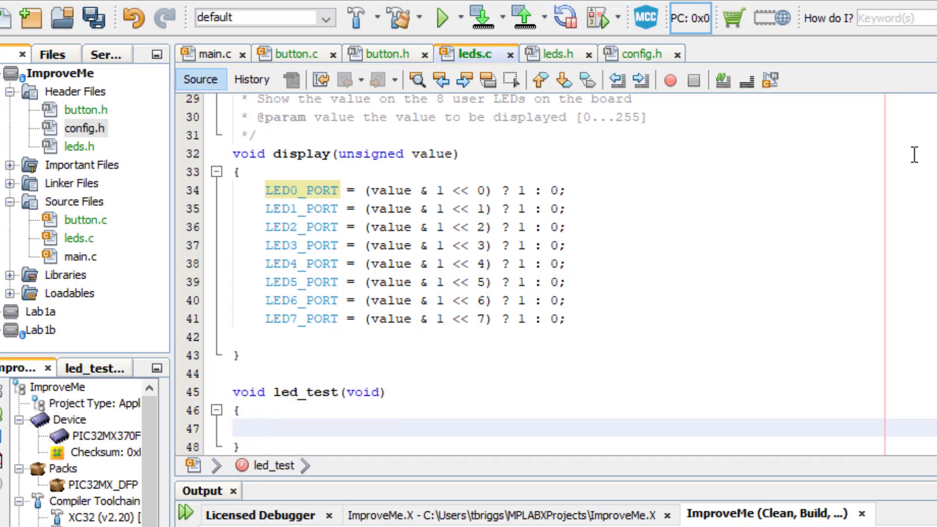
type("int i = 0;")
type("display(")
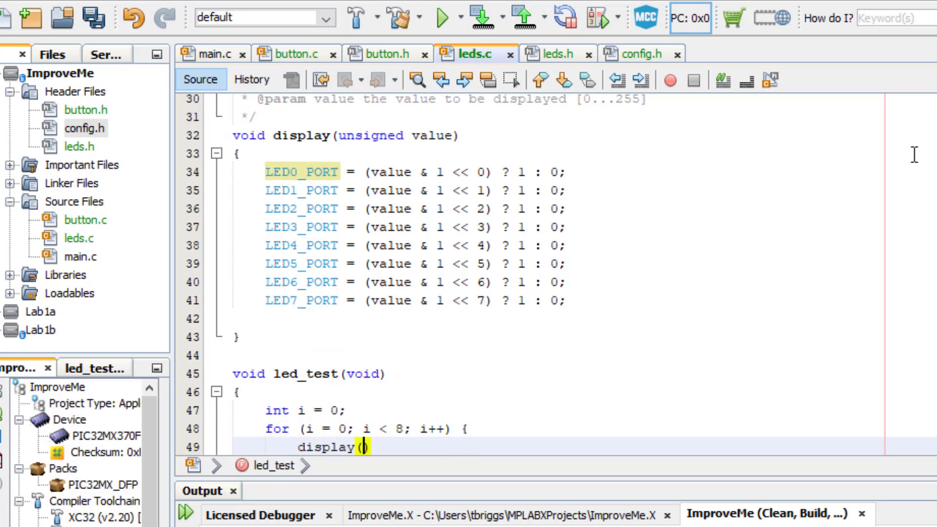
type("1 << i);")
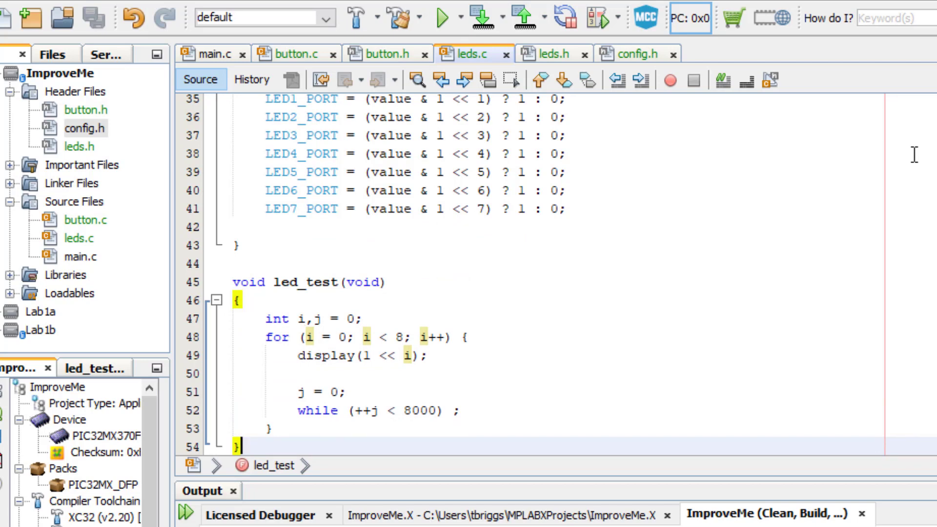
mouse_move(801, 224)
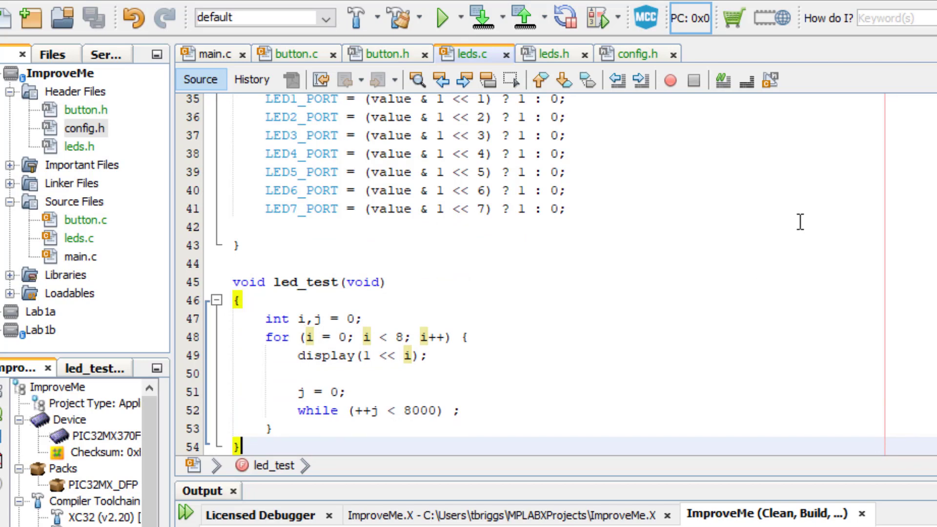